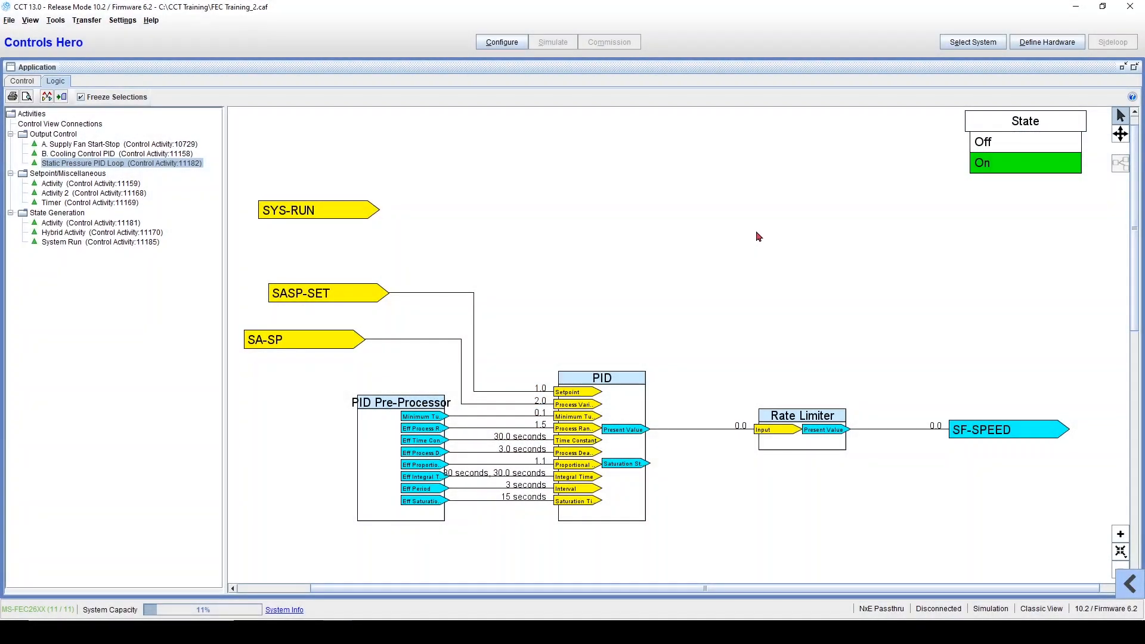
mouse_move(646, 396)
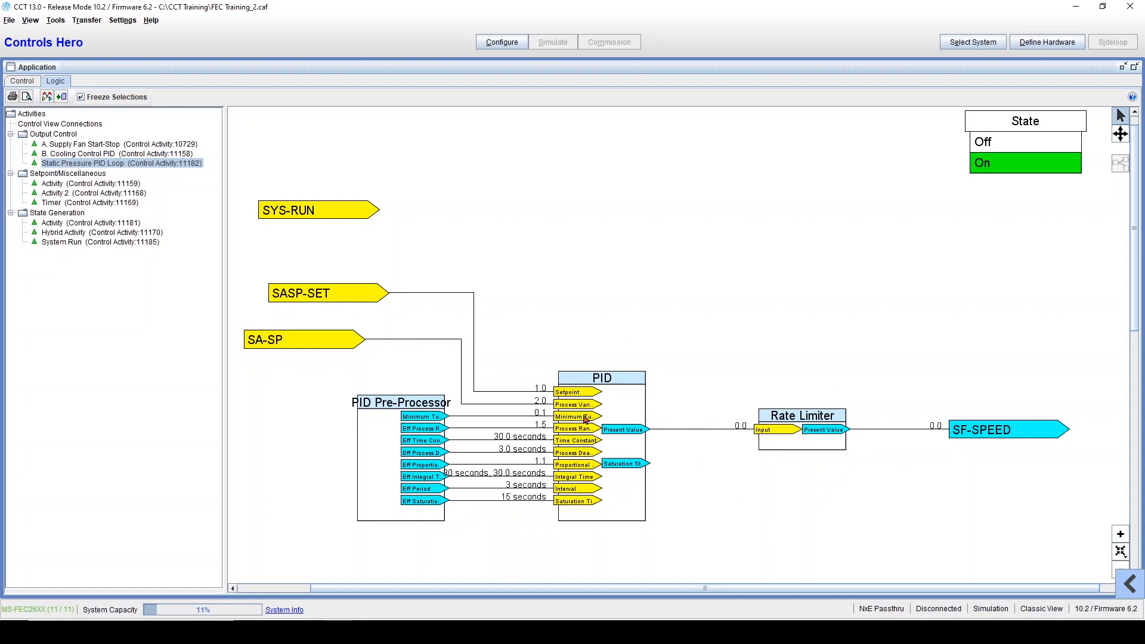
mouse_move(918, 490)
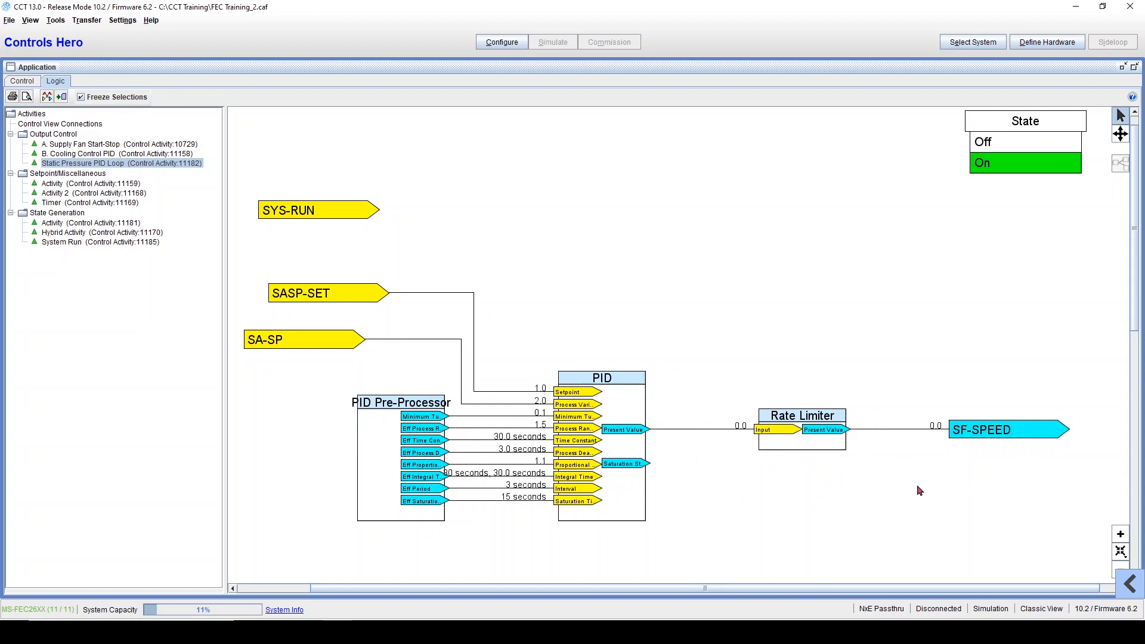
mouse_move(805, 411)
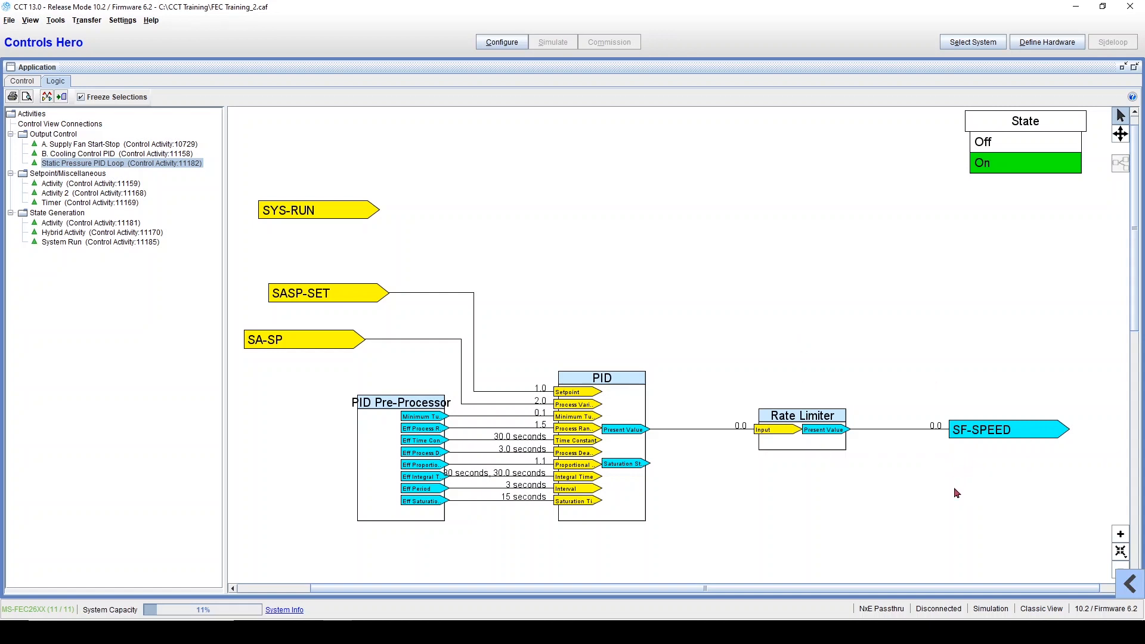
mouse_move(854, 482)
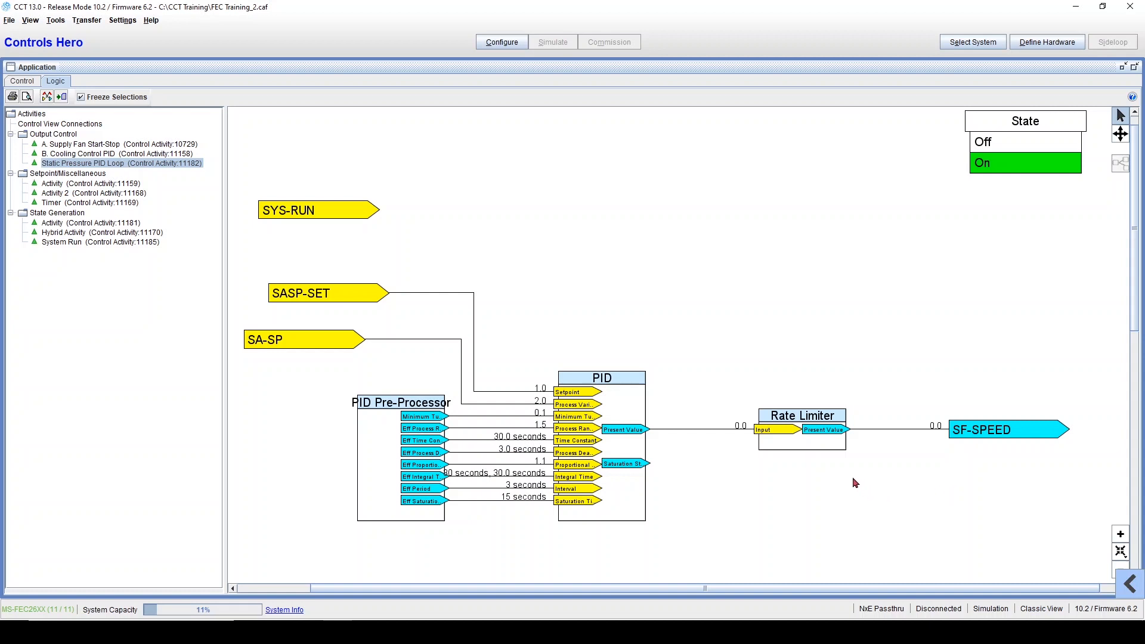
mouse_move(285, 350)
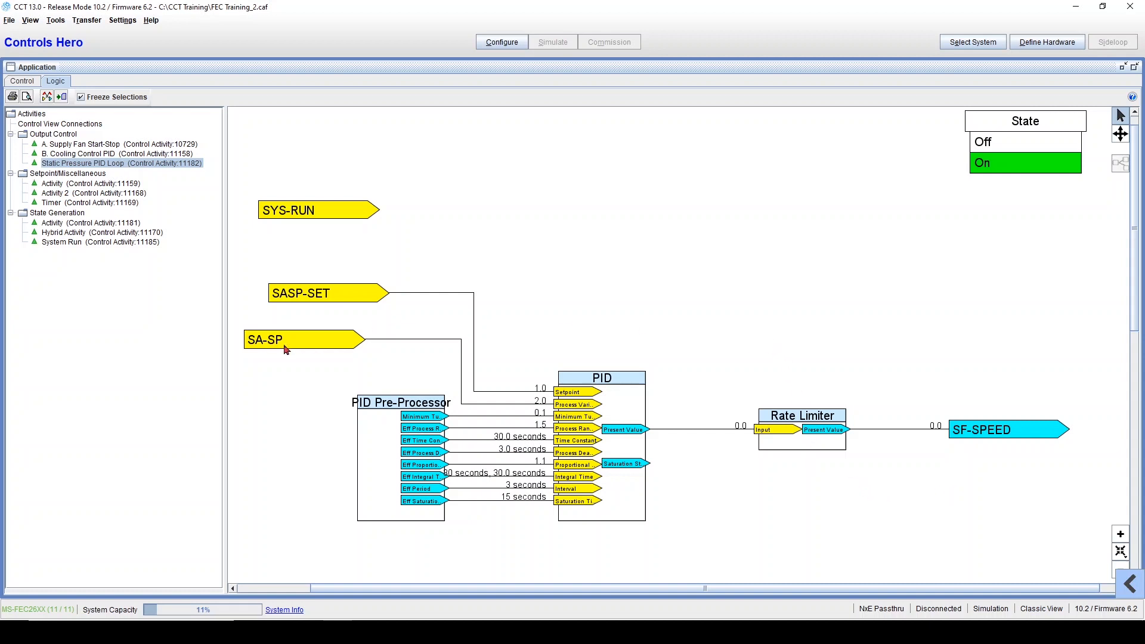
mouse_move(542, 379)
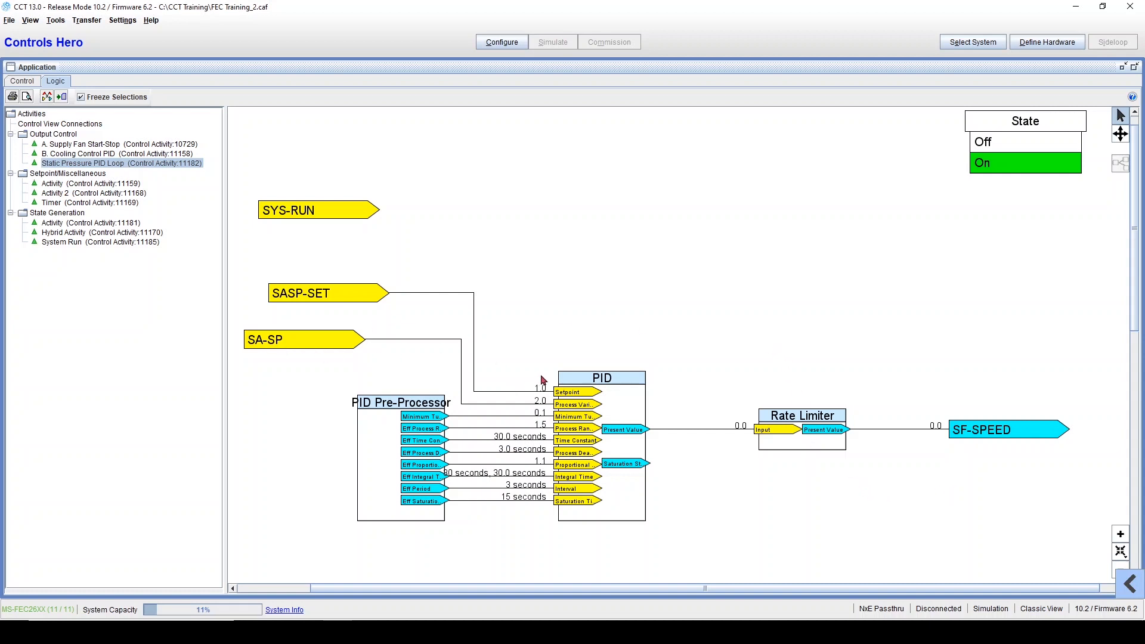
mouse_move(506, 385)
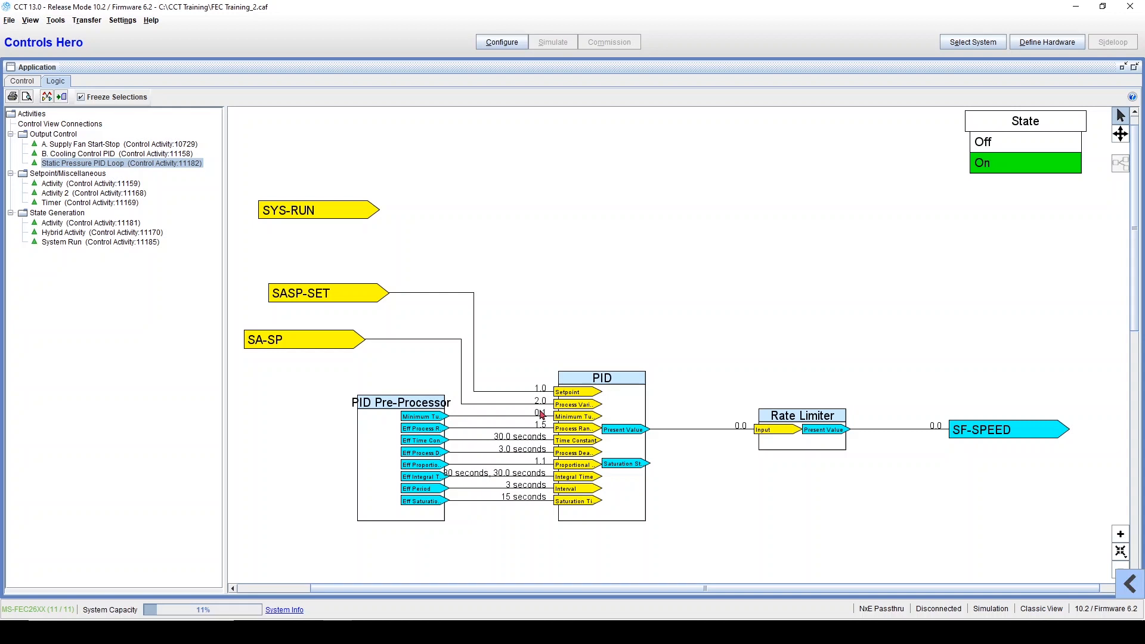
mouse_move(536, 415)
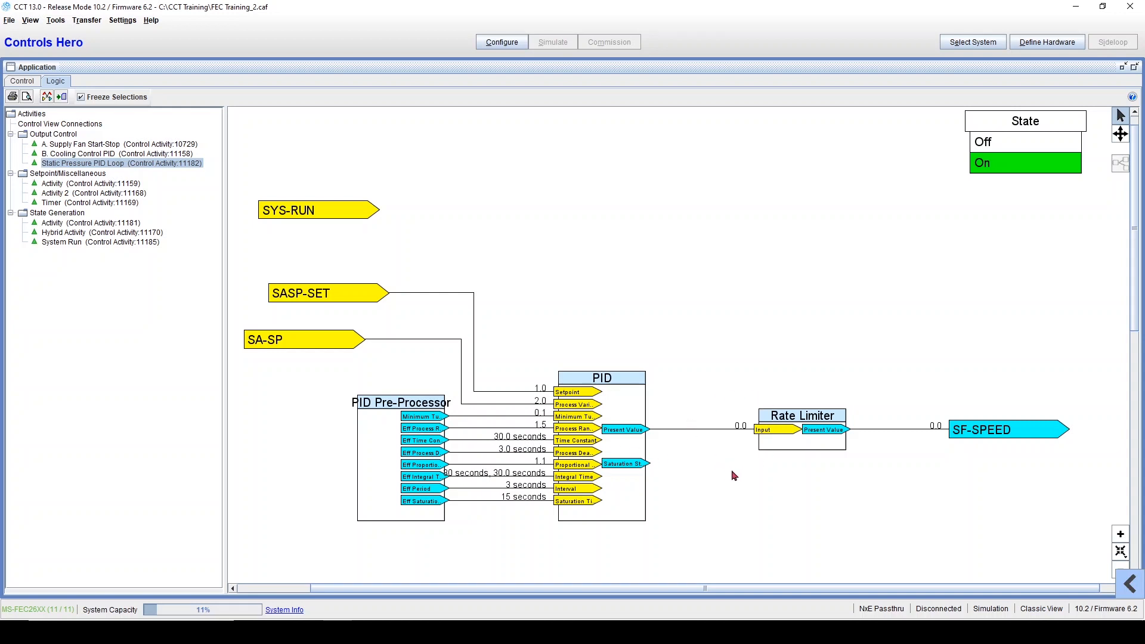
mouse_move(285, 385)
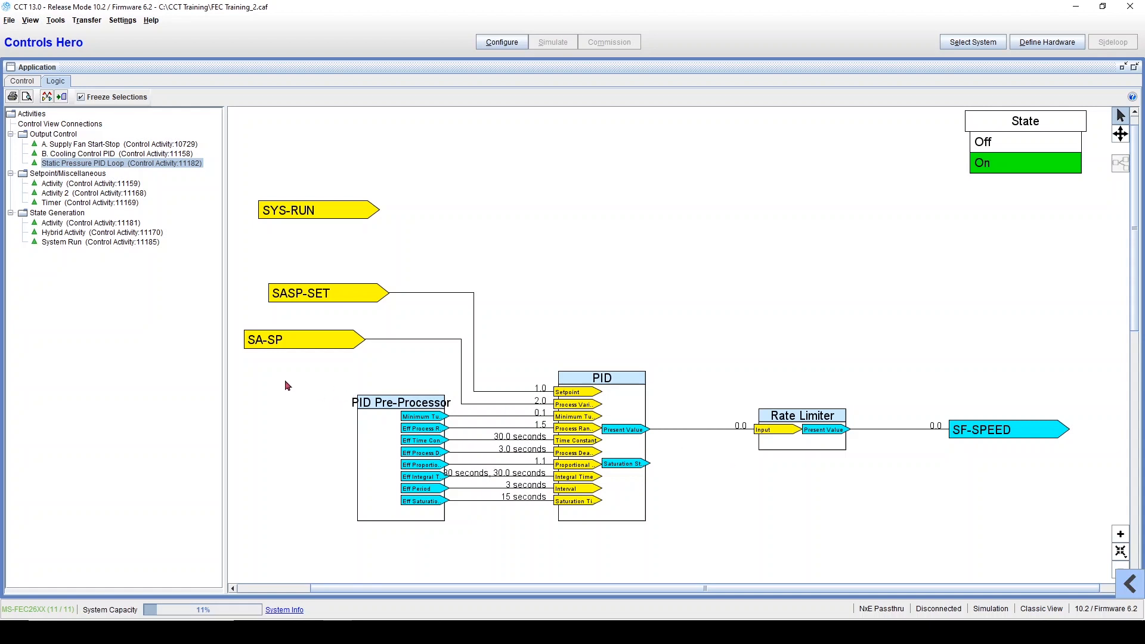
Command SA-SP to test value 0.0 so the PID drives SF-SPEED up to 100.0
double_click(301, 340)
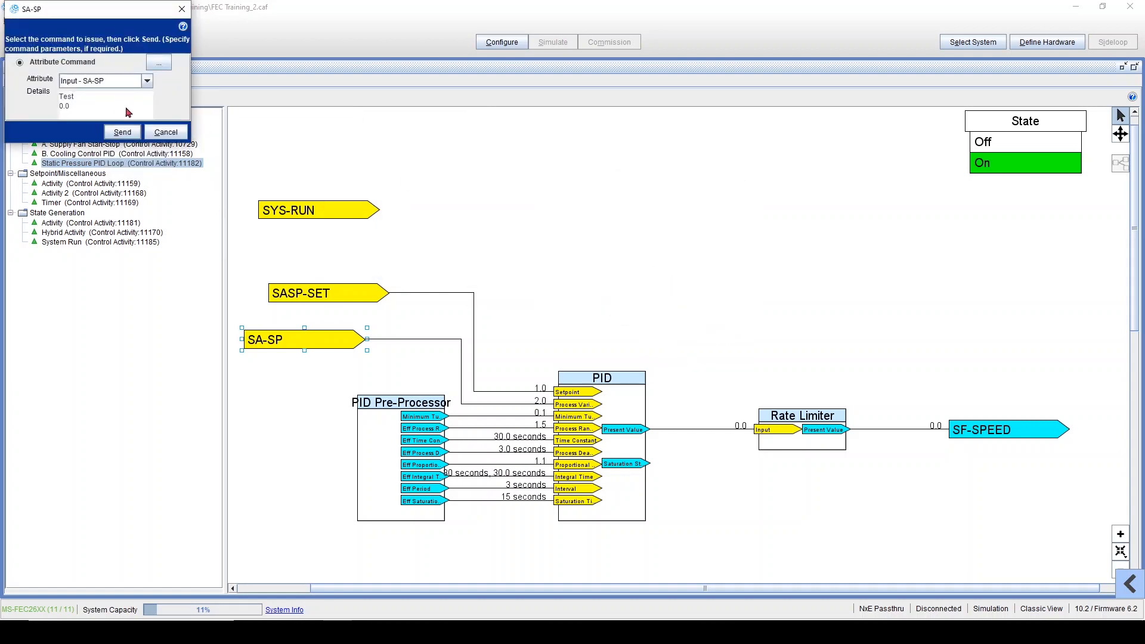
left_click(165, 131)
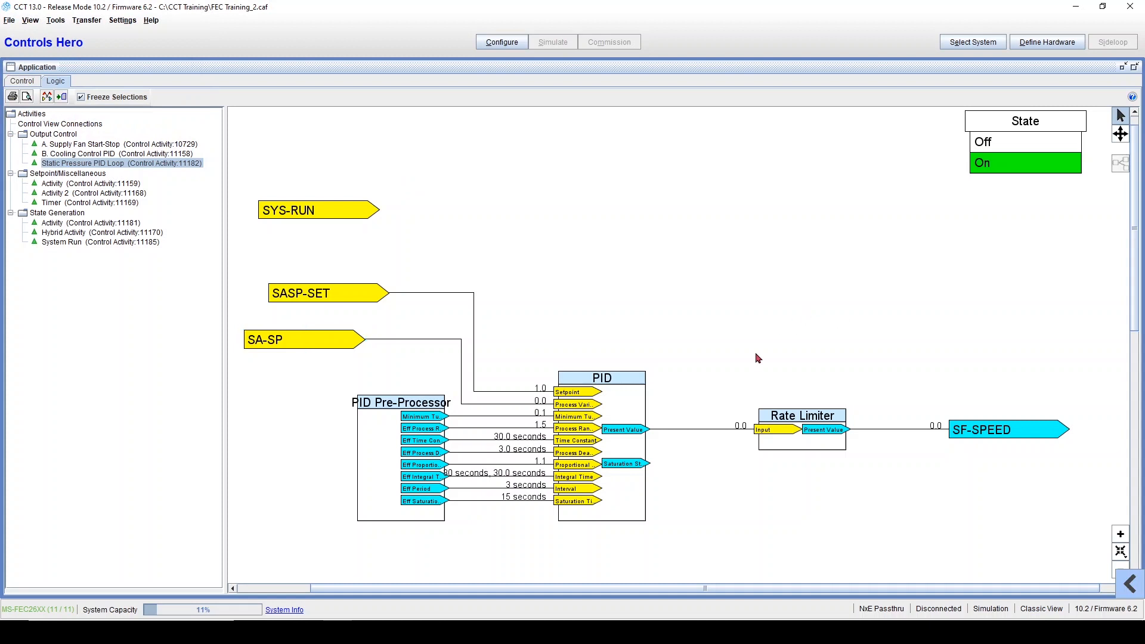
mouse_move(715, 458)
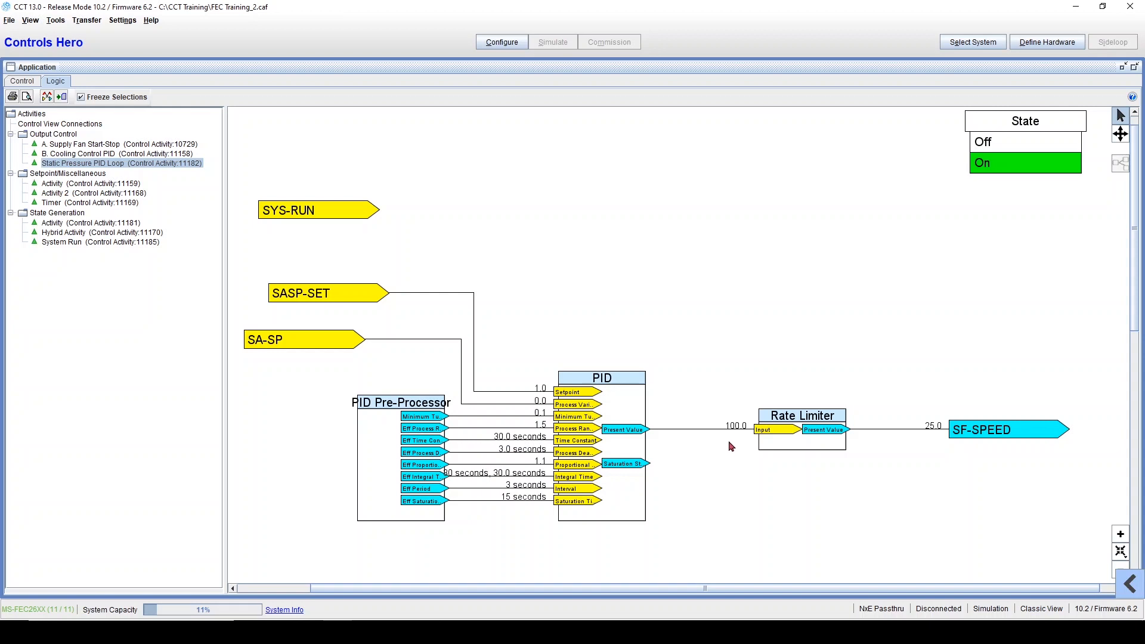
mouse_move(851, 458)
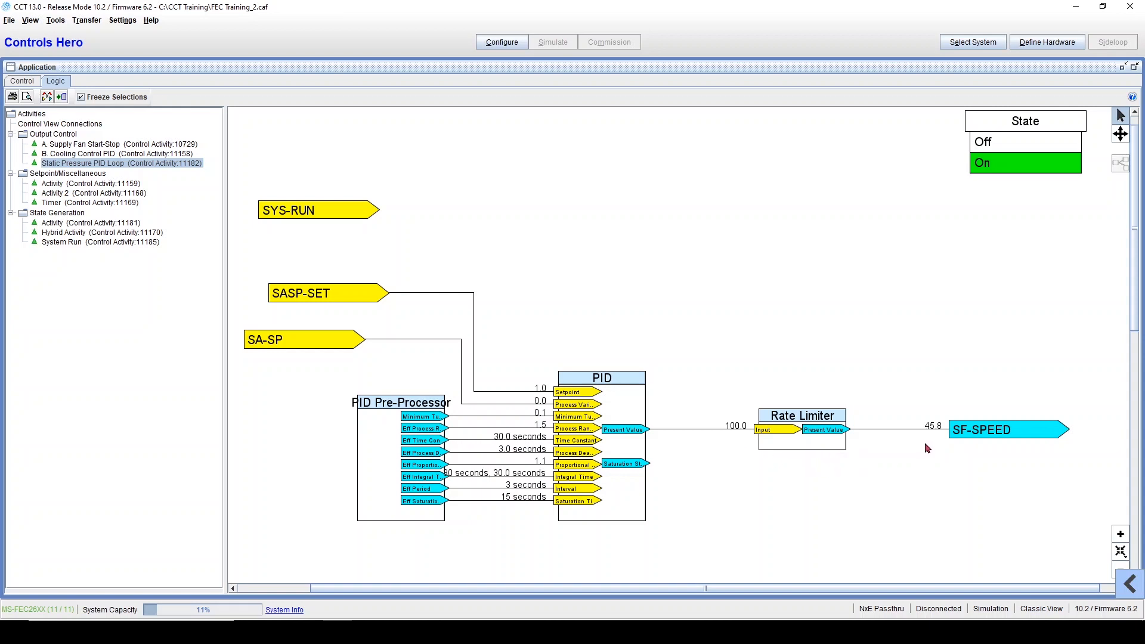
mouse_move(933, 450)
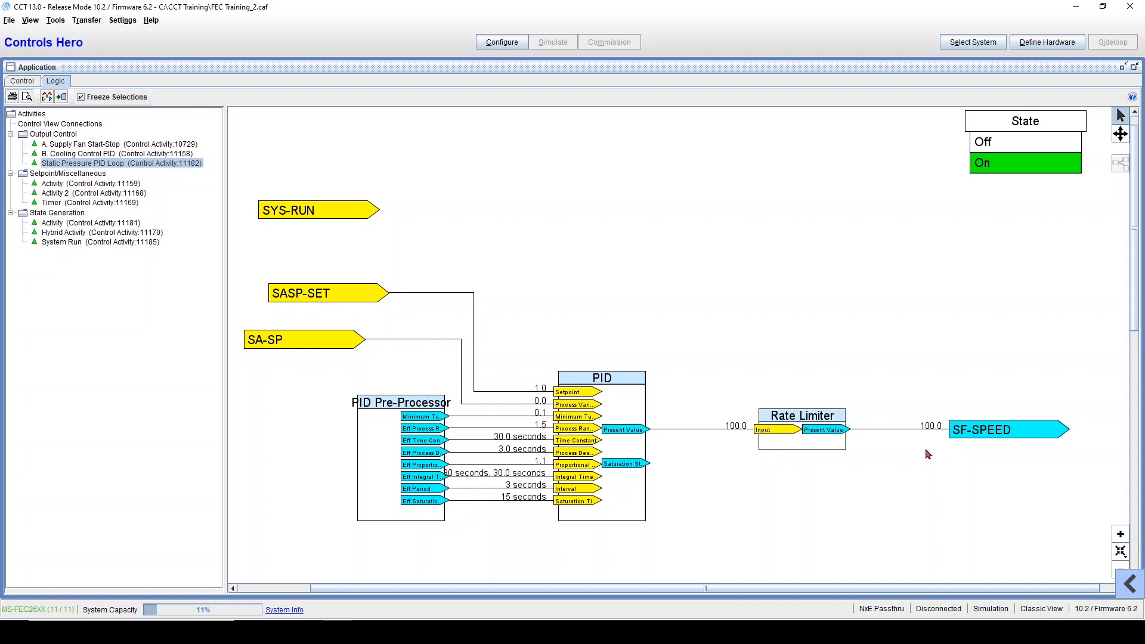
mouse_move(941, 466)
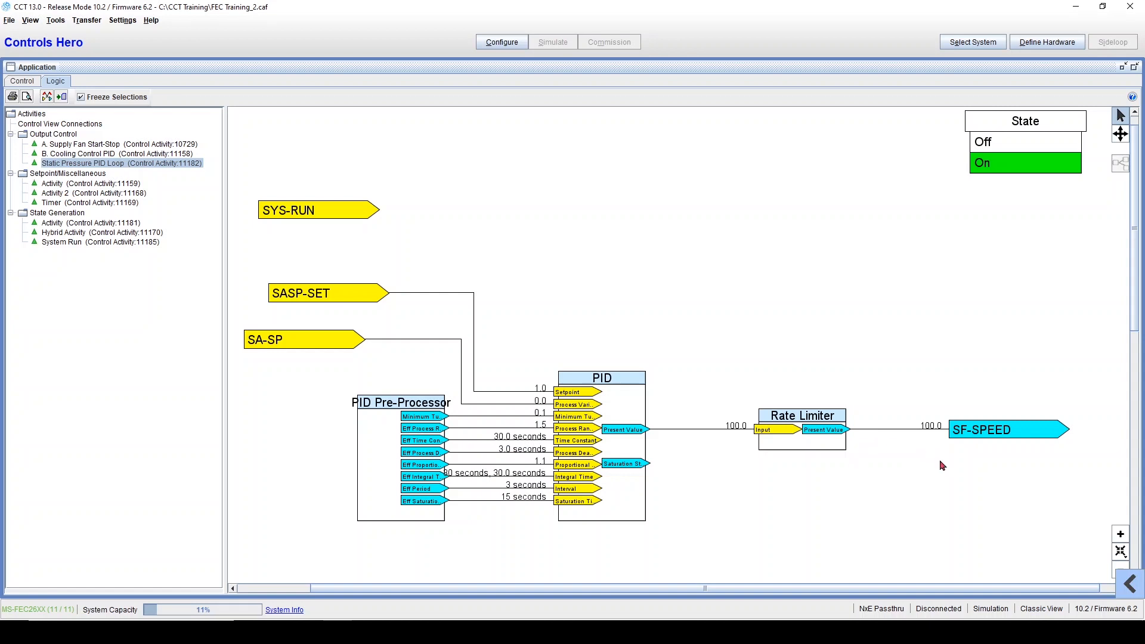
mouse_move(297, 343)
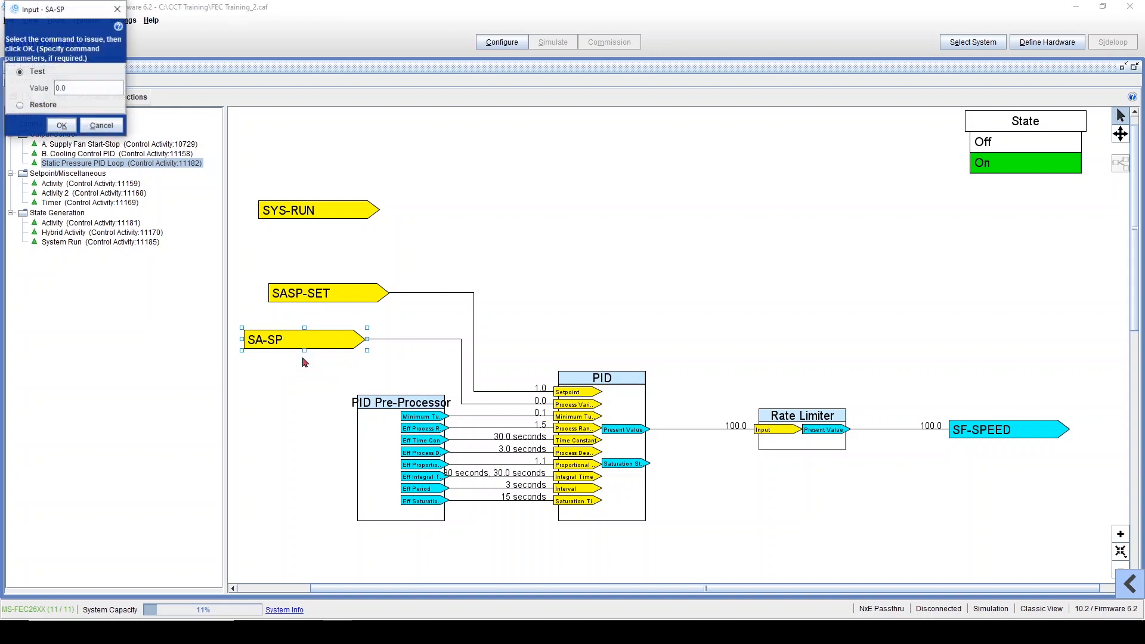
Command SA-SP to test value 1.1 so the PID backs off and SF-SPEED falls
type("1")
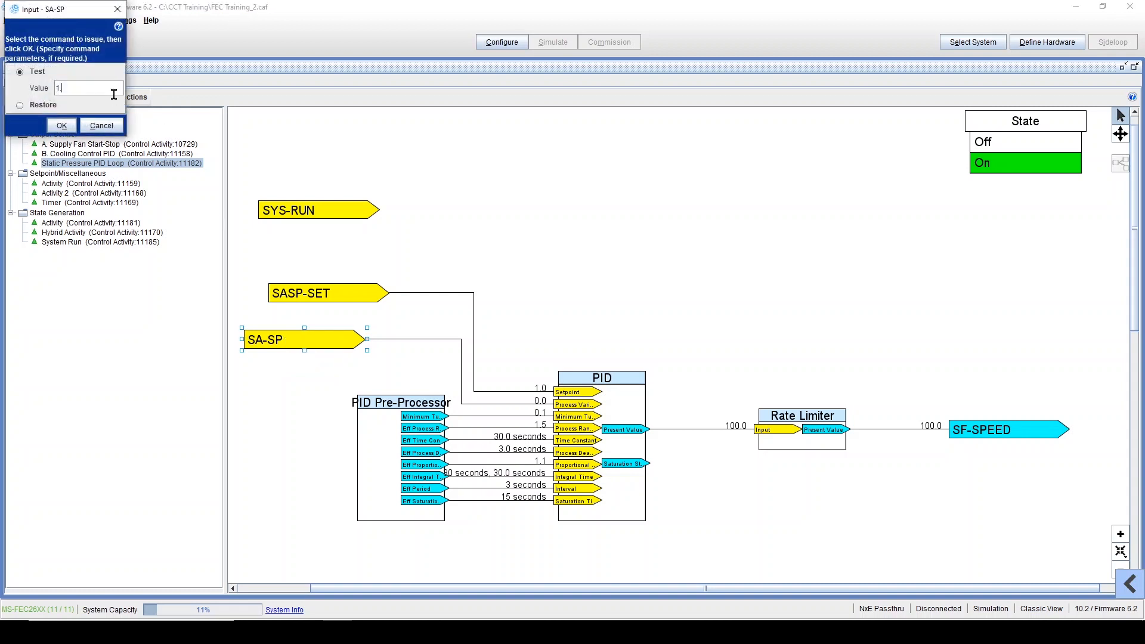
type(".1")
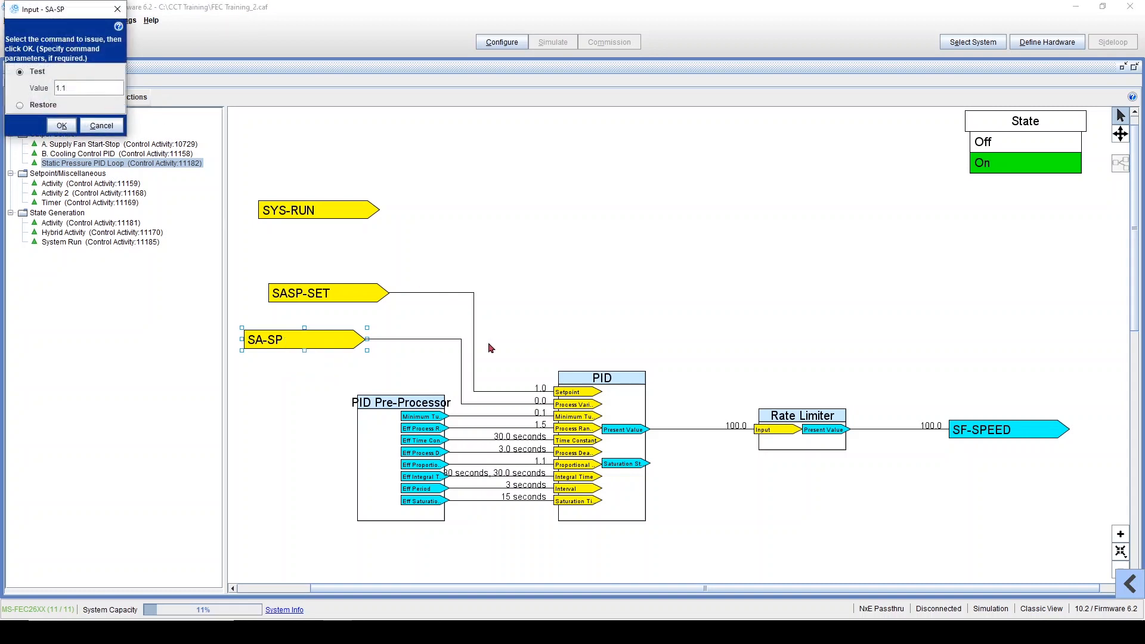
left_click(61, 125)
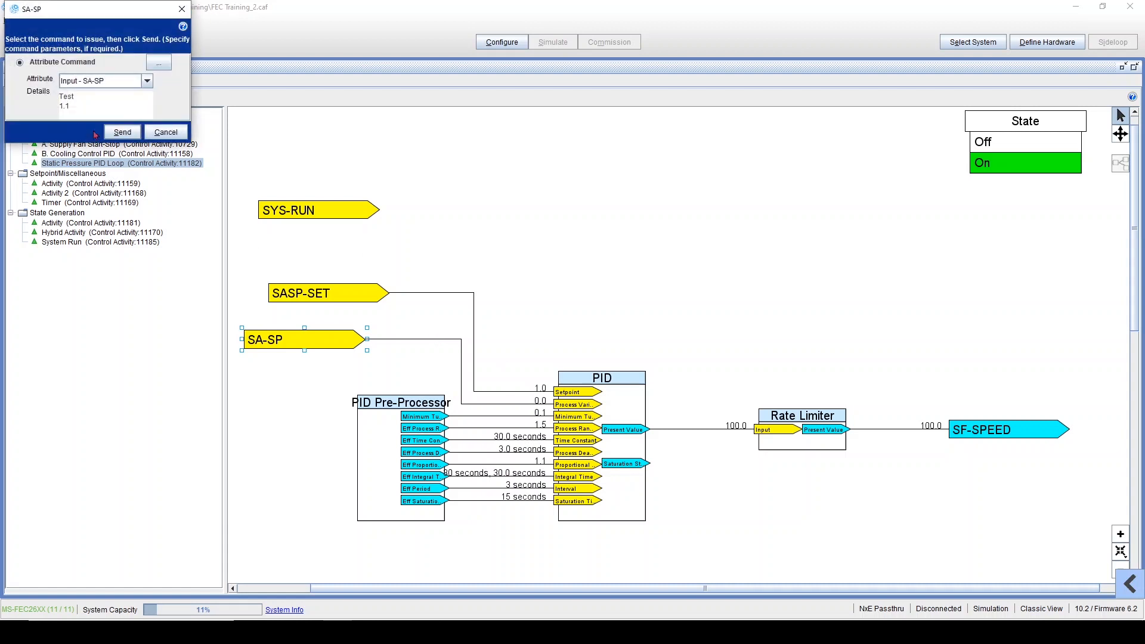
left_click(121, 131)
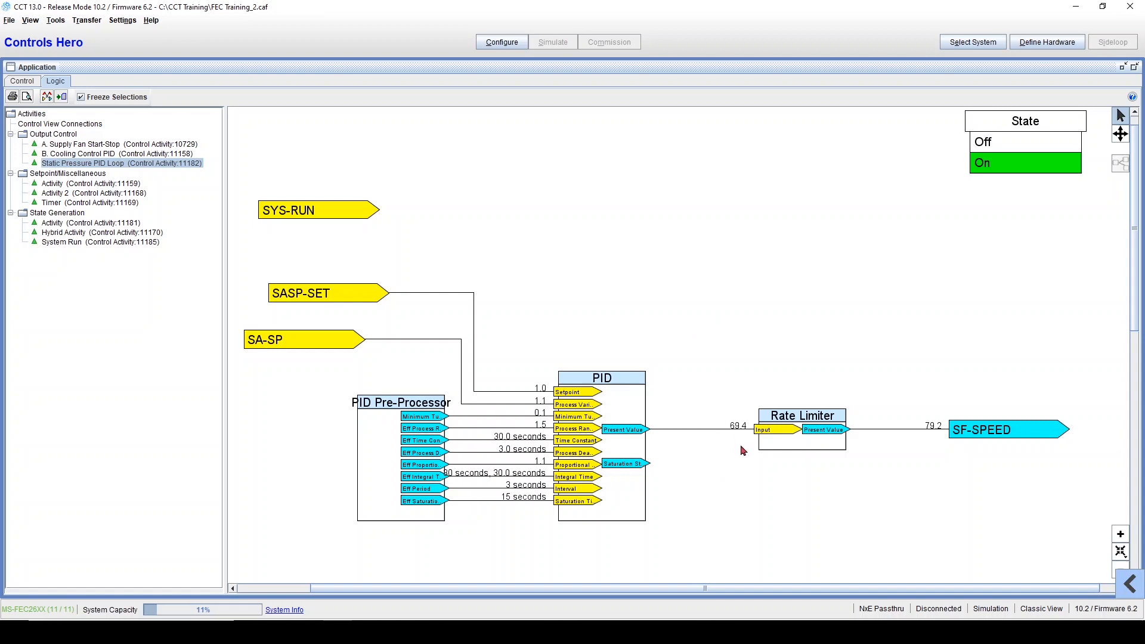
mouse_move(909, 453)
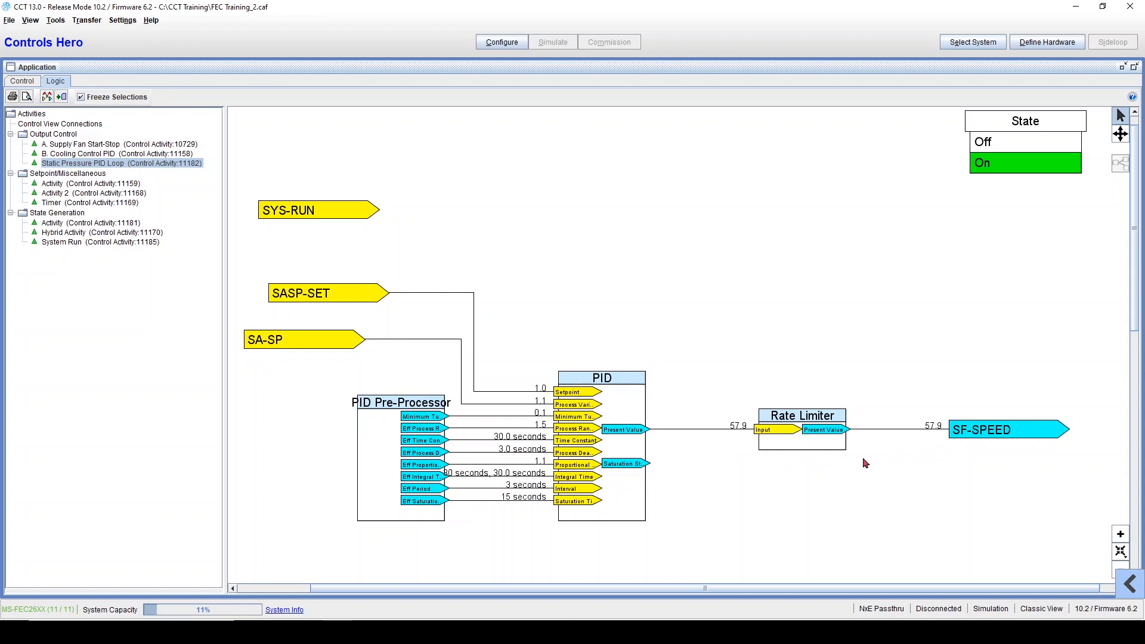
mouse_move(724, 451)
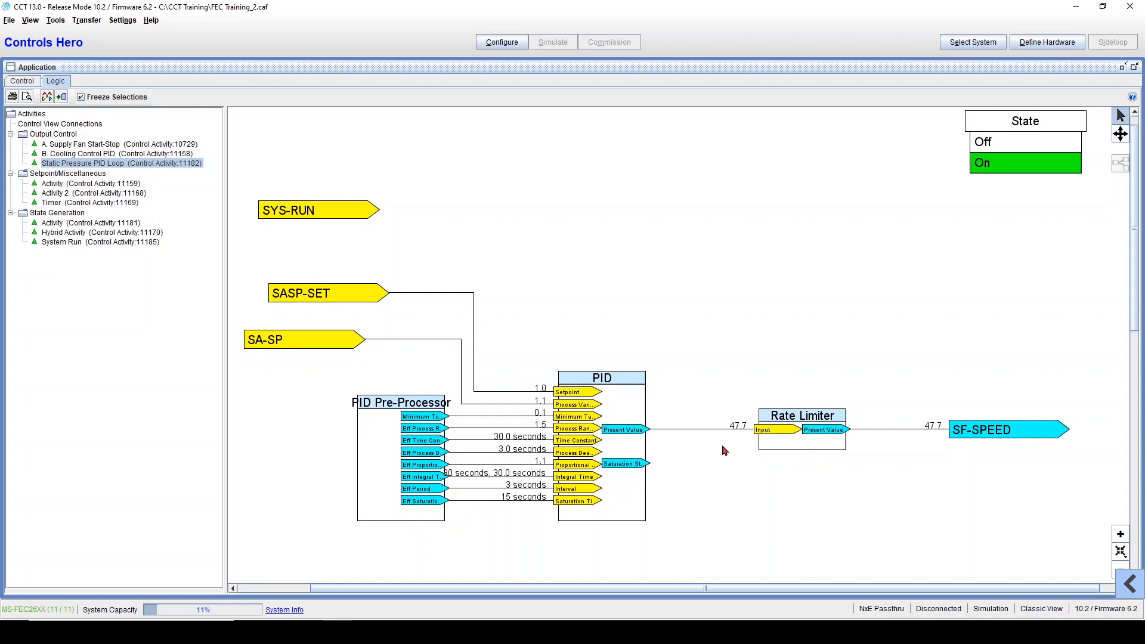
mouse_move(736, 458)
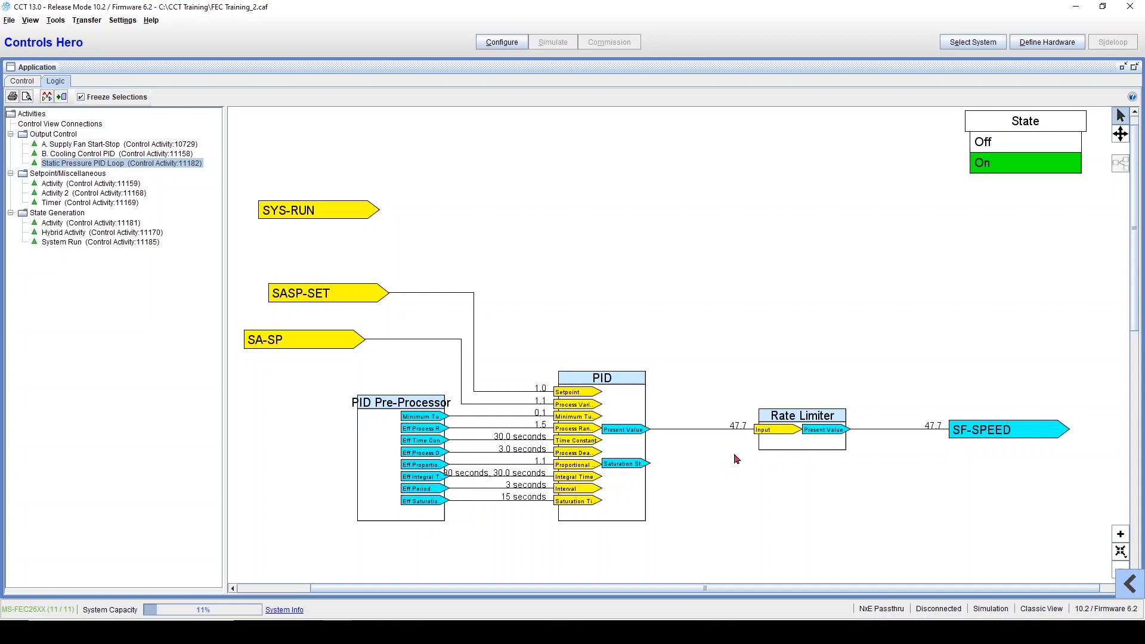
mouse_move(808, 453)
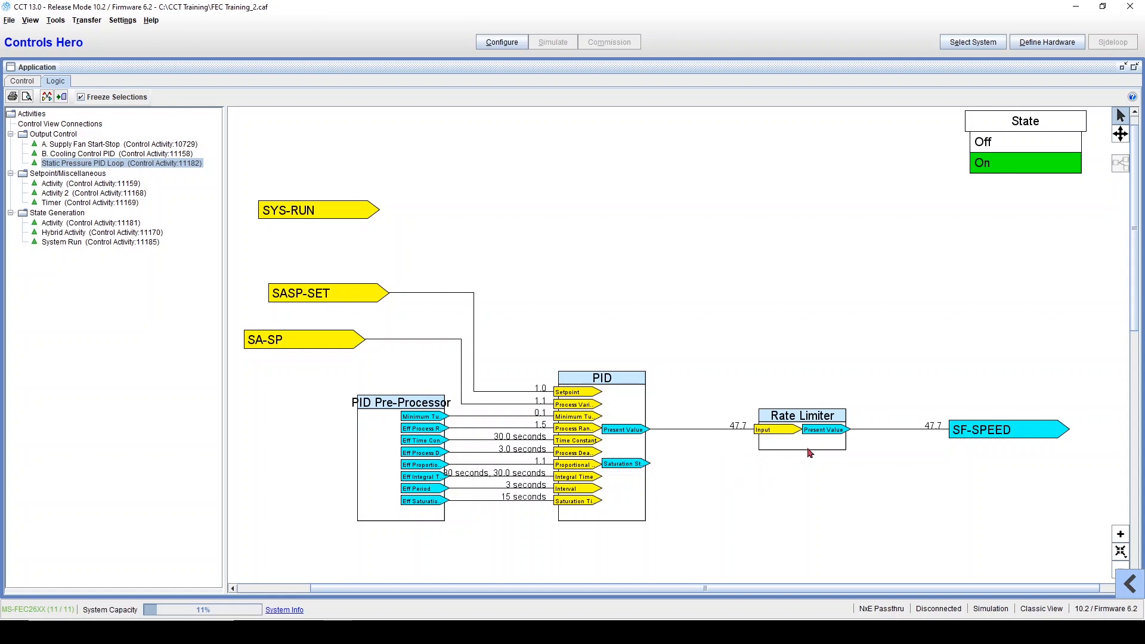
double_click(801, 415)
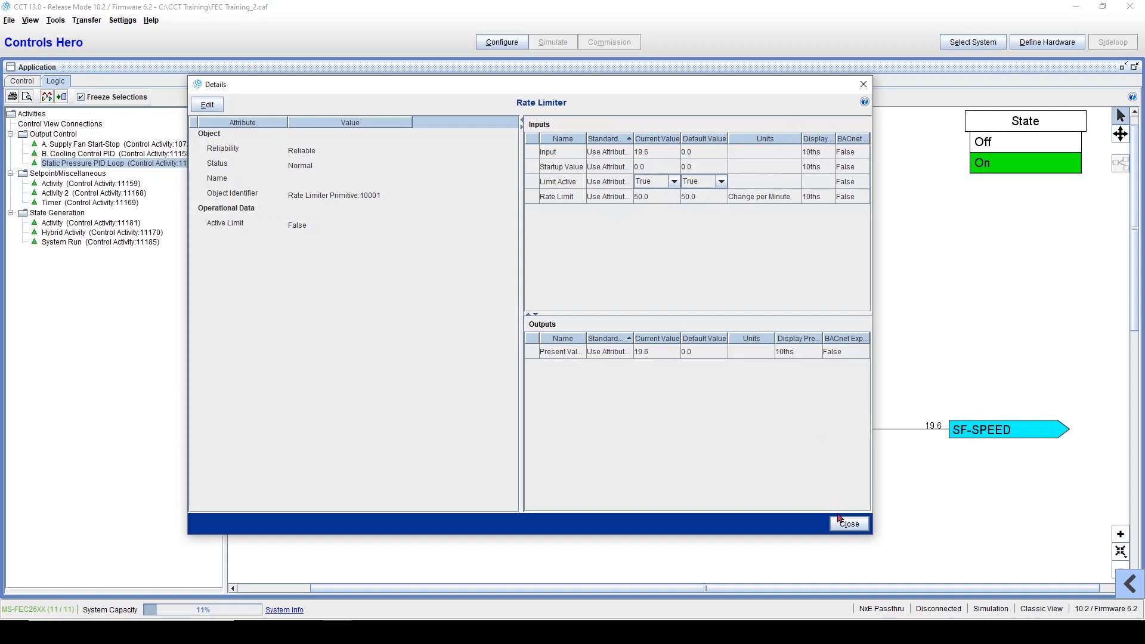
left_click(848, 524)
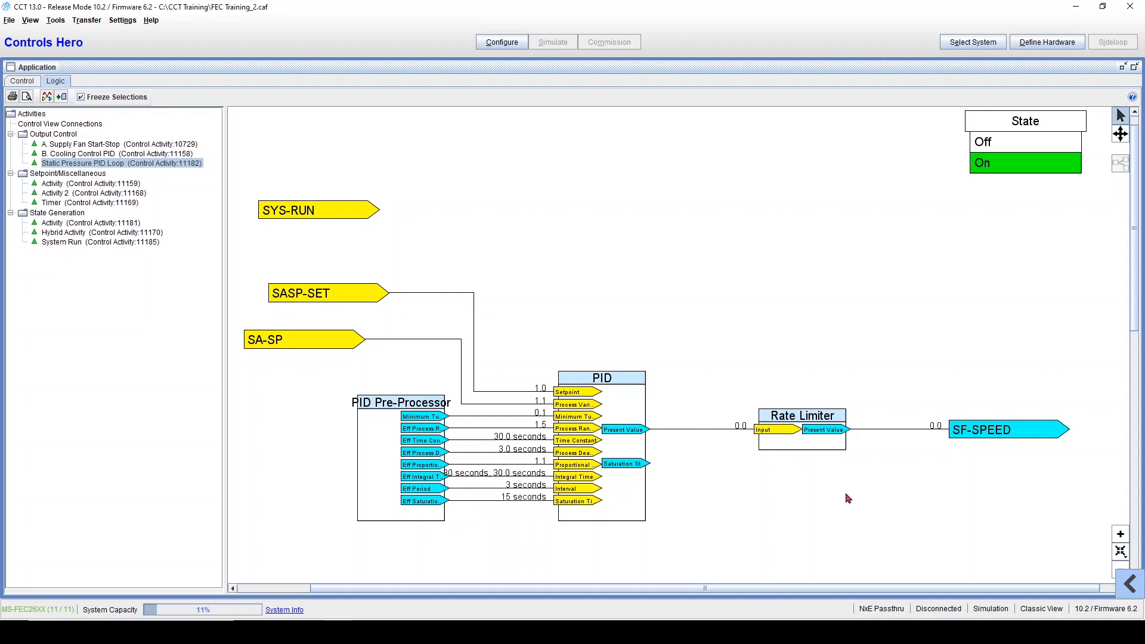
mouse_move(854, 501)
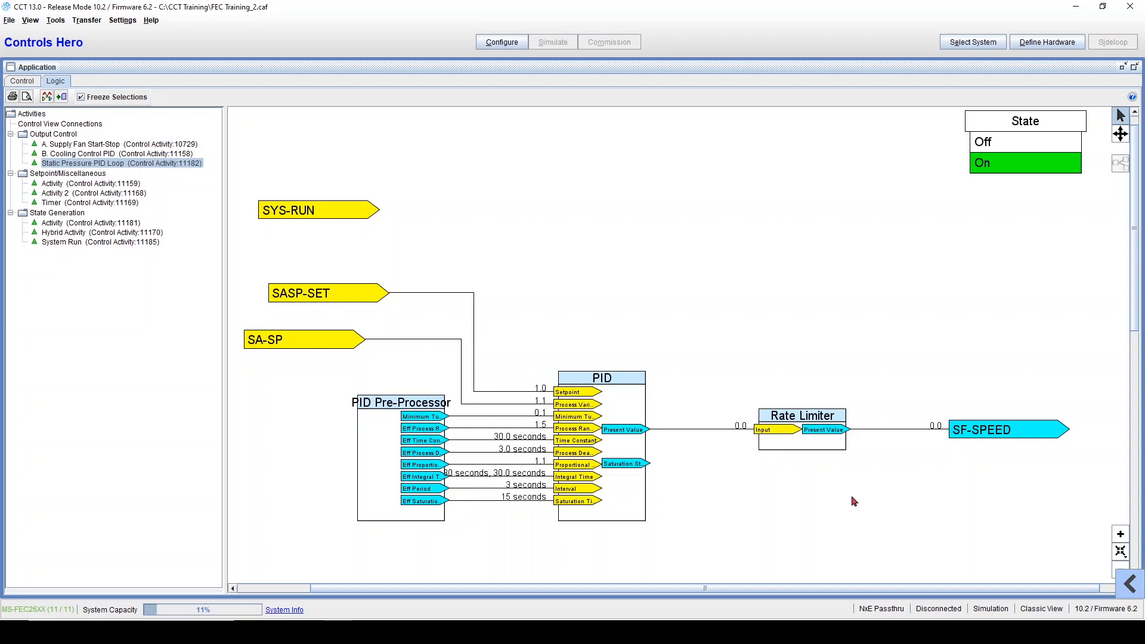
Switch to Configure, confirm stopping the simulation and load configuration mode
left_click(502, 41)
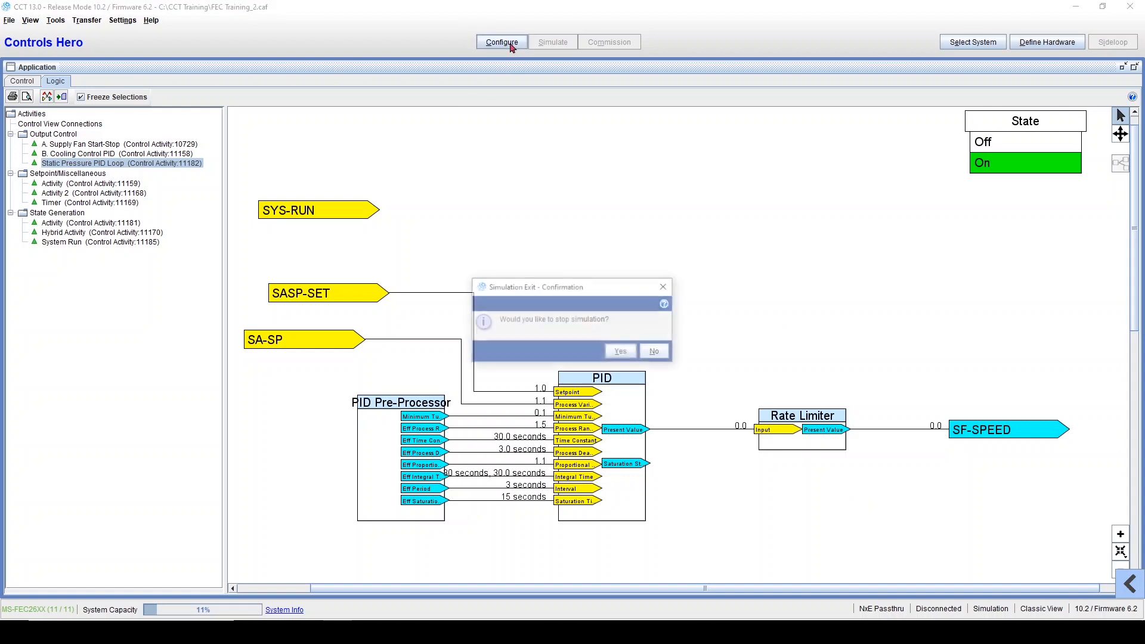
left_click(619, 351)
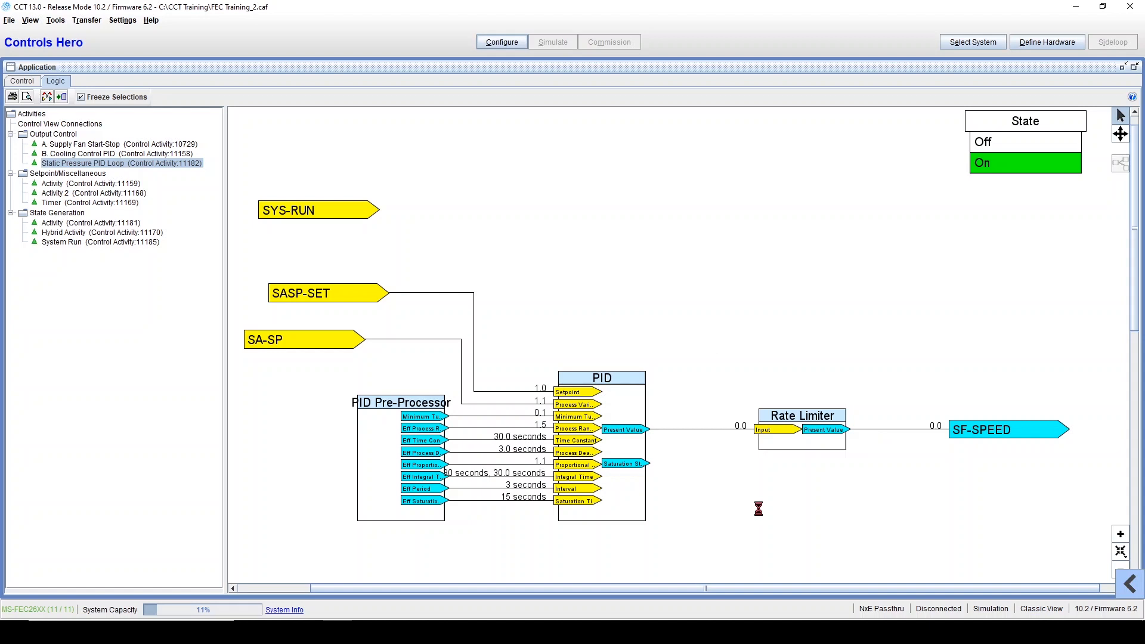
left_click(552, 41)
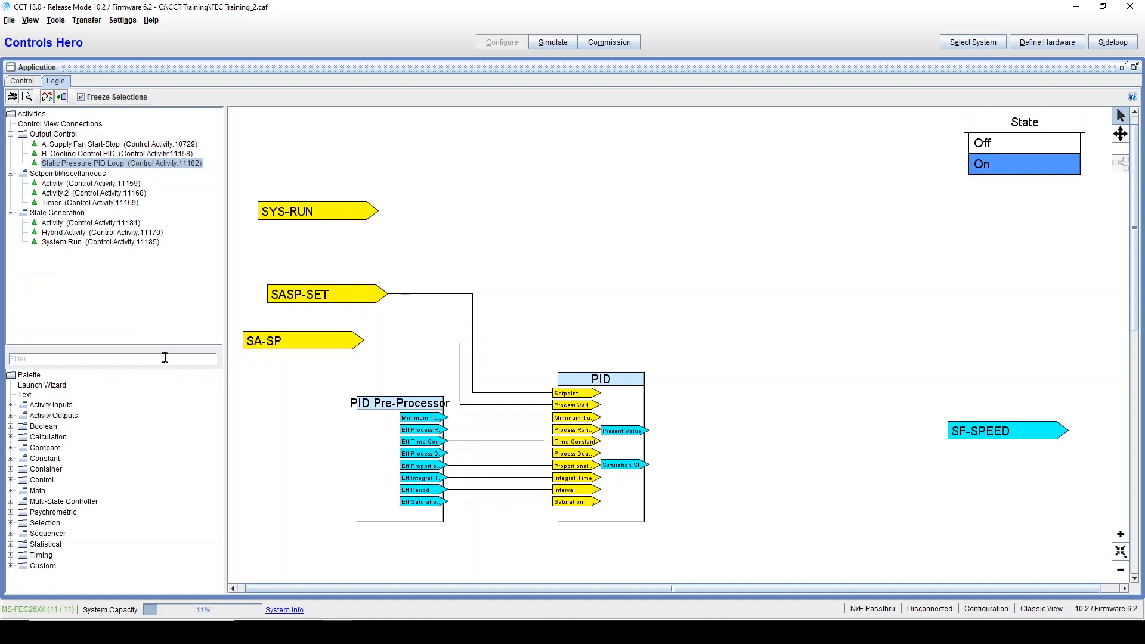
Find 'rate' in the palette, drop a Rate Limiter between PID and SF-SPEED, and bring up its options
type("rate li")
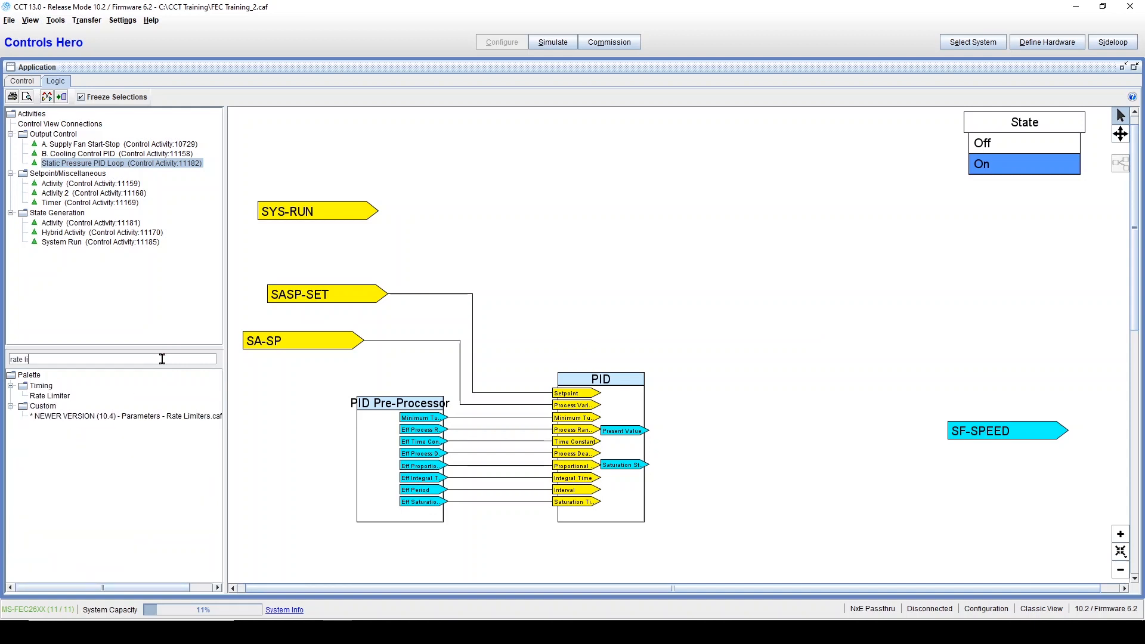
left_click(50, 395)
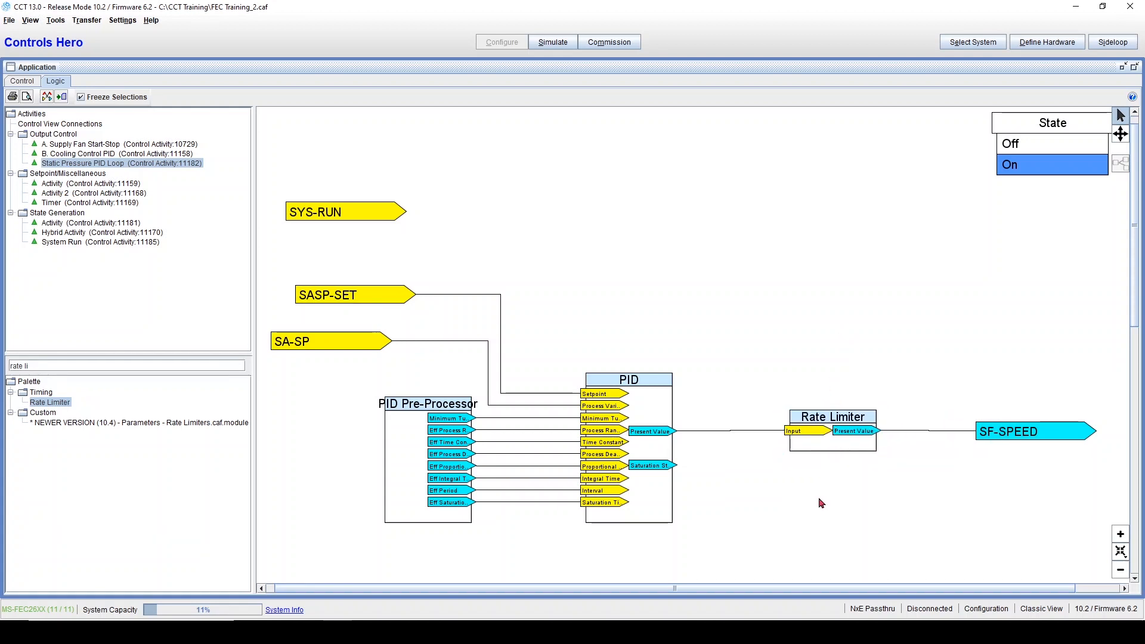
mouse_move(787, 497)
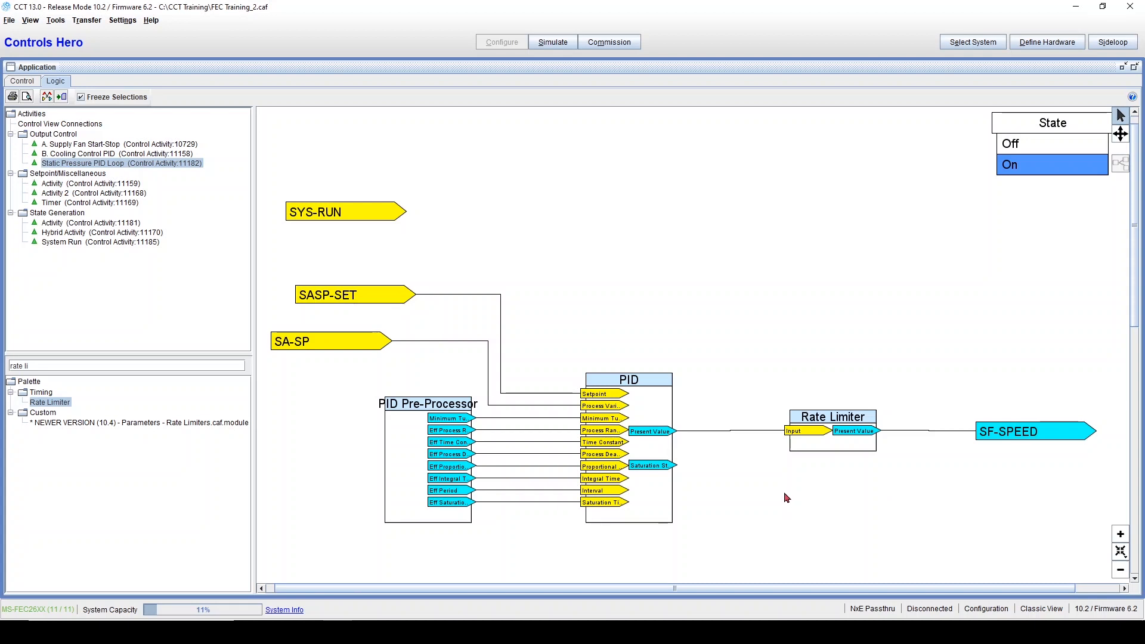
right_click(831, 418)
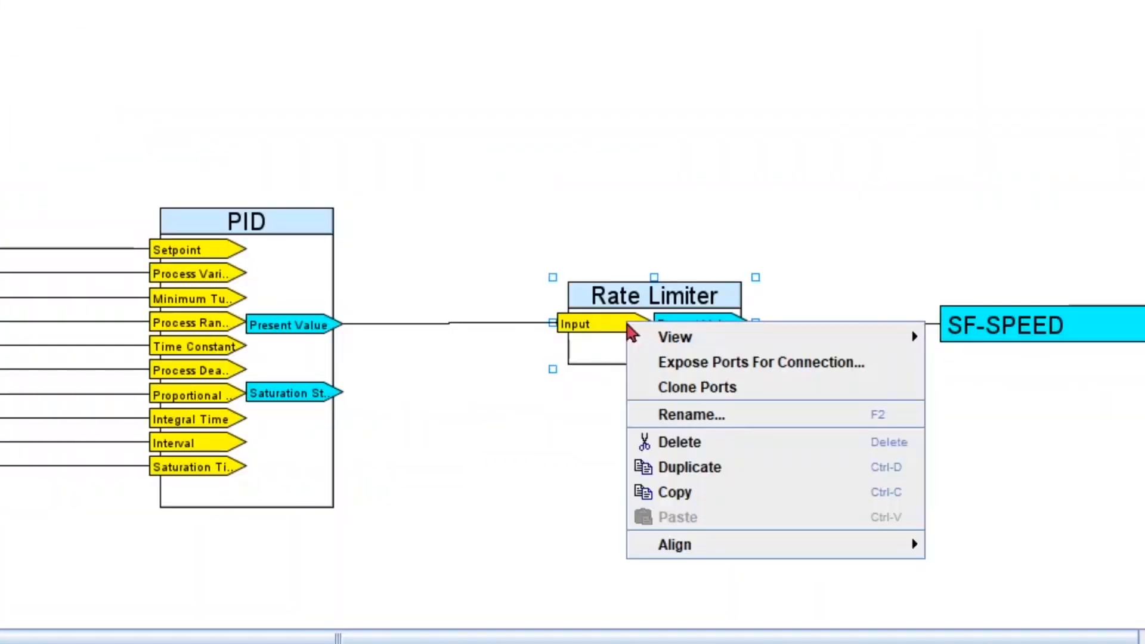
mouse_move(781, 369)
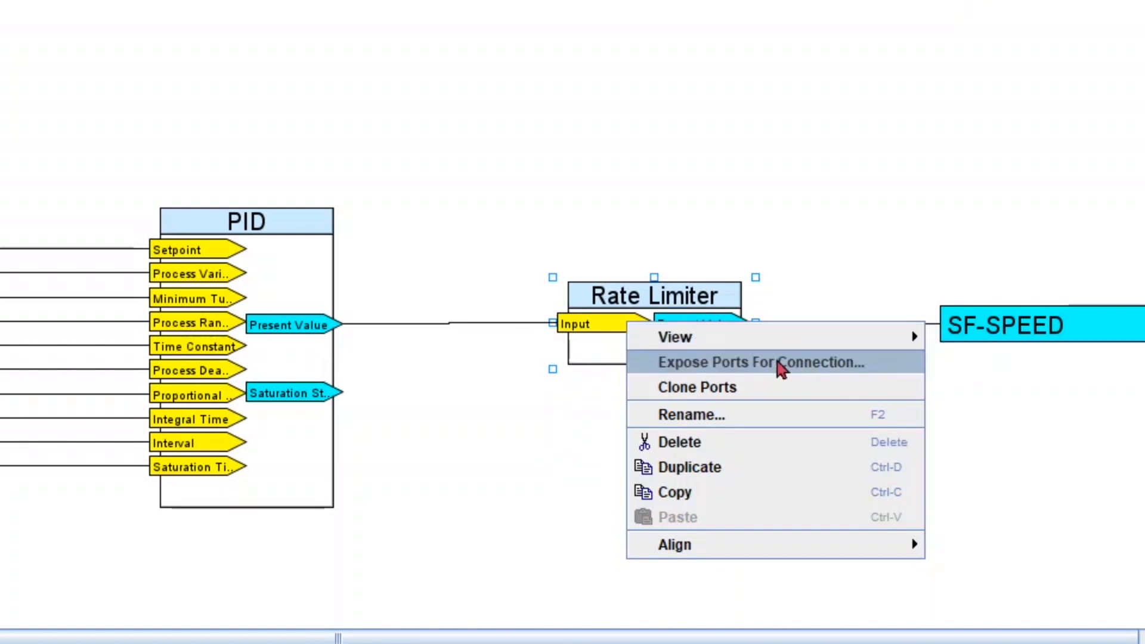
Expose the Rate Limiter's Startup Value and Limit Active ports for connection
left_click(761, 362)
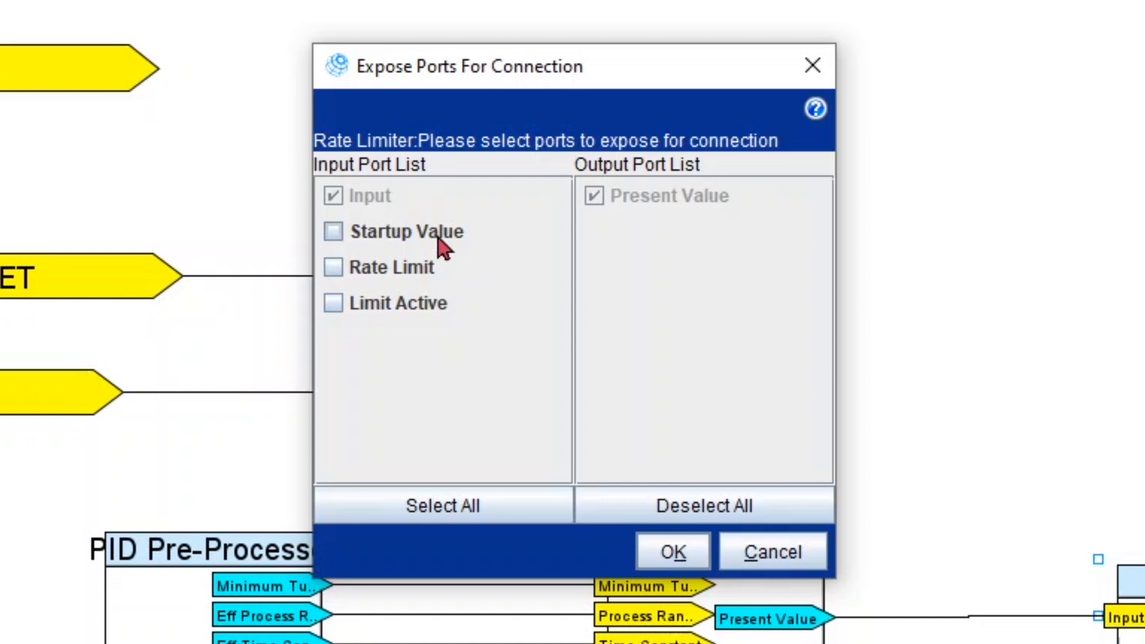
left_click(333, 266)
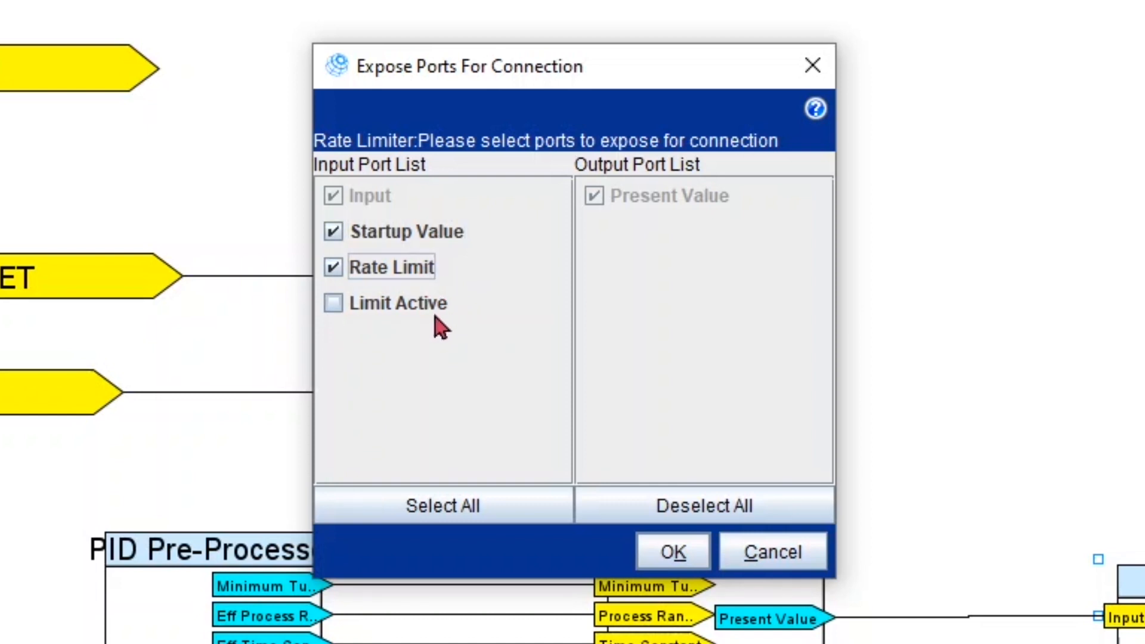
left_click(333, 301)
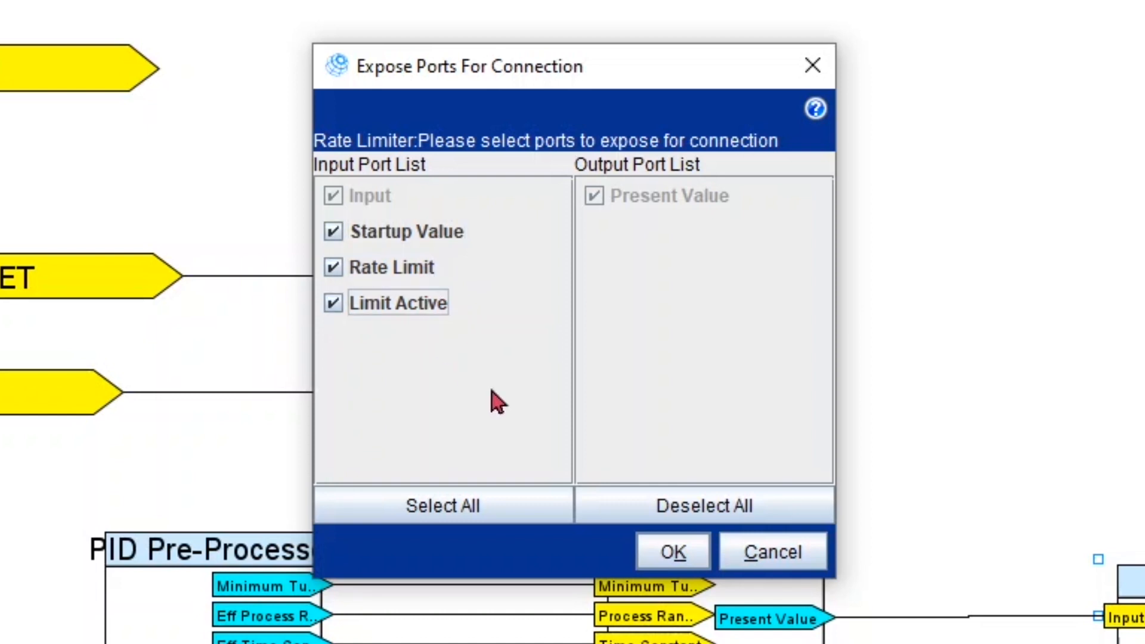
left_click(671, 551)
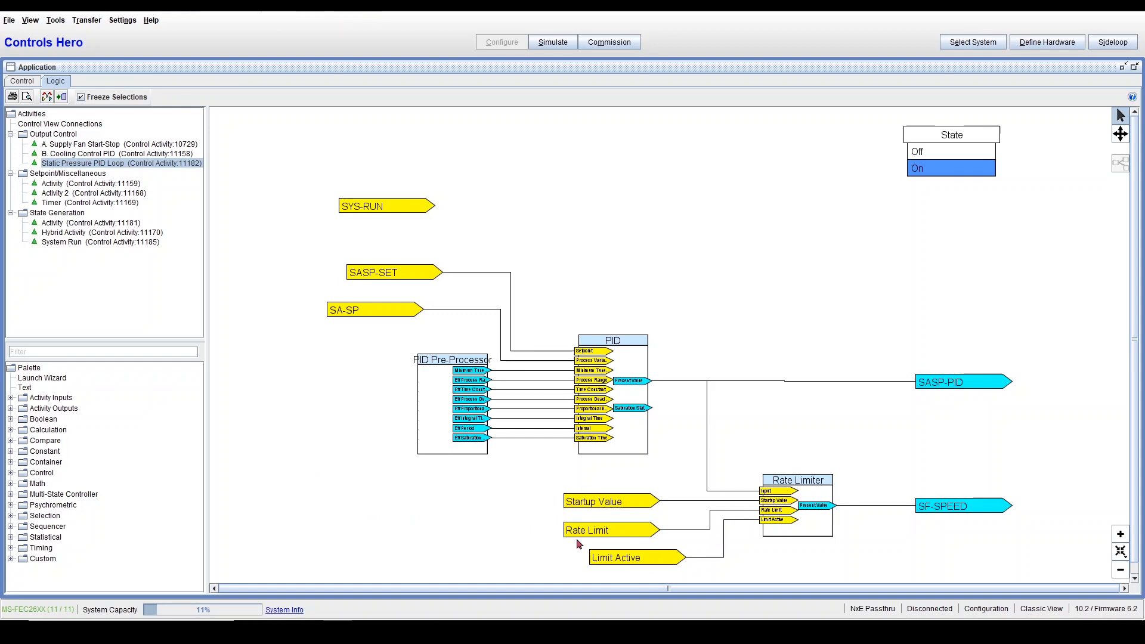
mouse_move(945, 446)
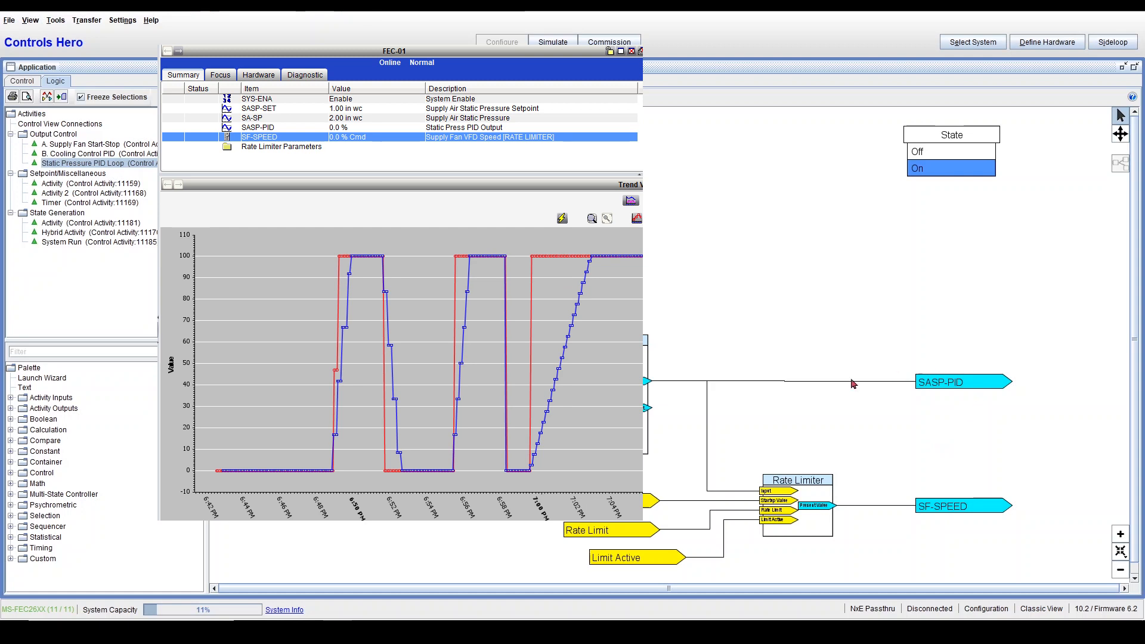
mouse_move(900, 441)
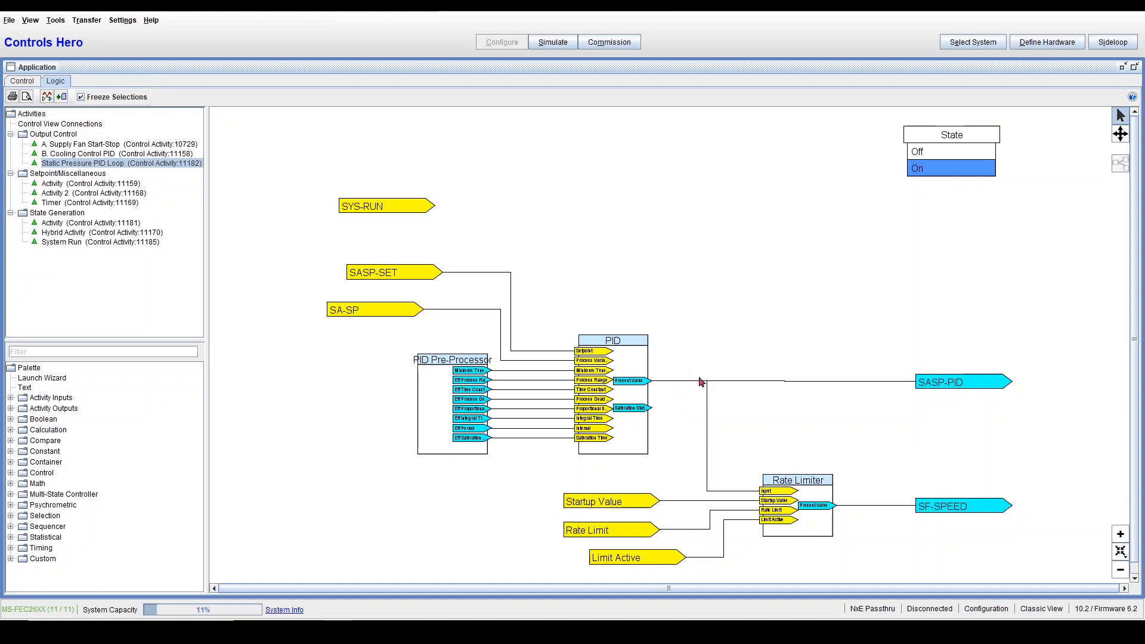
mouse_move(899, 426)
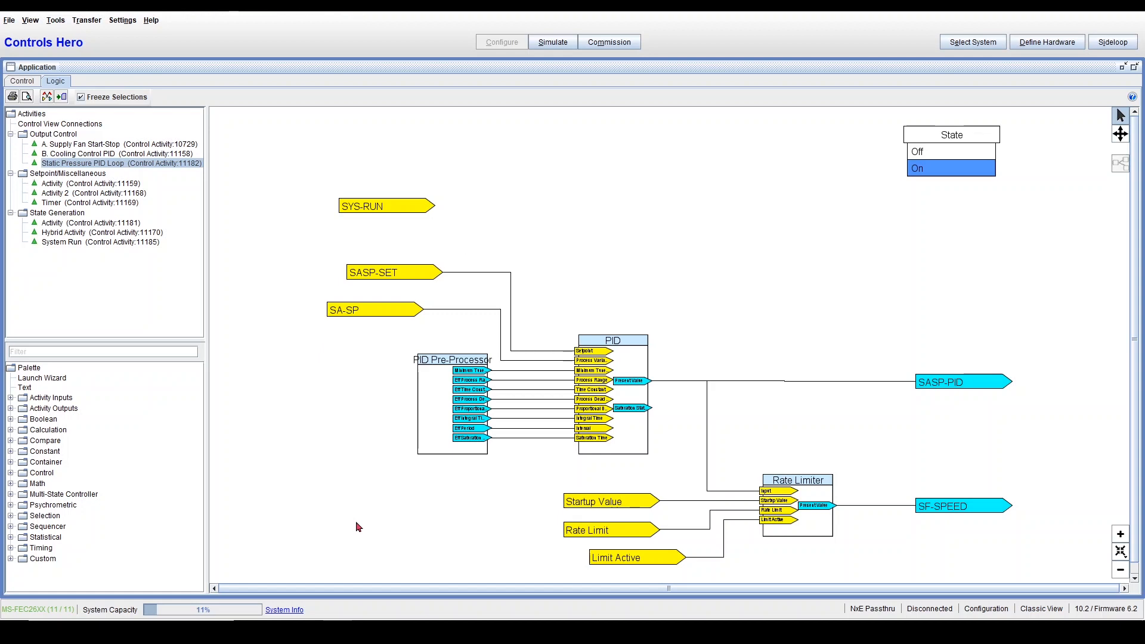
mouse_move(923, 430)
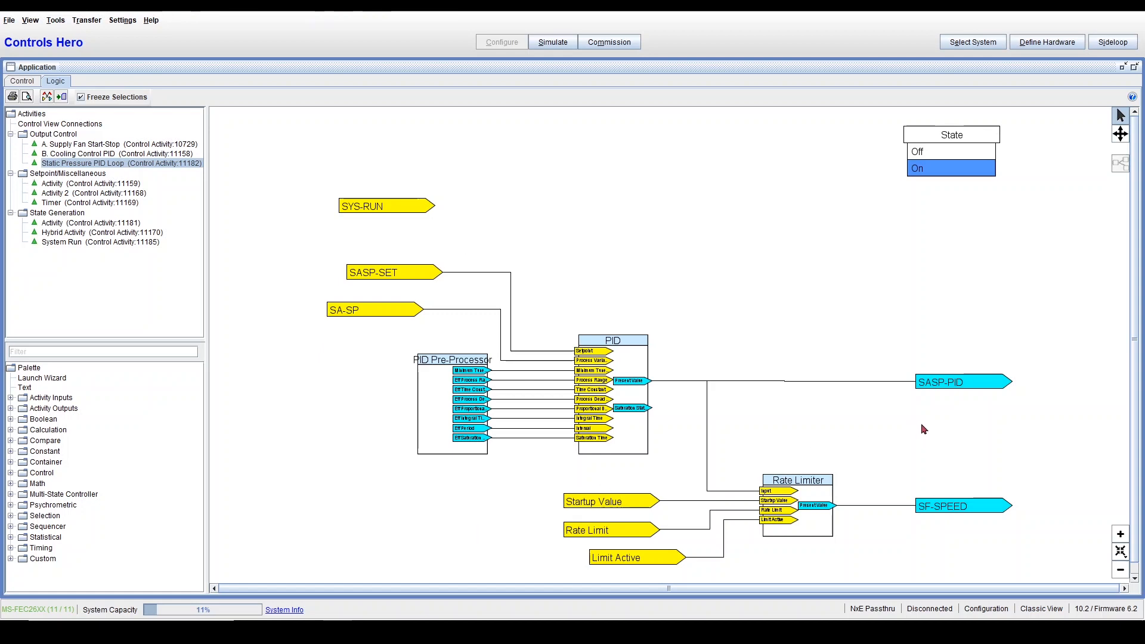
mouse_move(626, 489)
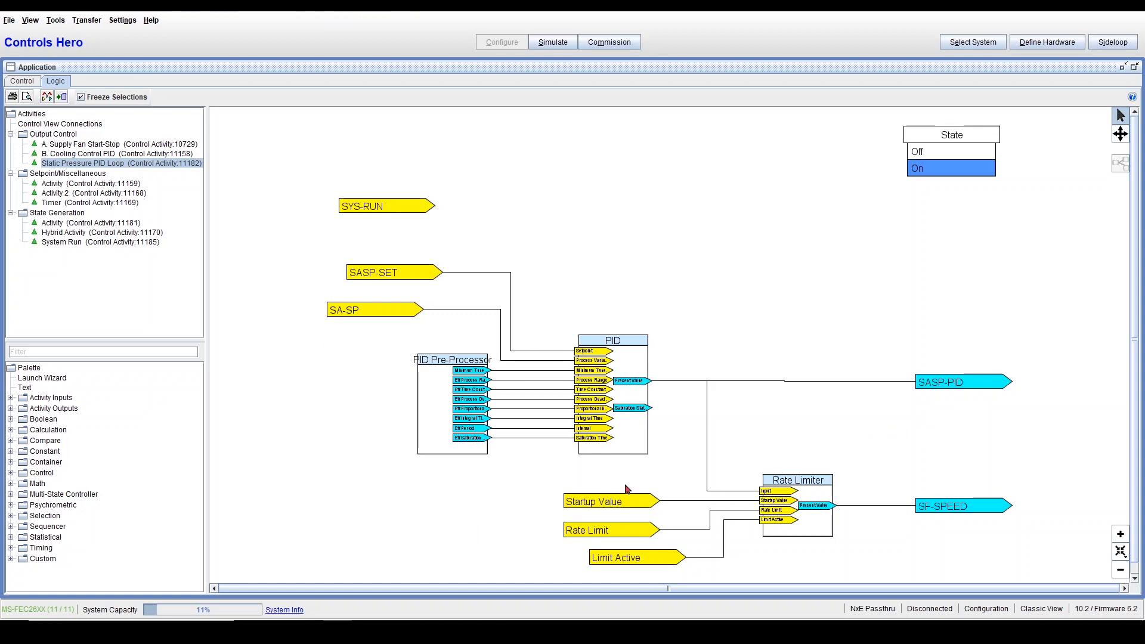
left_click(611, 501)
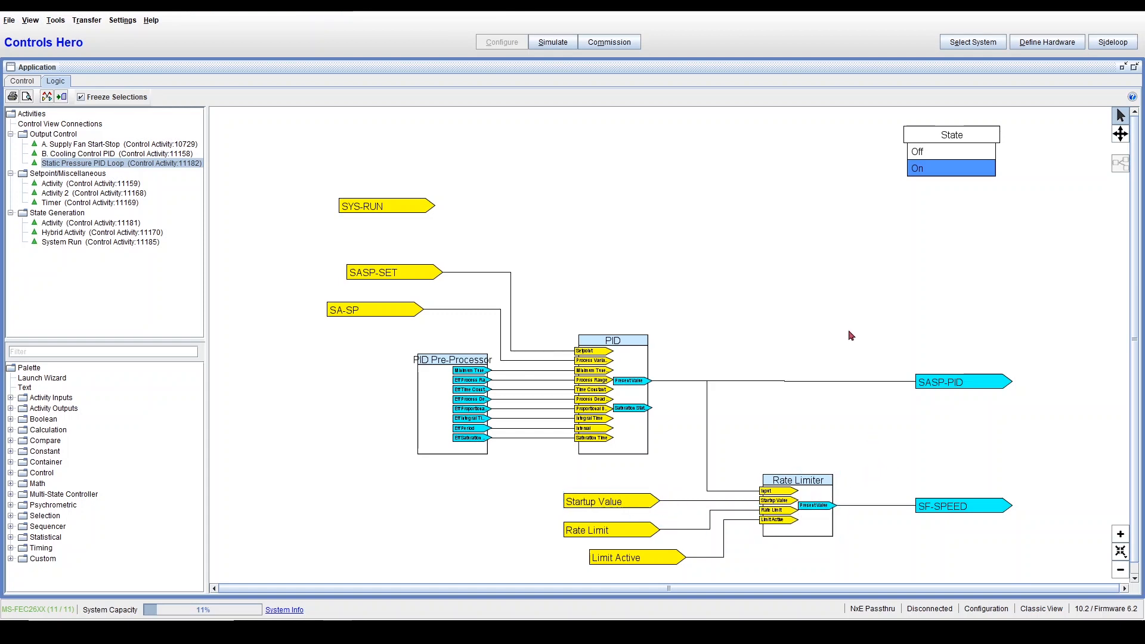
mouse_move(924, 234)
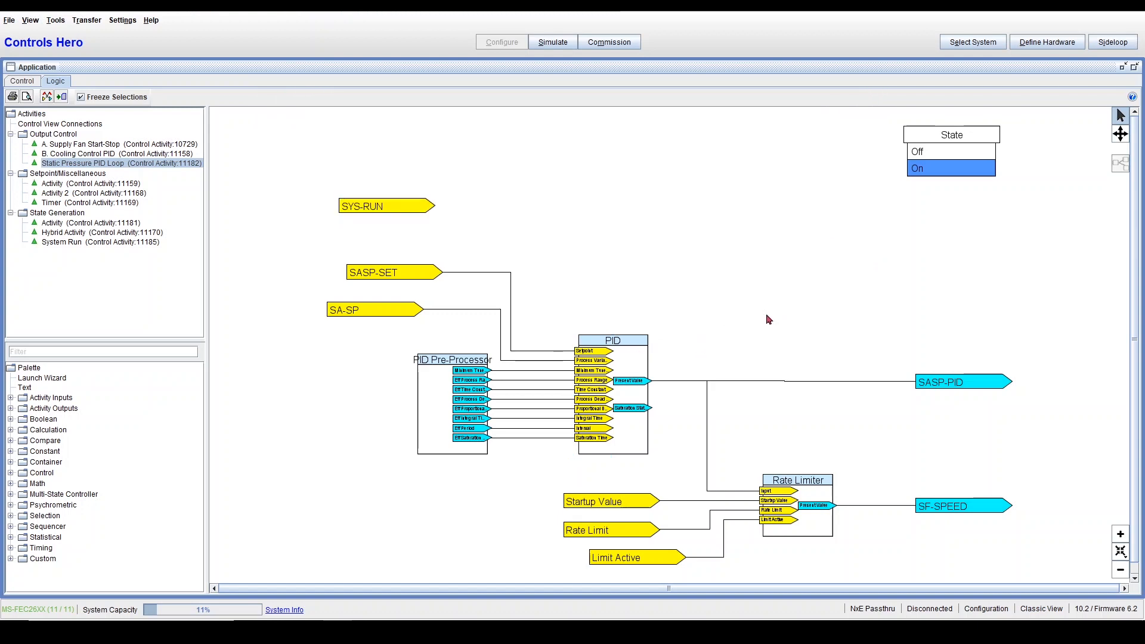
mouse_move(938, 176)
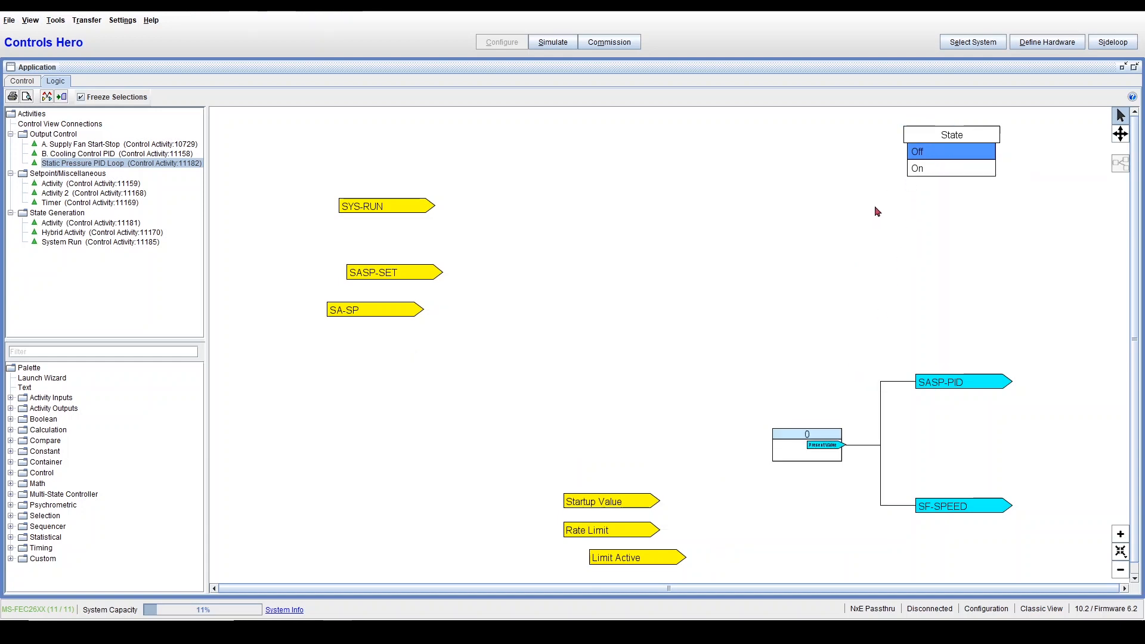
mouse_move(712, 483)
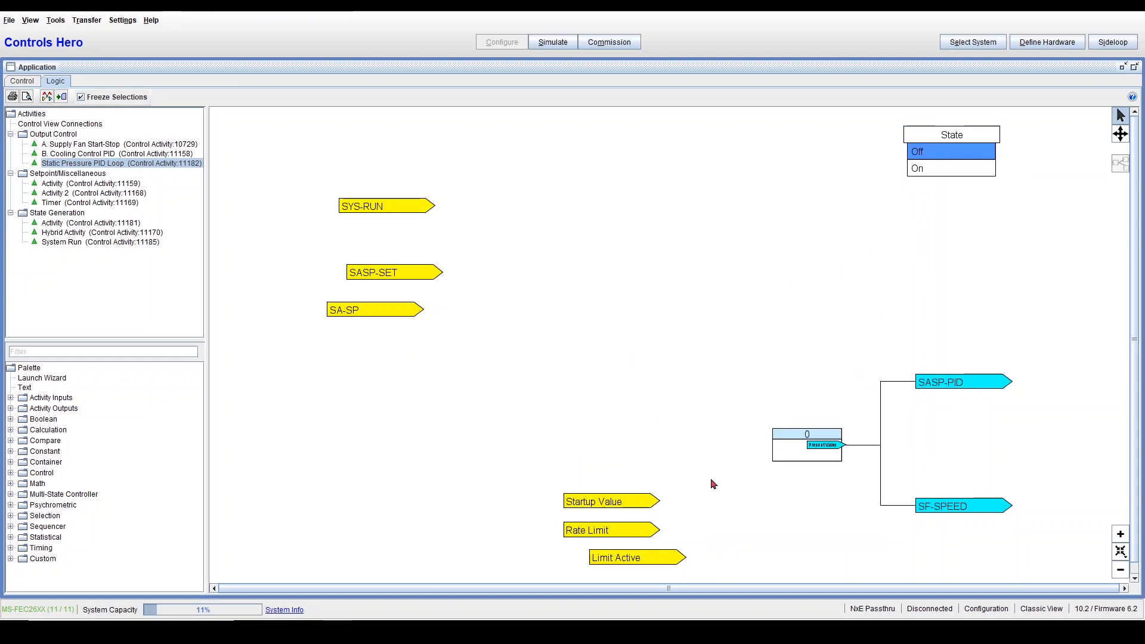
mouse_move(768, 507)
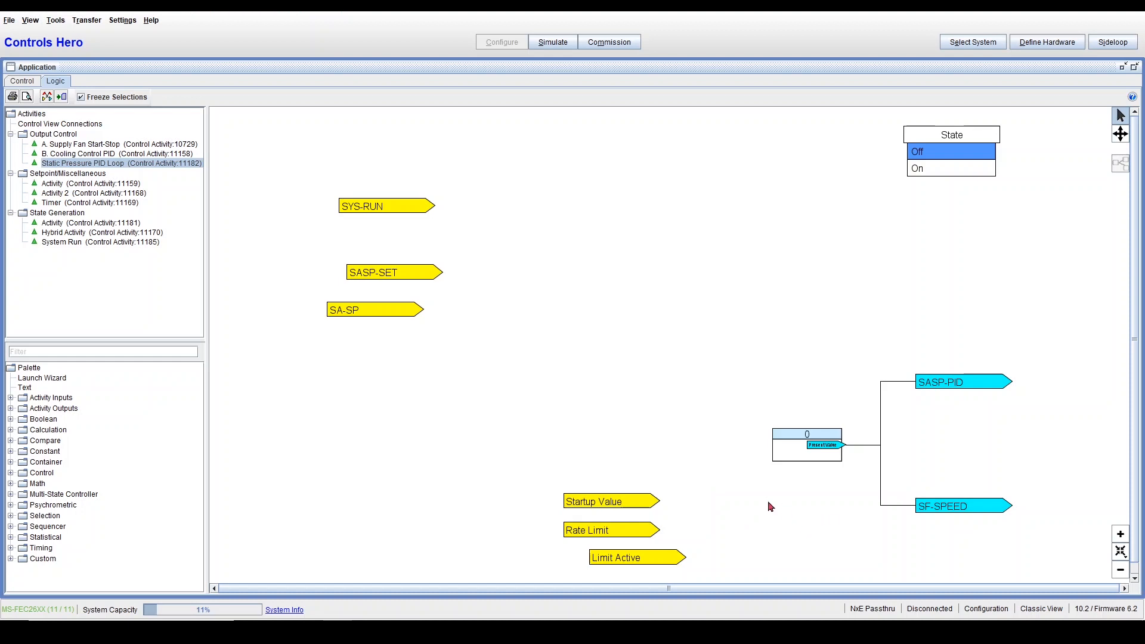
mouse_move(828, 392)
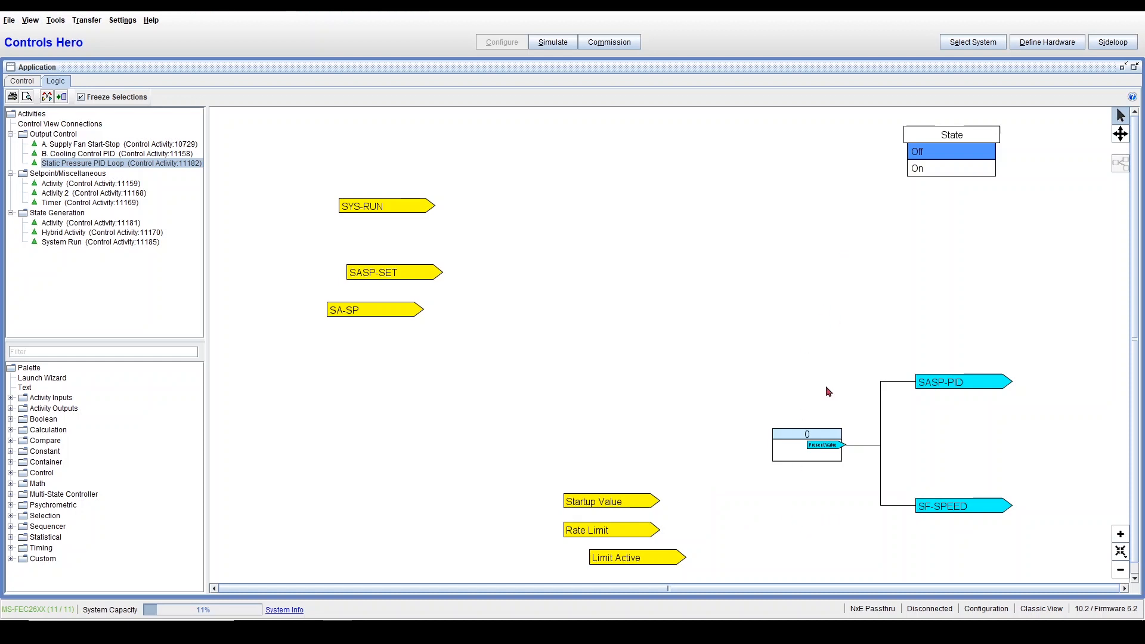
mouse_move(945, 369)
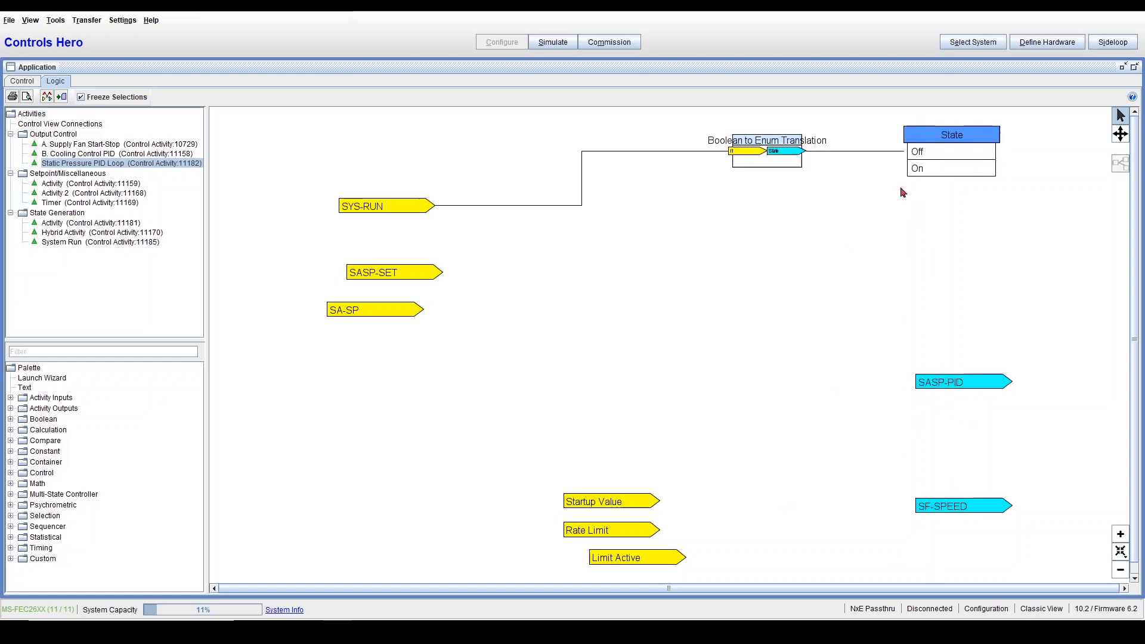
mouse_move(473, 227)
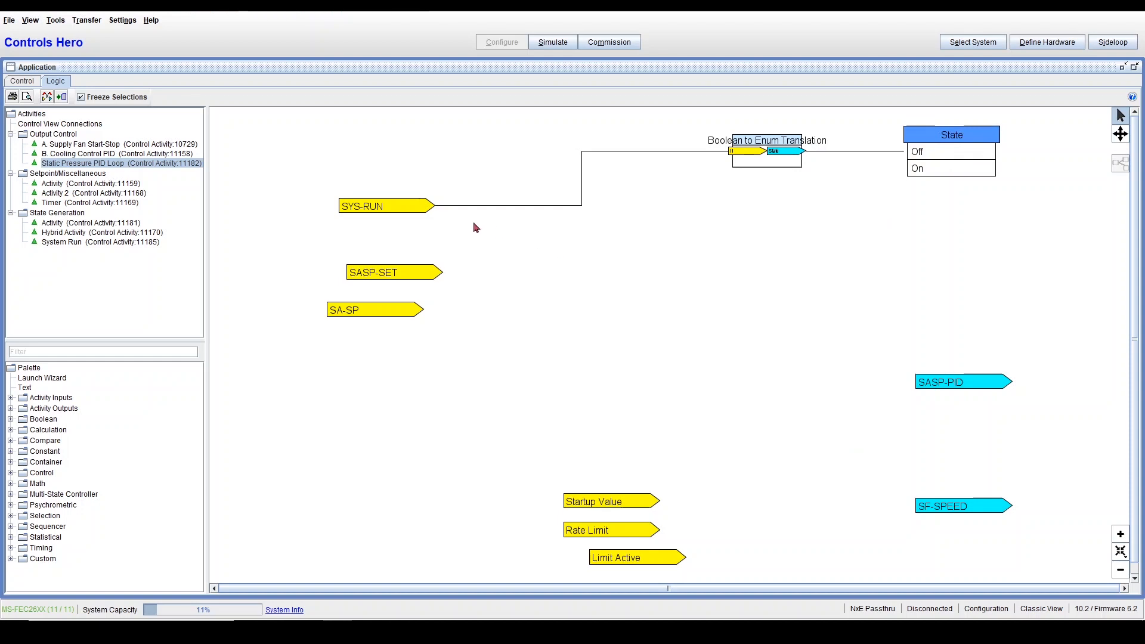
mouse_move(960, 184)
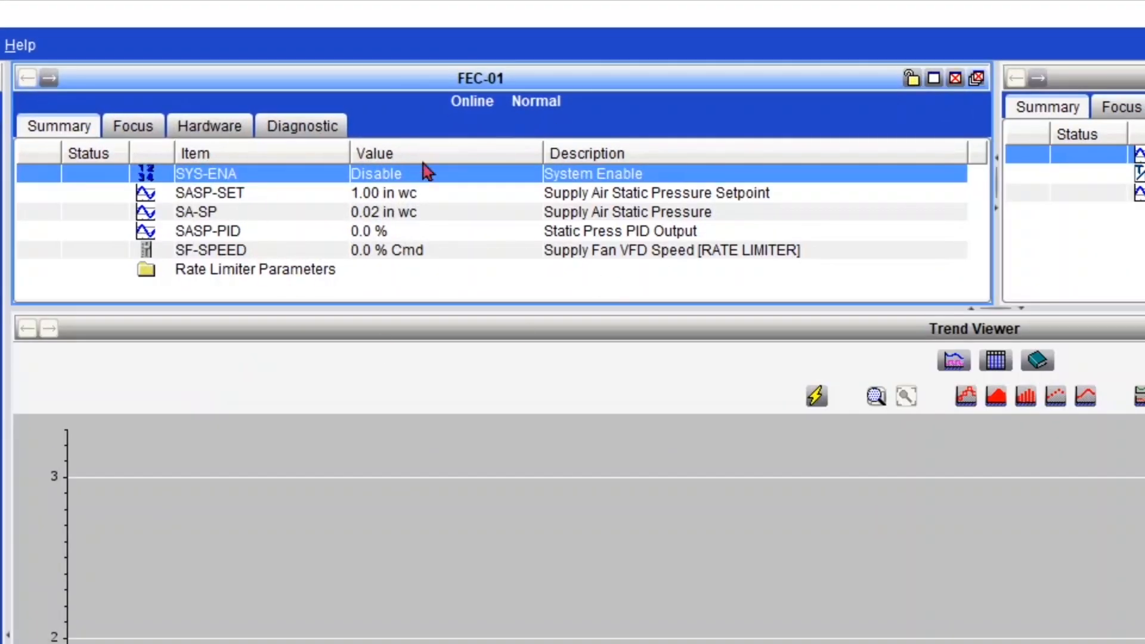
left_click(208, 230)
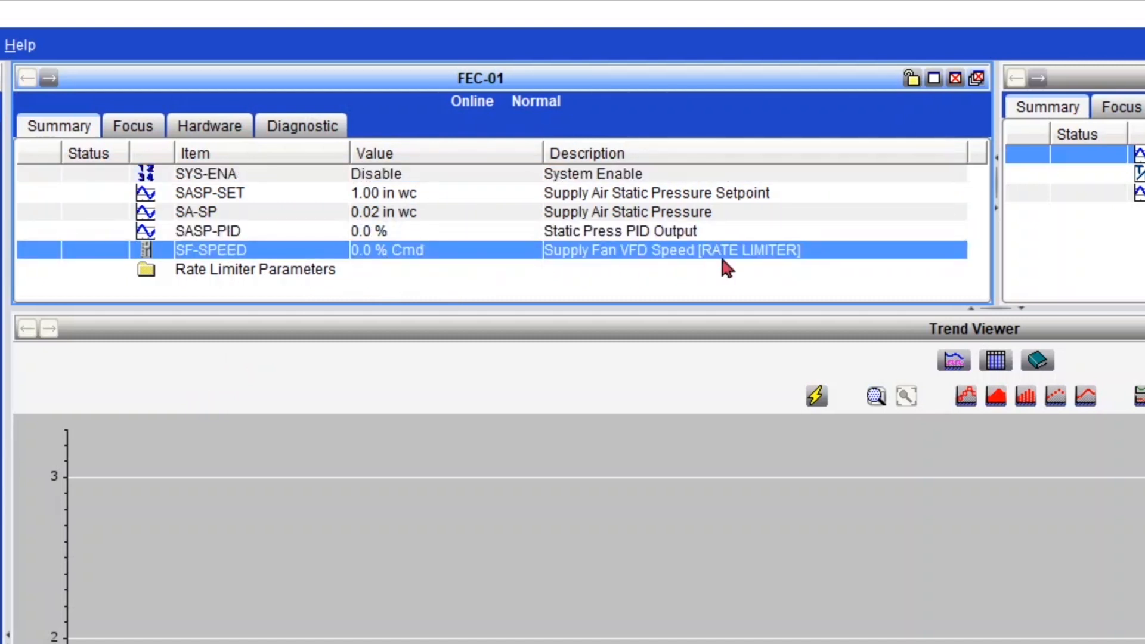
mouse_move(742, 271)
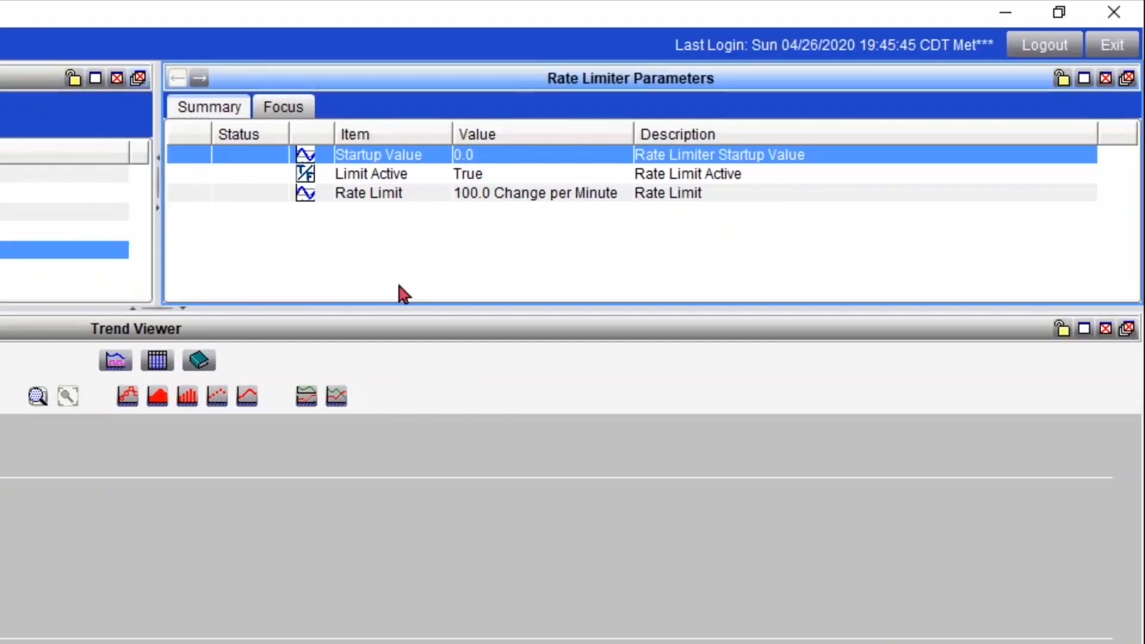
mouse_move(409, 267)
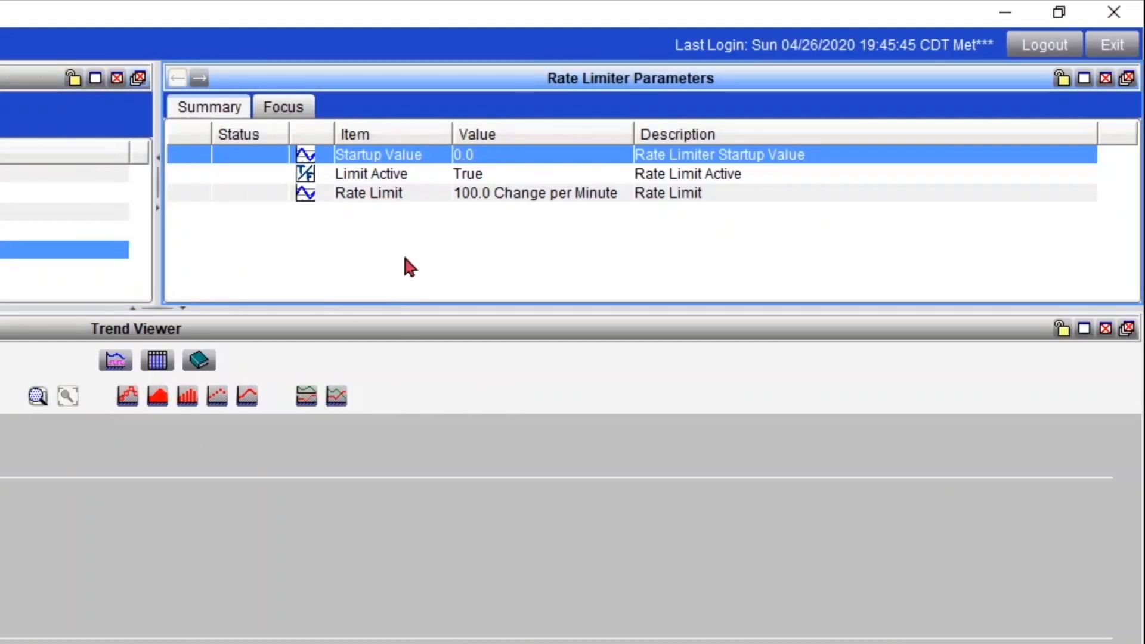
left_click(369, 192)
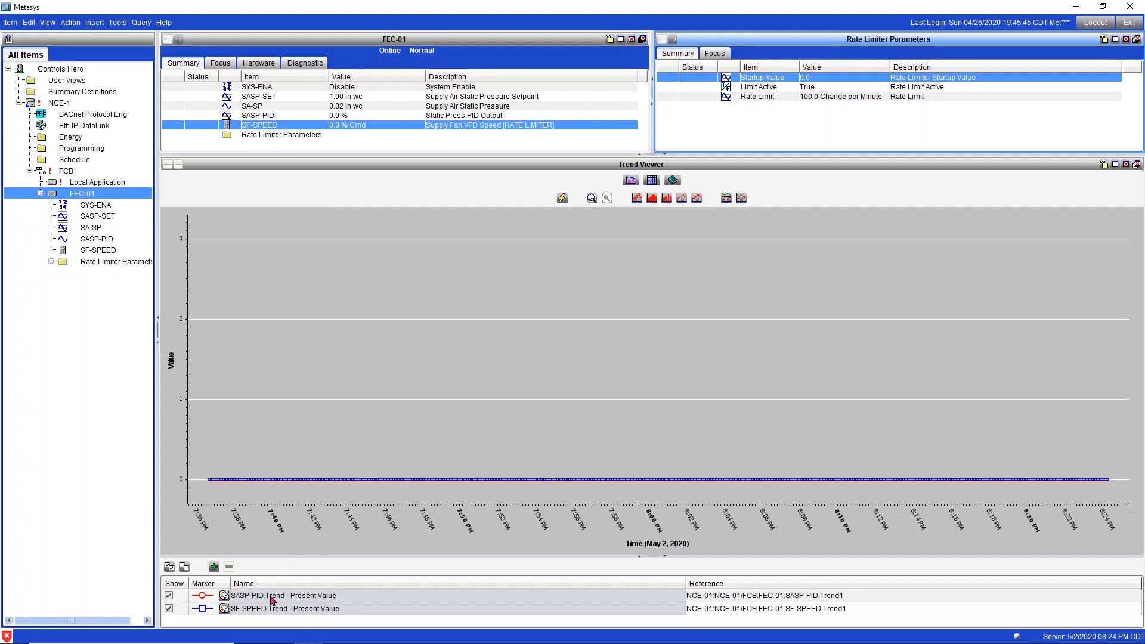
mouse_move(366, 384)
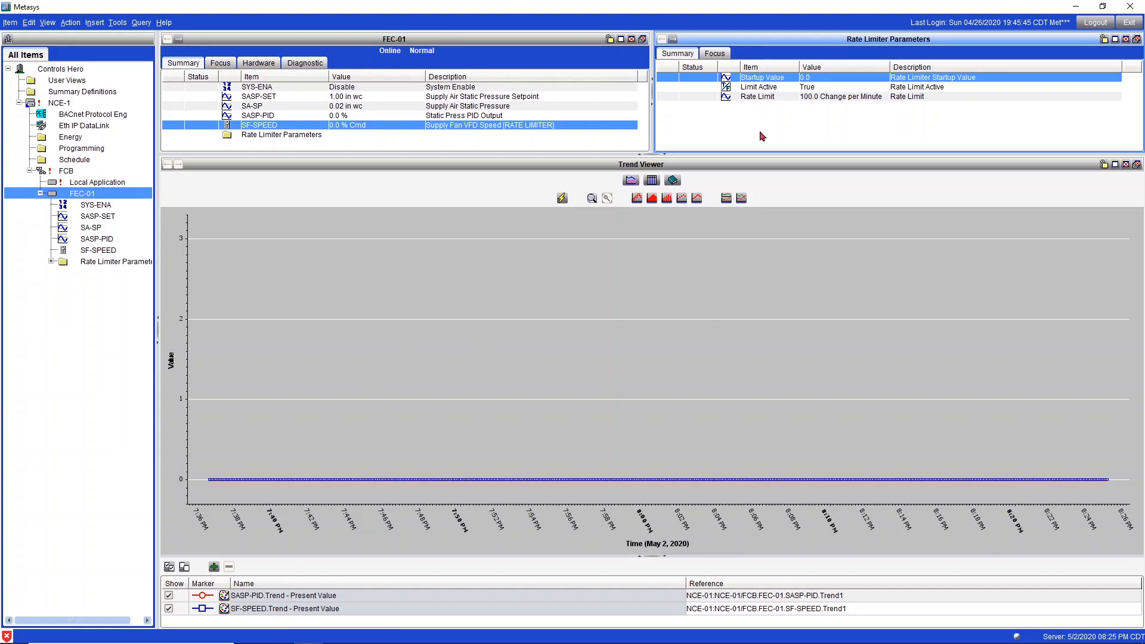
mouse_move(790, 77)
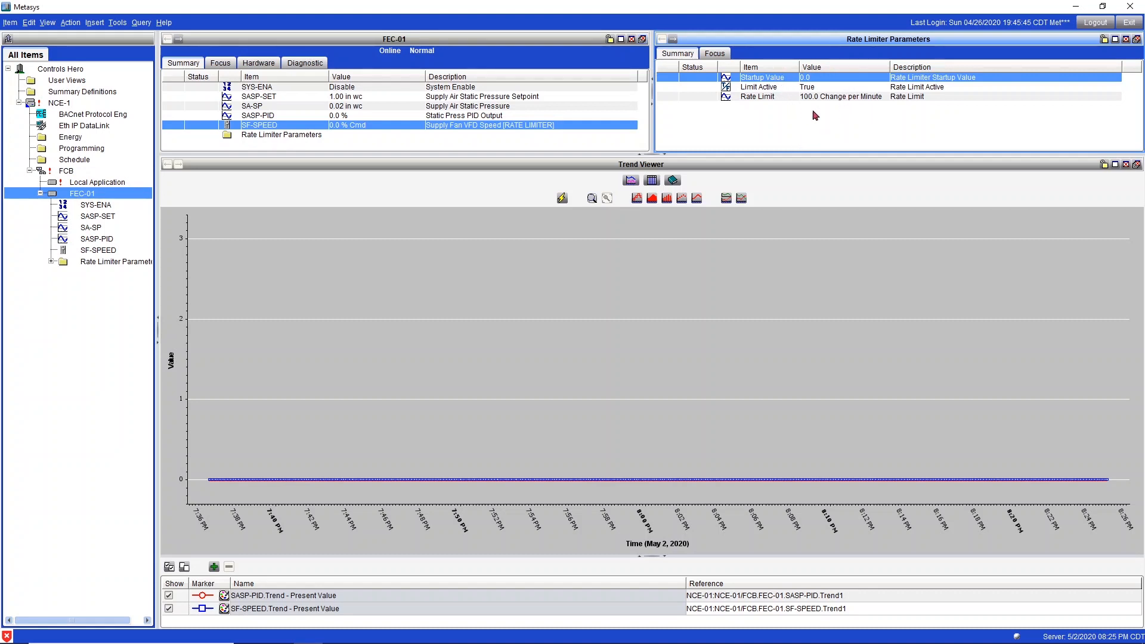
mouse_move(824, 91)
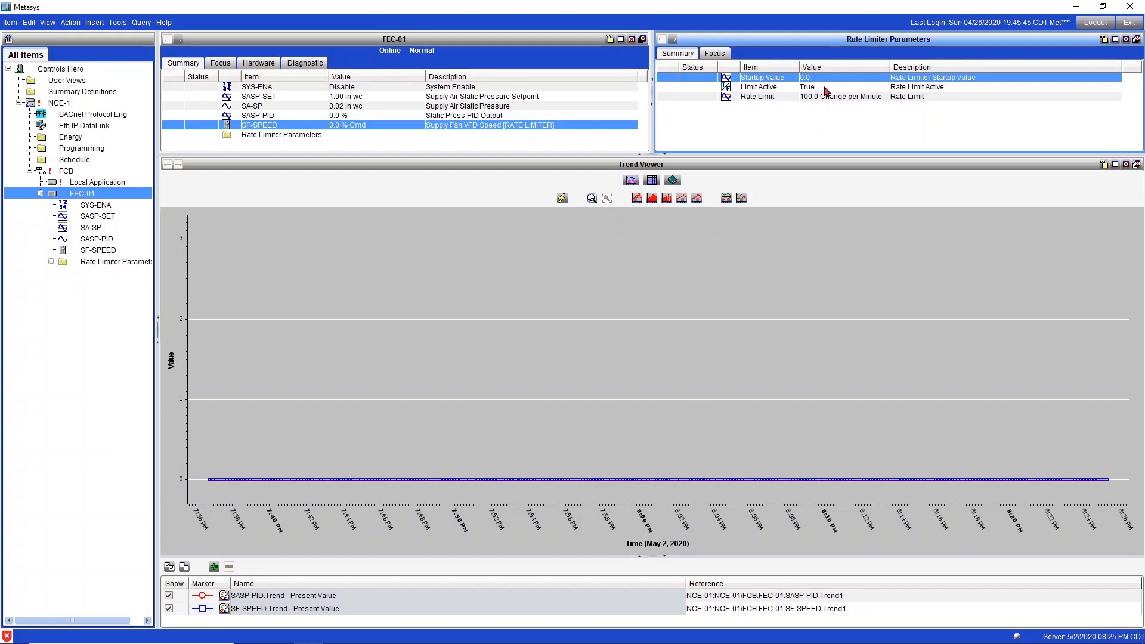
mouse_move(835, 95)
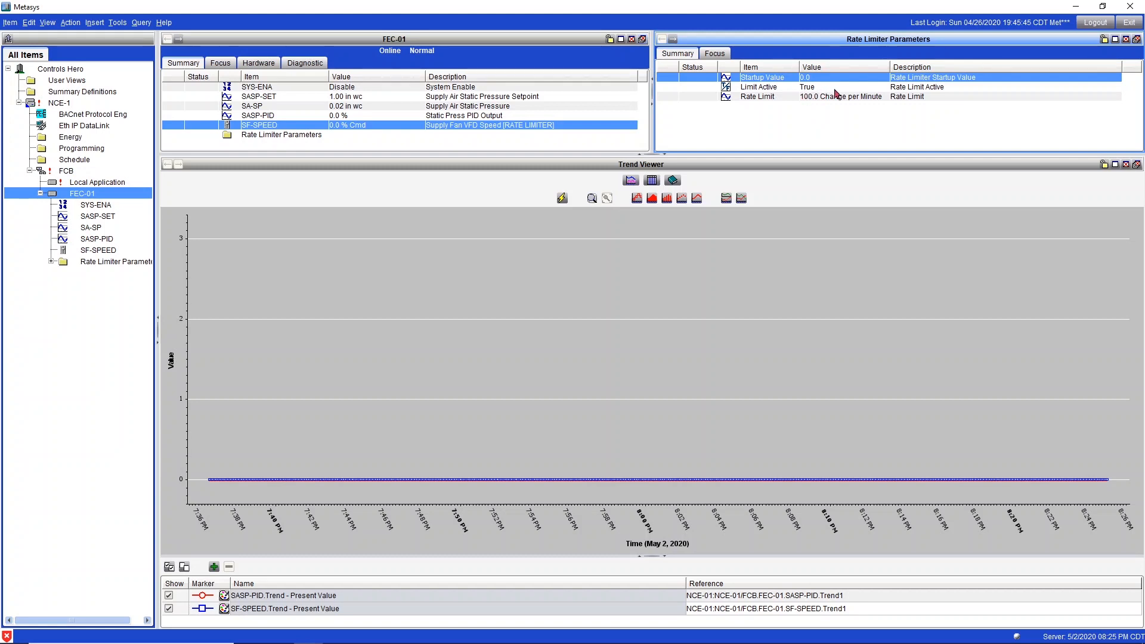
mouse_move(816, 116)
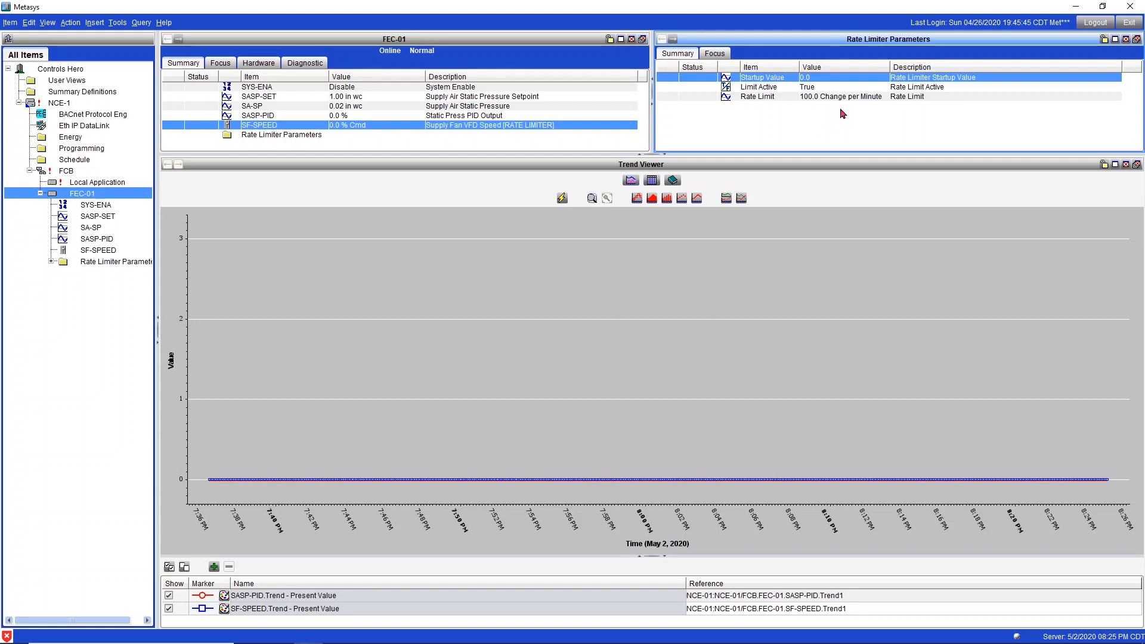
mouse_move(829, 102)
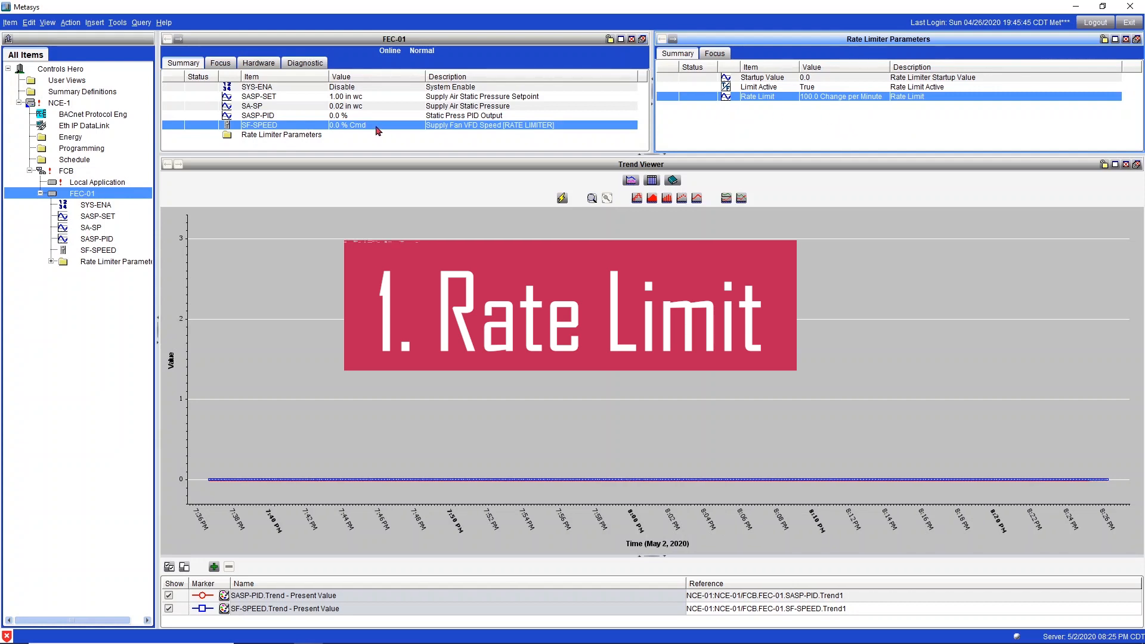
Command SYS-ENA to Enable so the PID output jumps to 100%
right_click(255, 87)
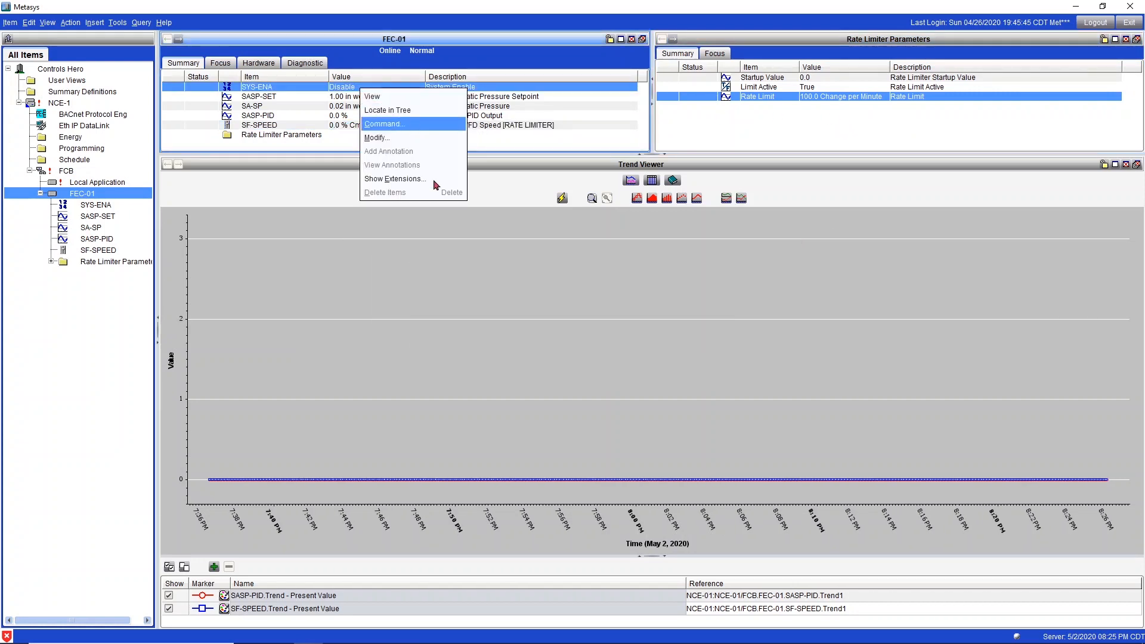
left_click(383, 123)
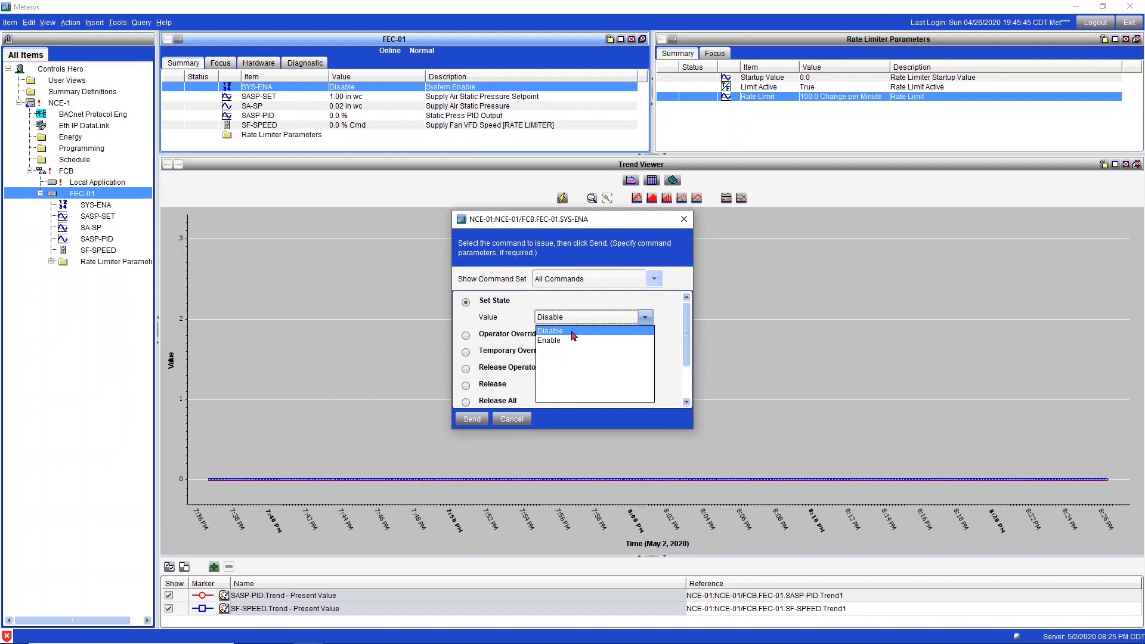
left_click(549, 340)
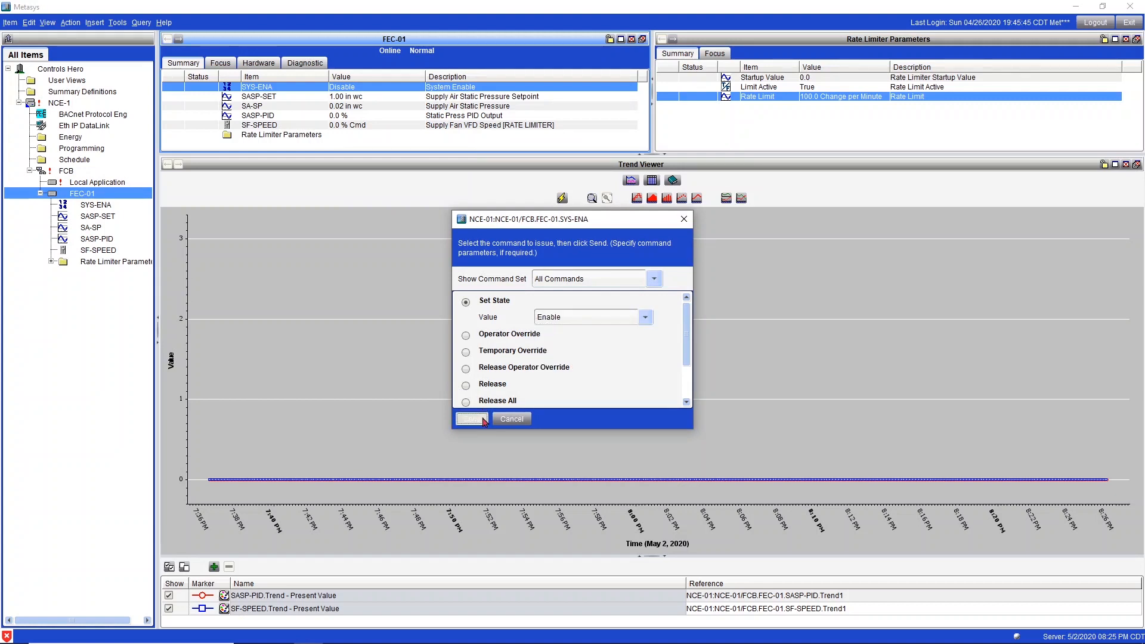
left_click(471, 419)
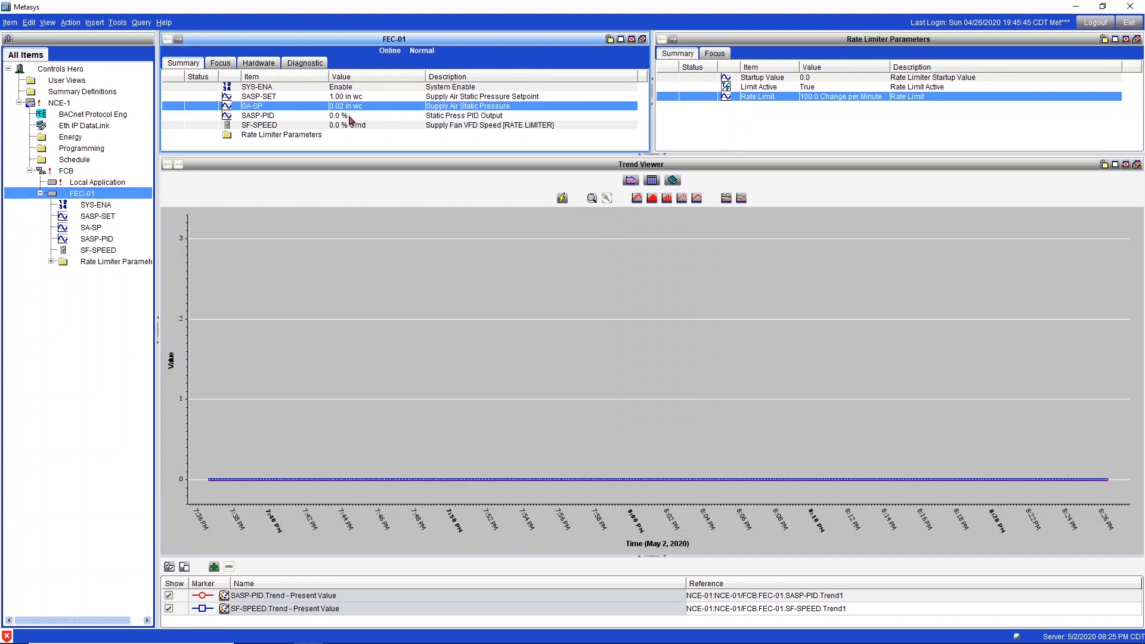
Select SASP-PID and refresh the Trend Viewer to watch SF-SPEED ramp up behind the PID
left_click(258, 116)
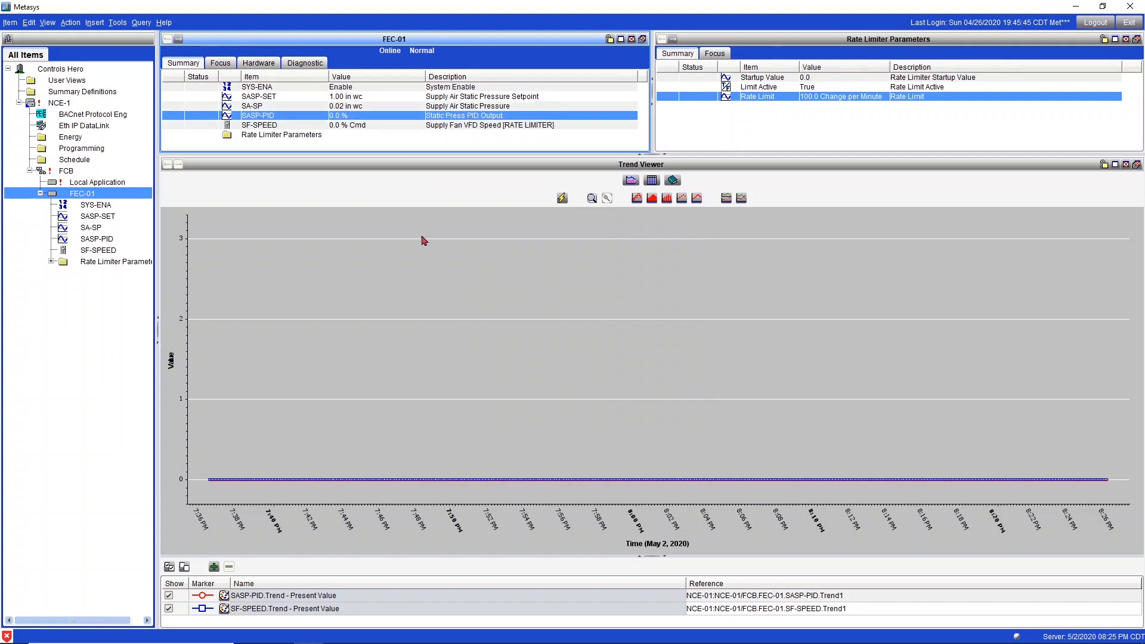
mouse_move(592, 383)
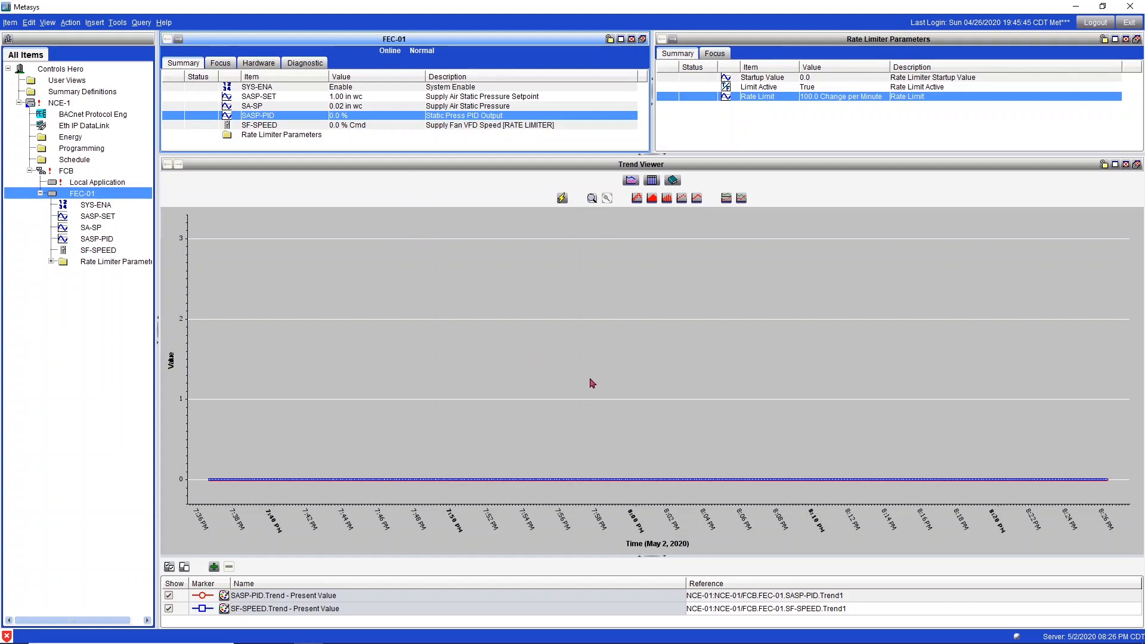
left_click(258, 126)
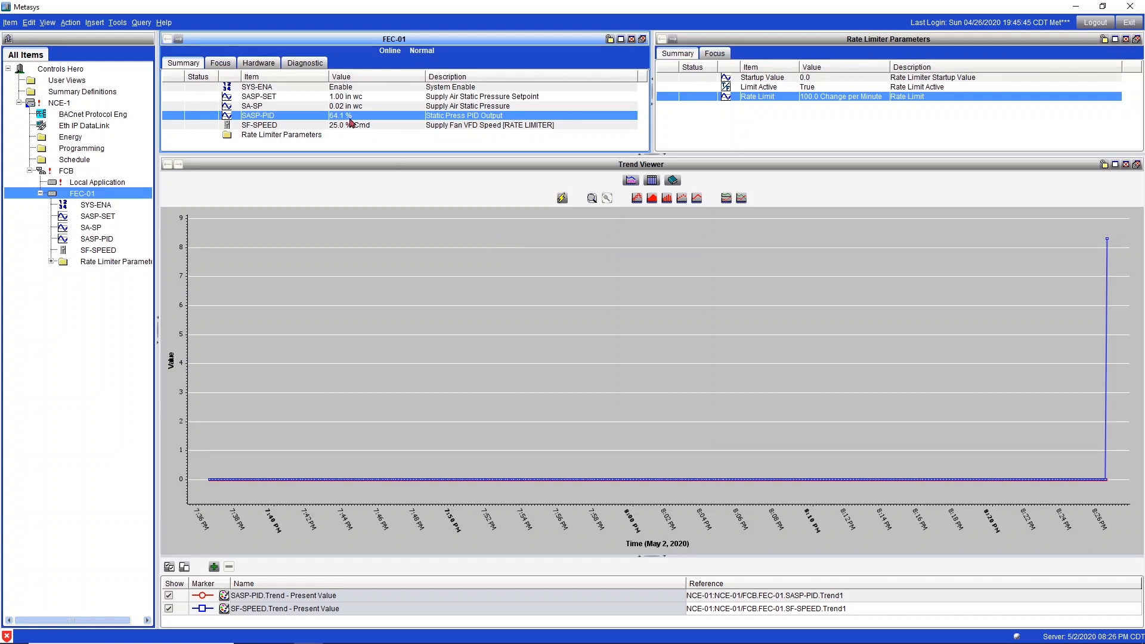
left_click(329, 126)
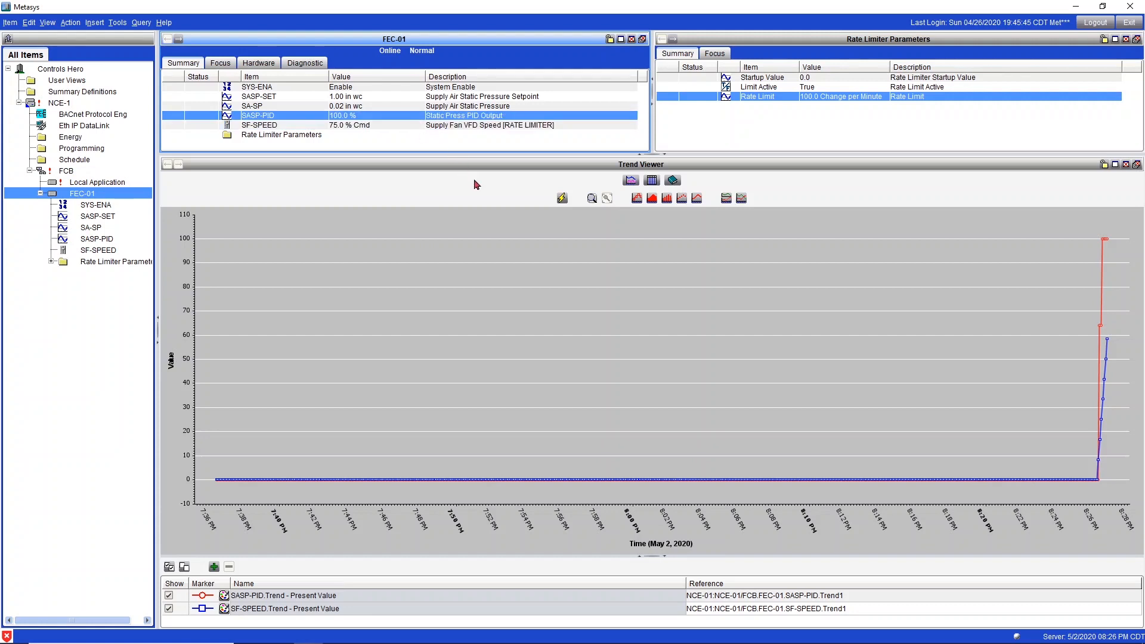
mouse_move(476, 186)
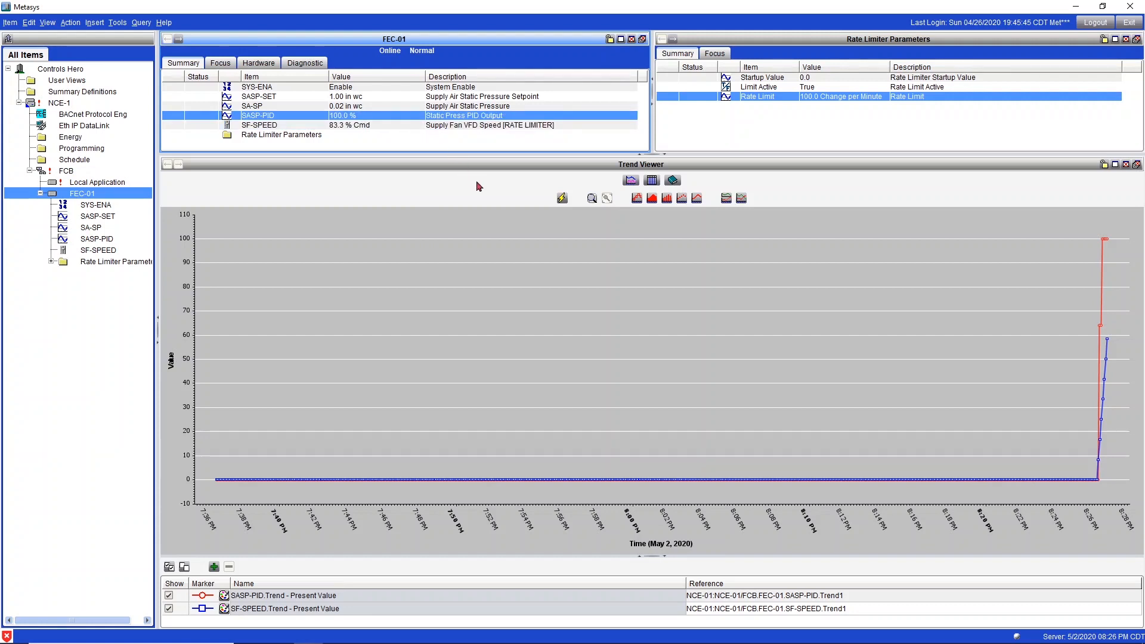
left_click(561, 198)
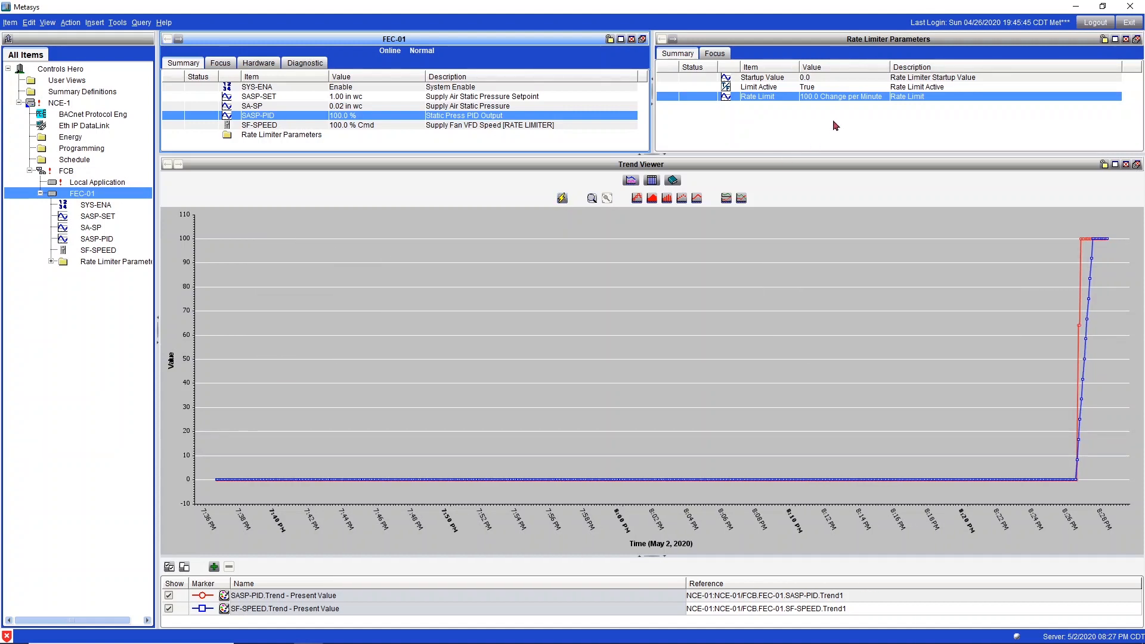
Command Rate Limit to 50 per minute and refresh the trend as SF-SPEED ramps down
right_click(767, 97)
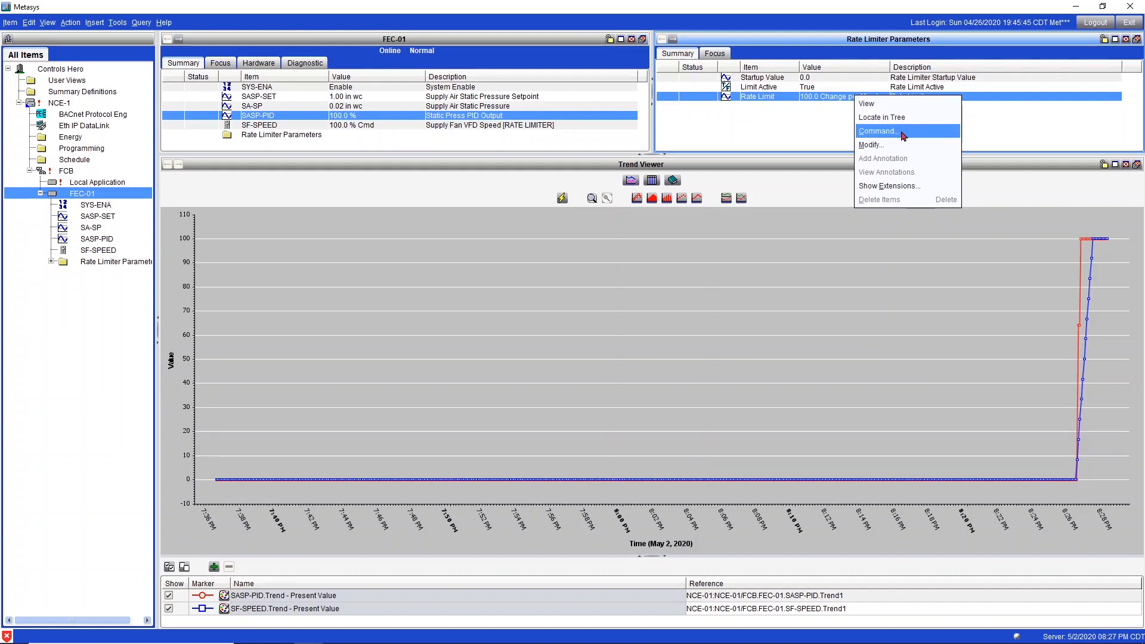
left_click(878, 131)
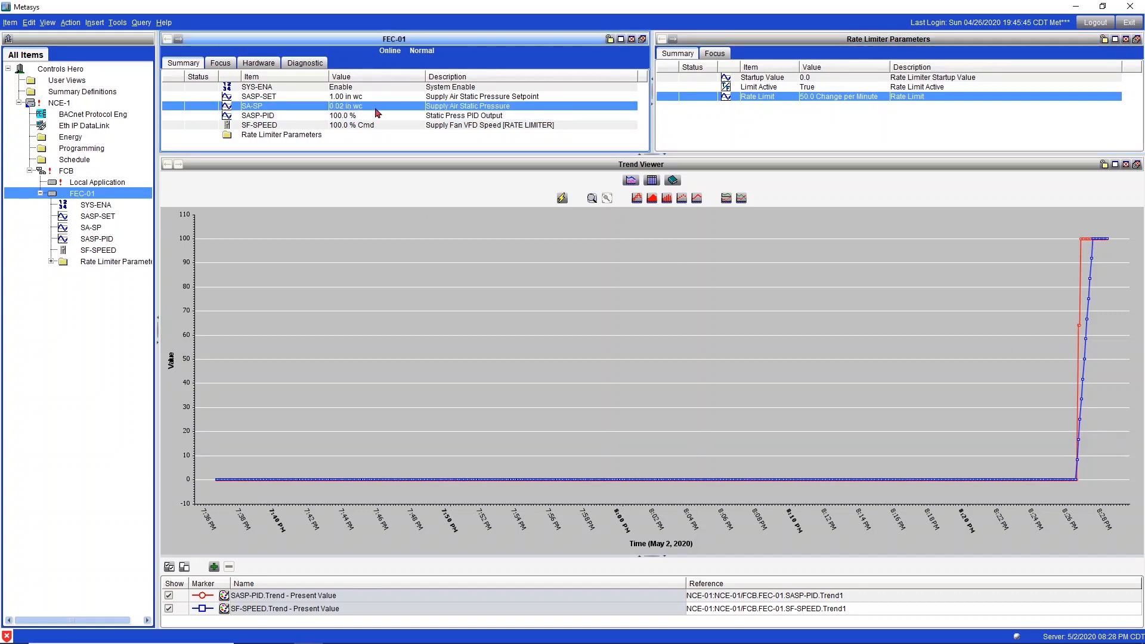
mouse_move(557, 204)
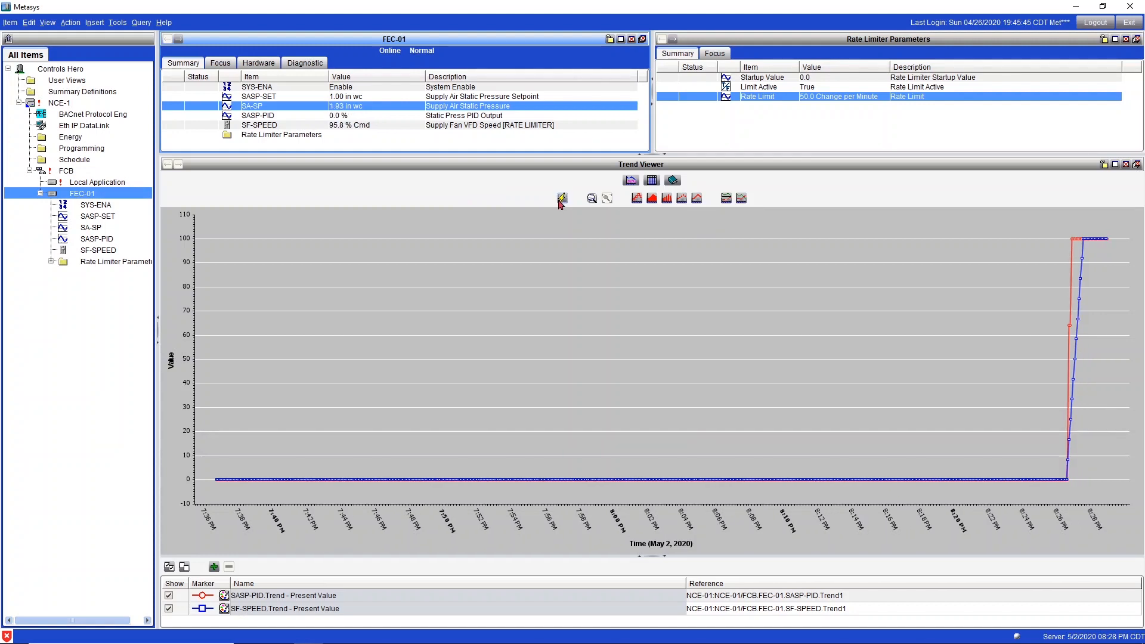
left_click(258, 115)
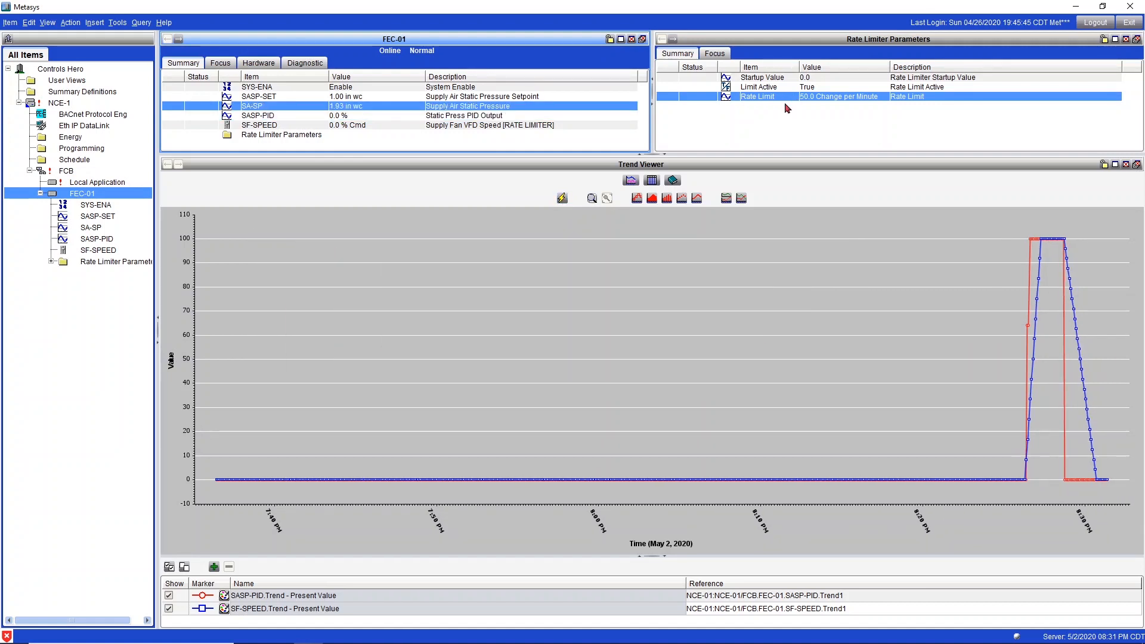
Command Rate Limit down to 25 change per minute and send it
right_click(757, 95)
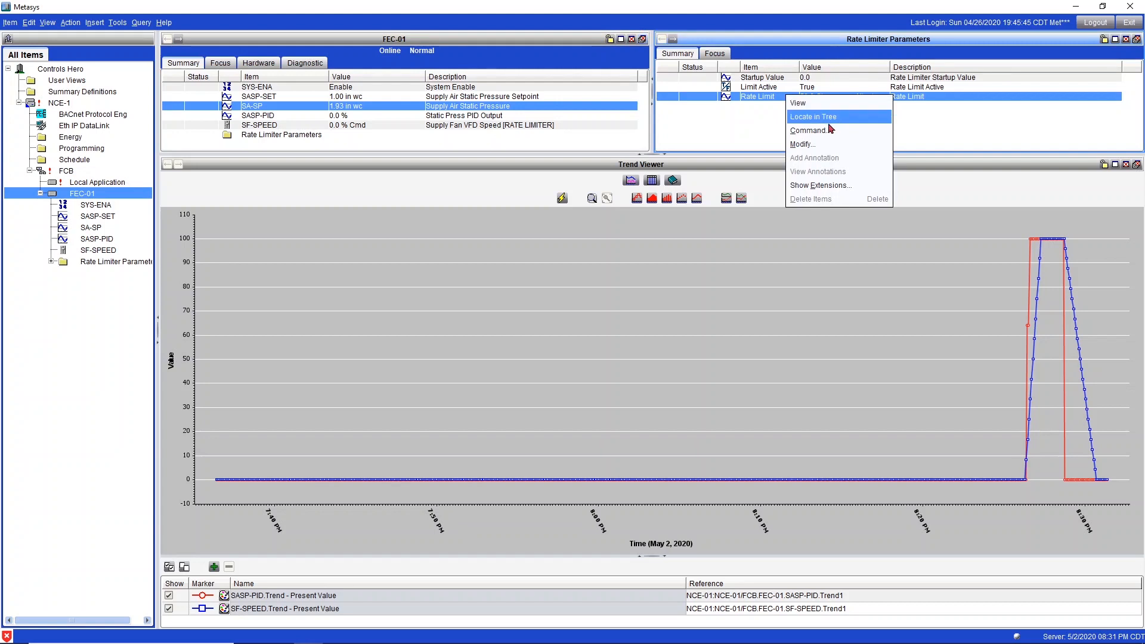
left_click(809, 130)
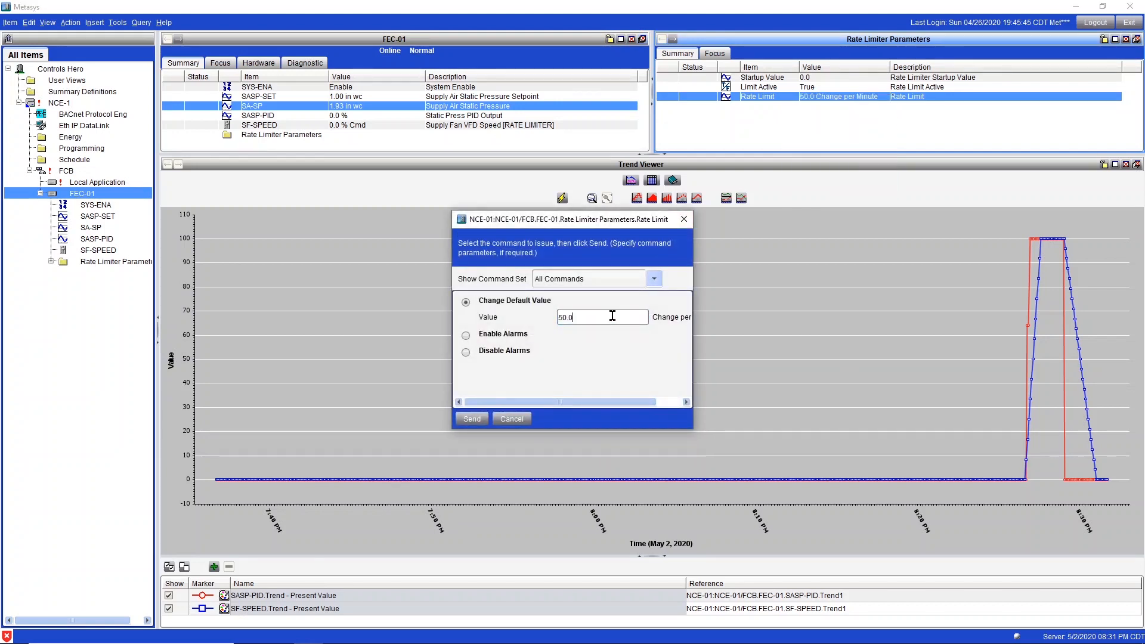
type("25")
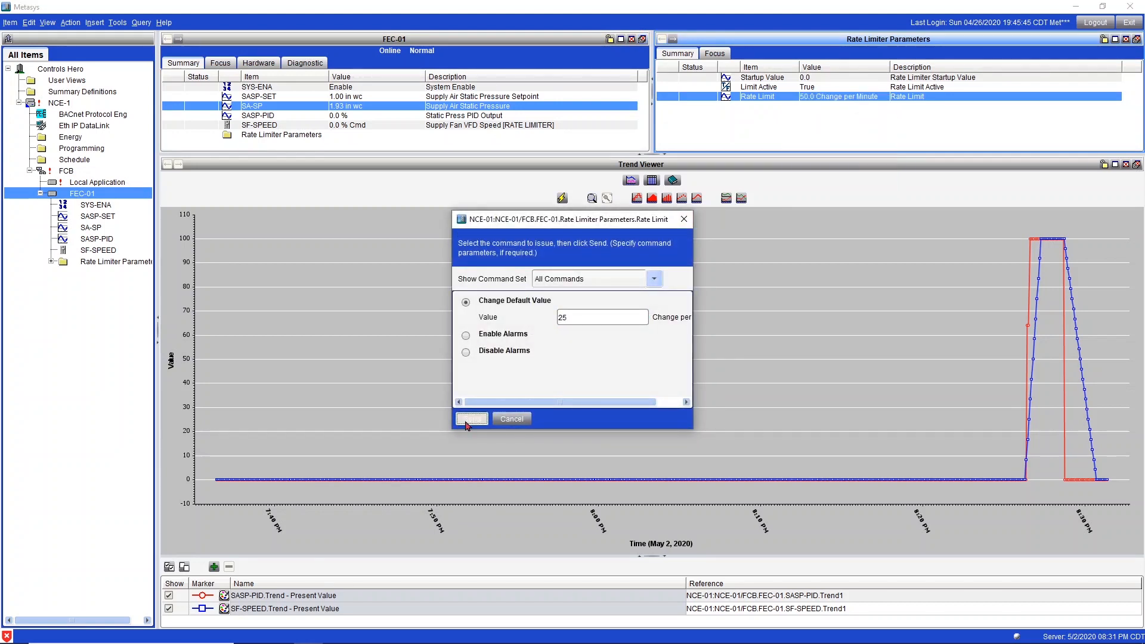
left_click(471, 419)
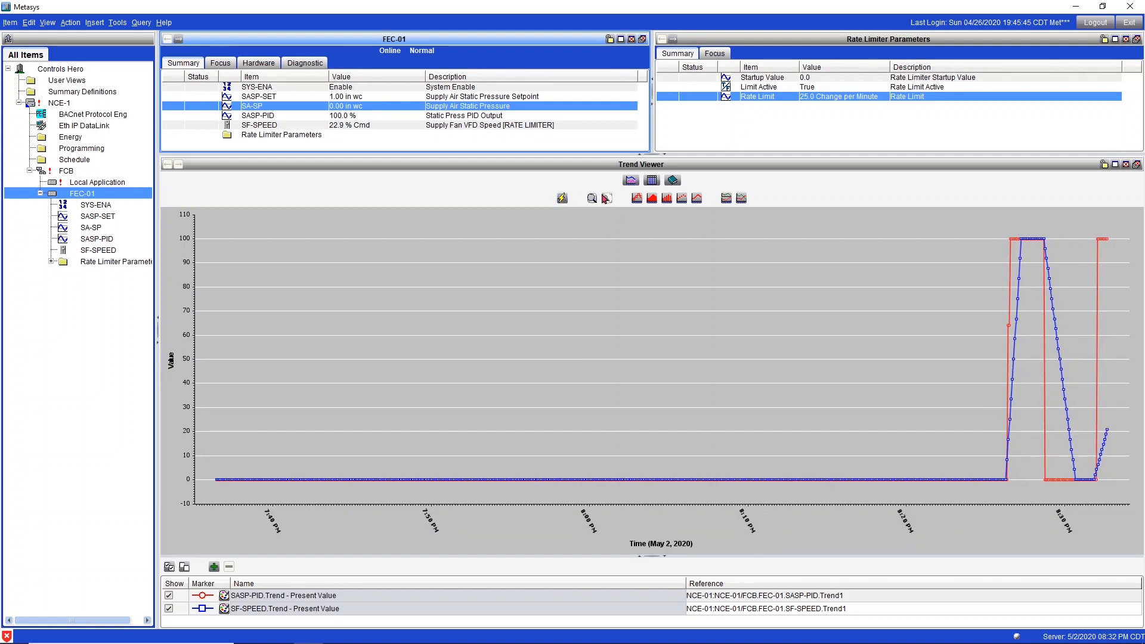
Command a higher Rate Limit of 150 so SF-SPEED follows the PID faster
double_click(757, 96)
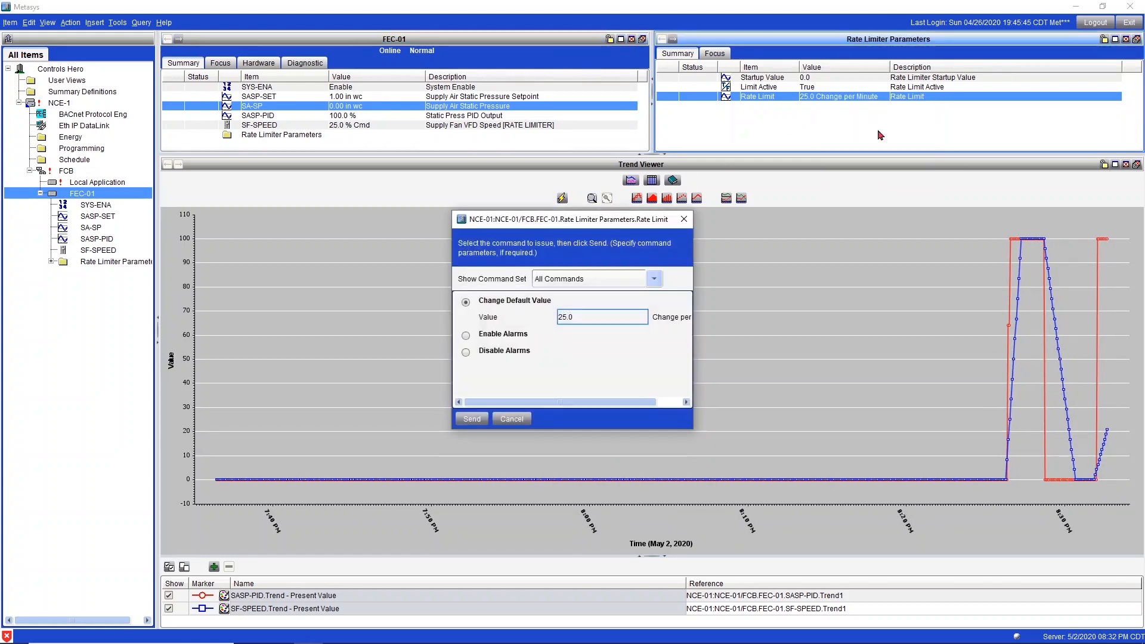
type("150")
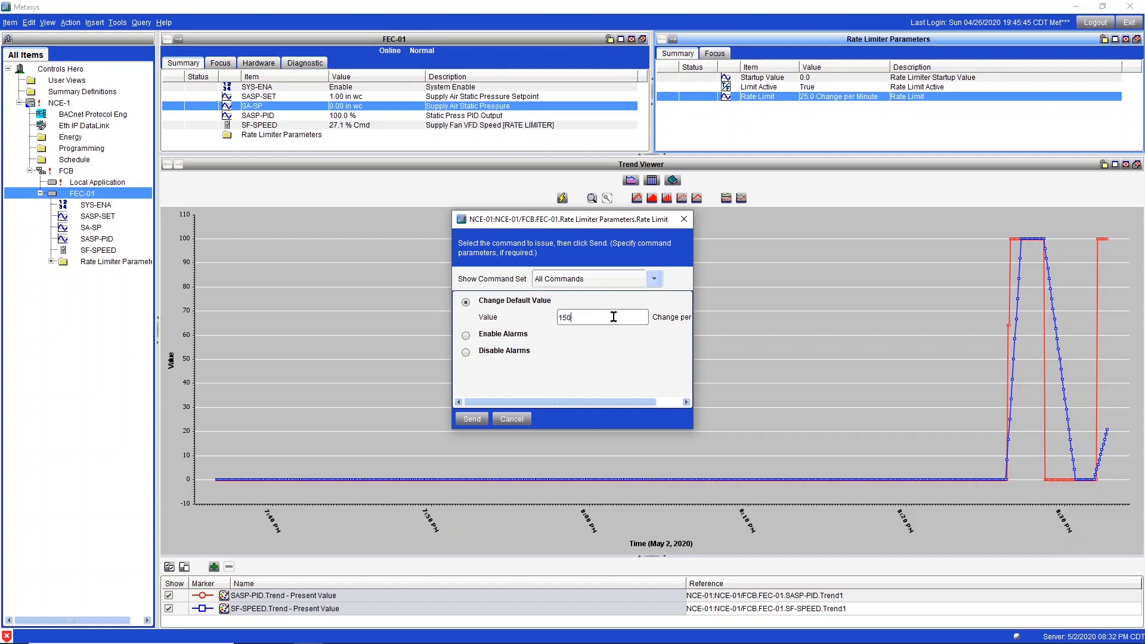
left_click(471, 418)
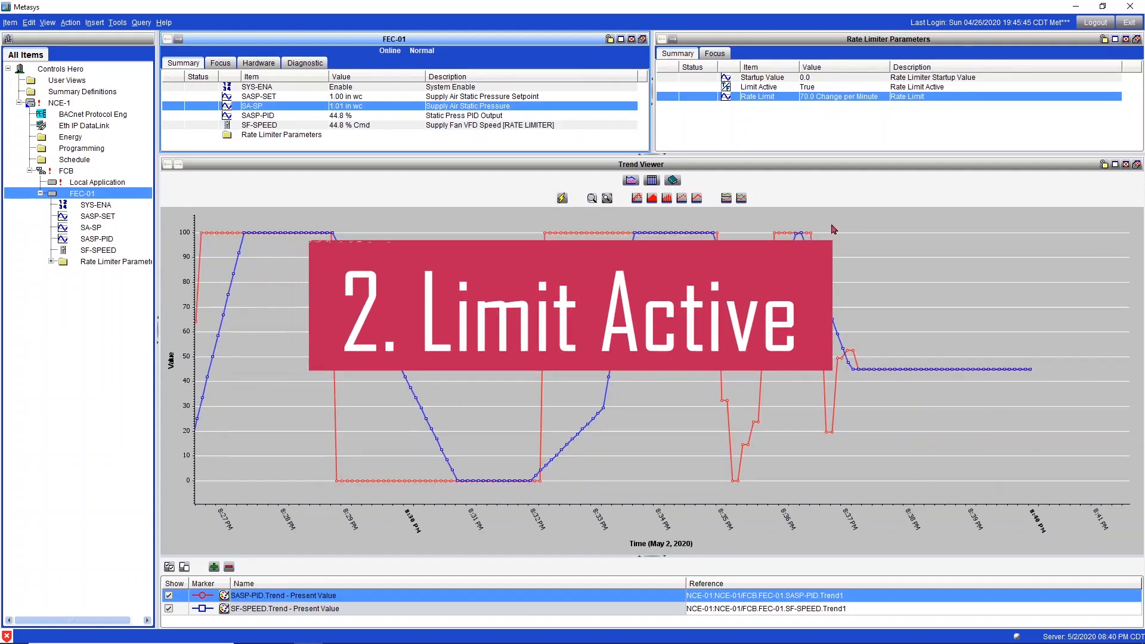
mouse_move(778, 90)
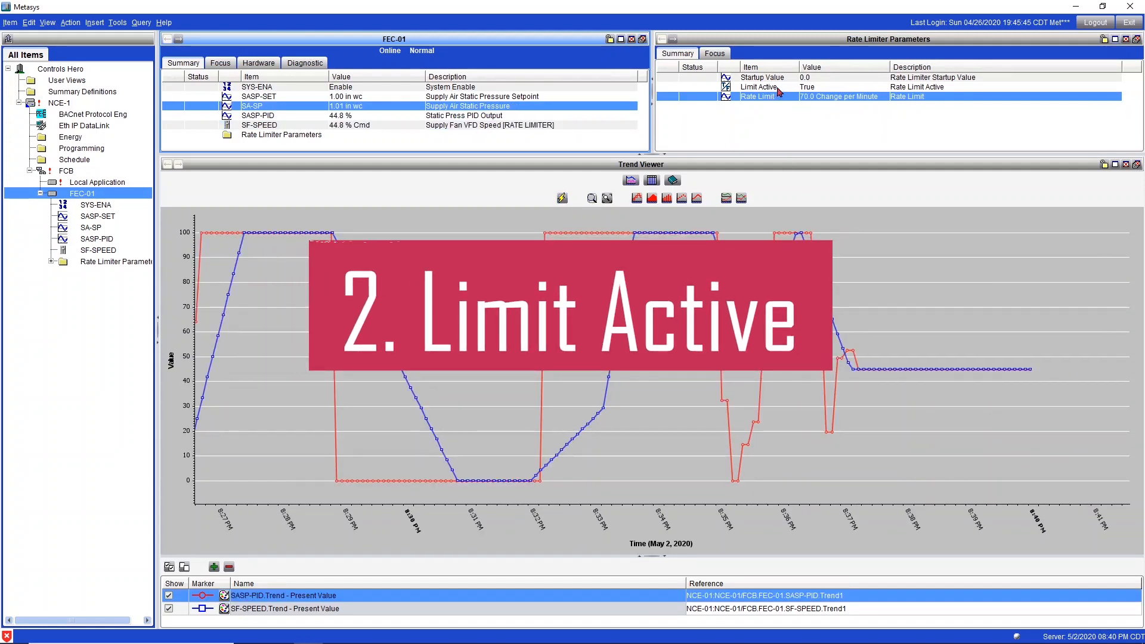
Command Limit Active to False and refresh the trend so SF-SPEED drops straight to zero
right_click(759, 87)
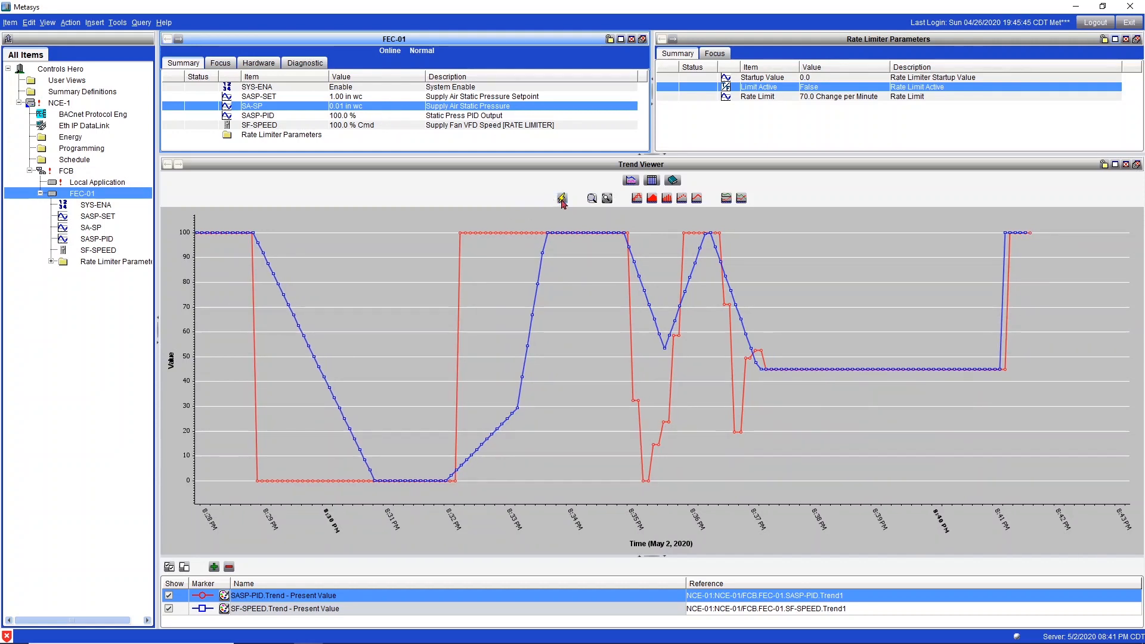
left_click(562, 198)
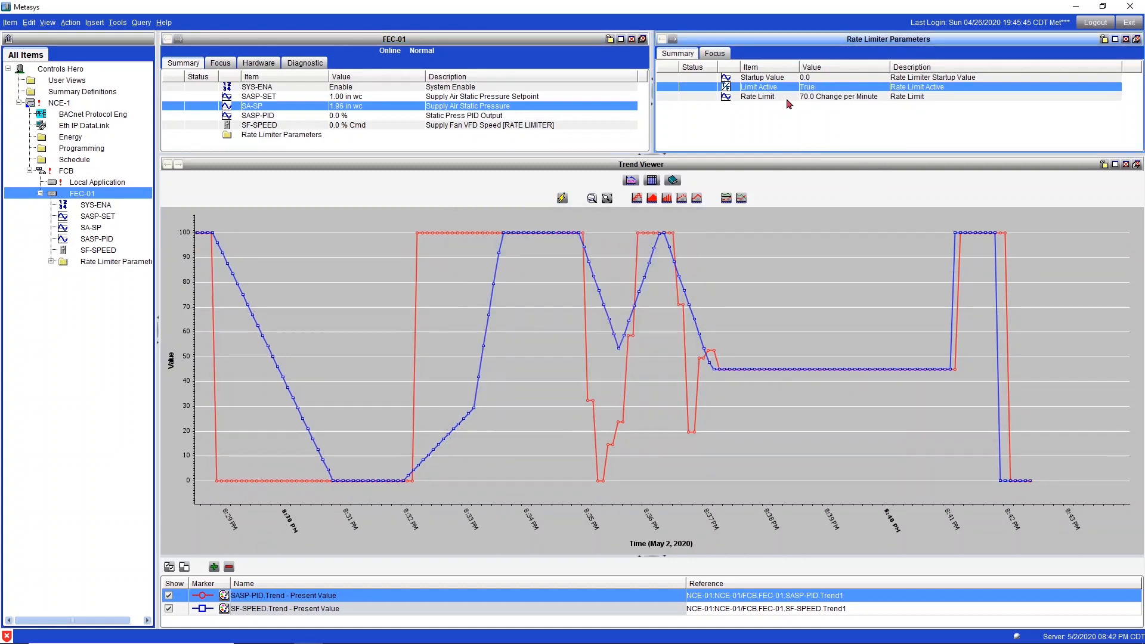
Bring up the command window for the SYS-ENA system enable point
left_click(759, 96)
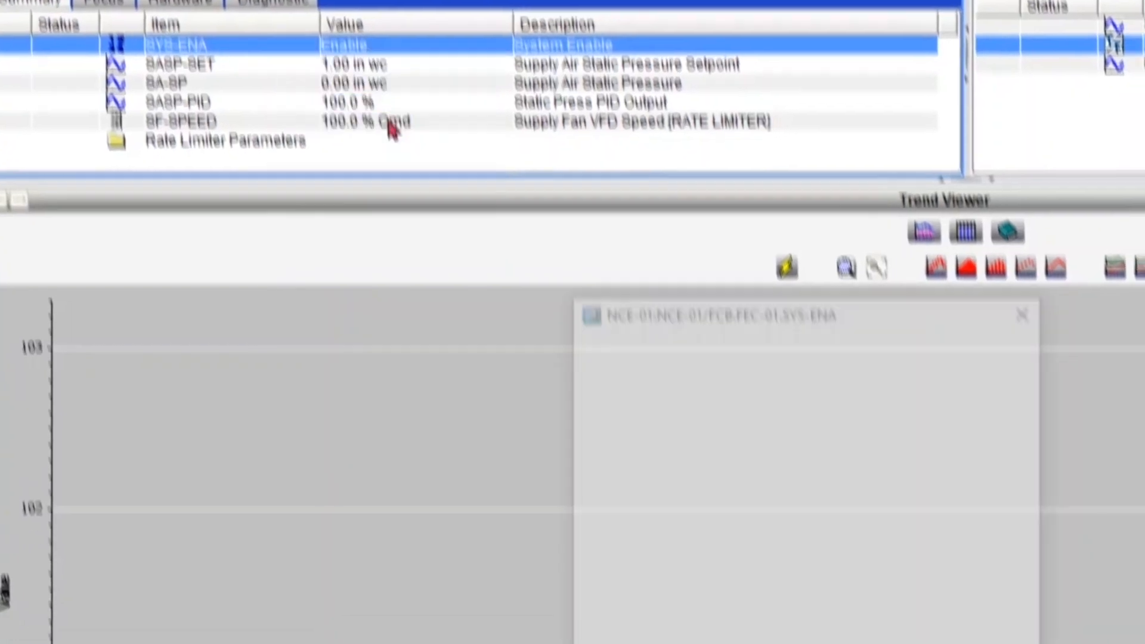
Command SYS-ENA to Disable so SASP-PID and SF-SPEED drop to zero, then return to the CCT diagram
left_click(912, 335)
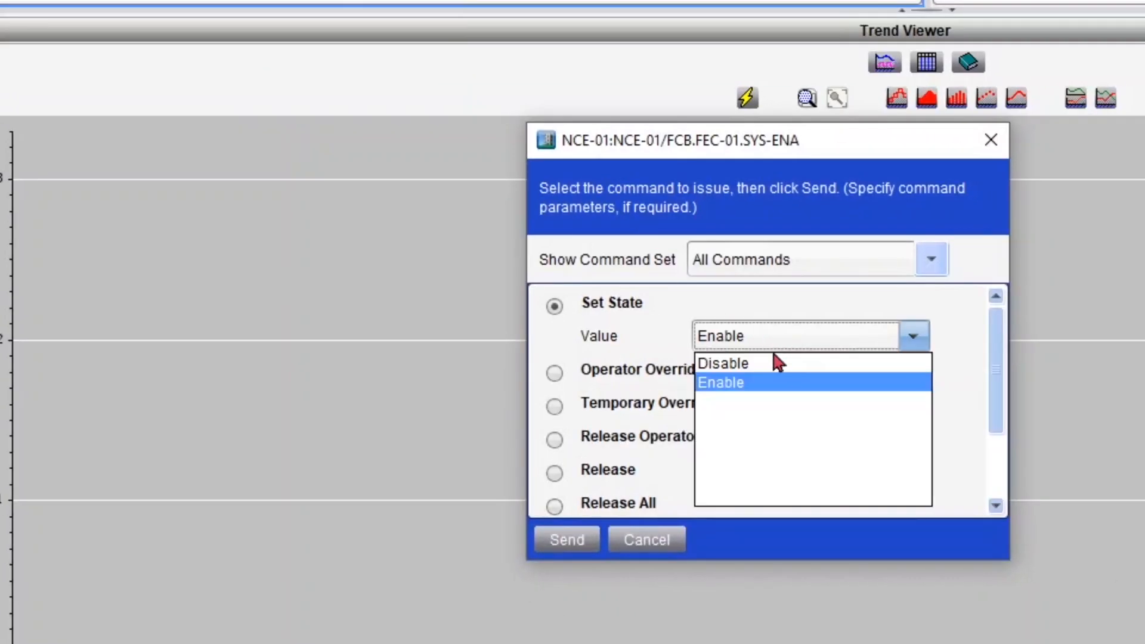
left_click(723, 362)
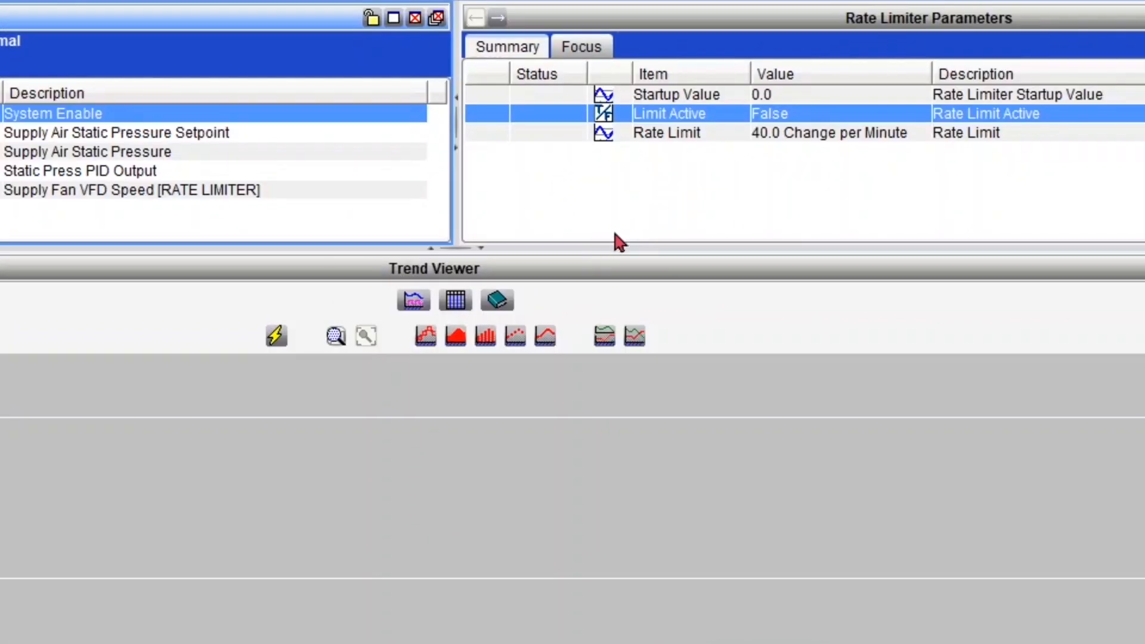
double_click(668, 114)
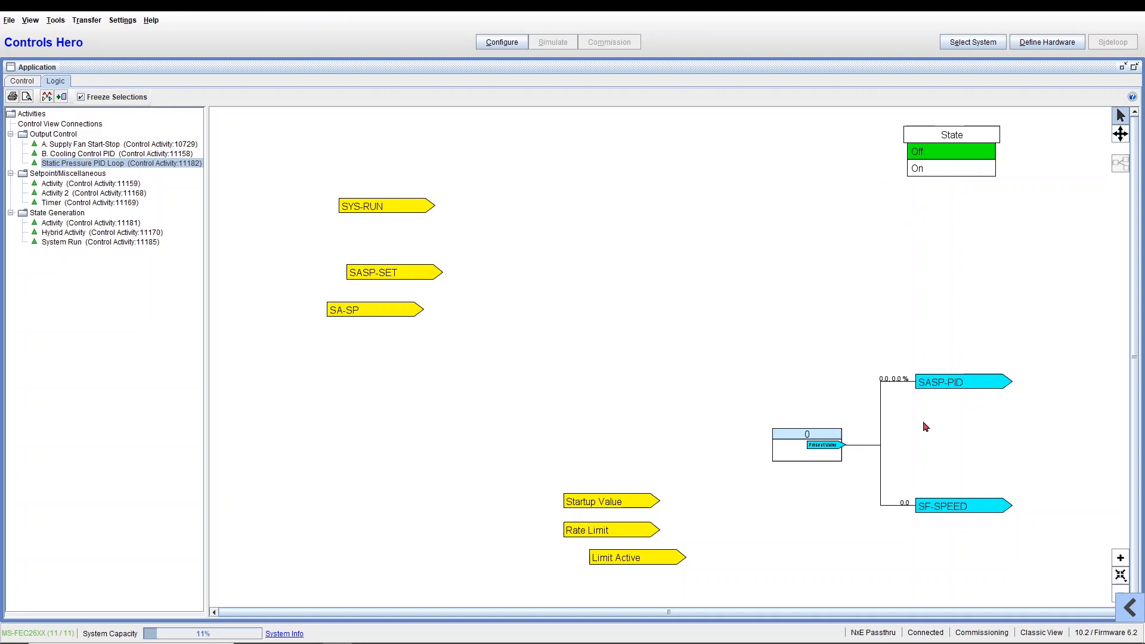
mouse_move(952, 453)
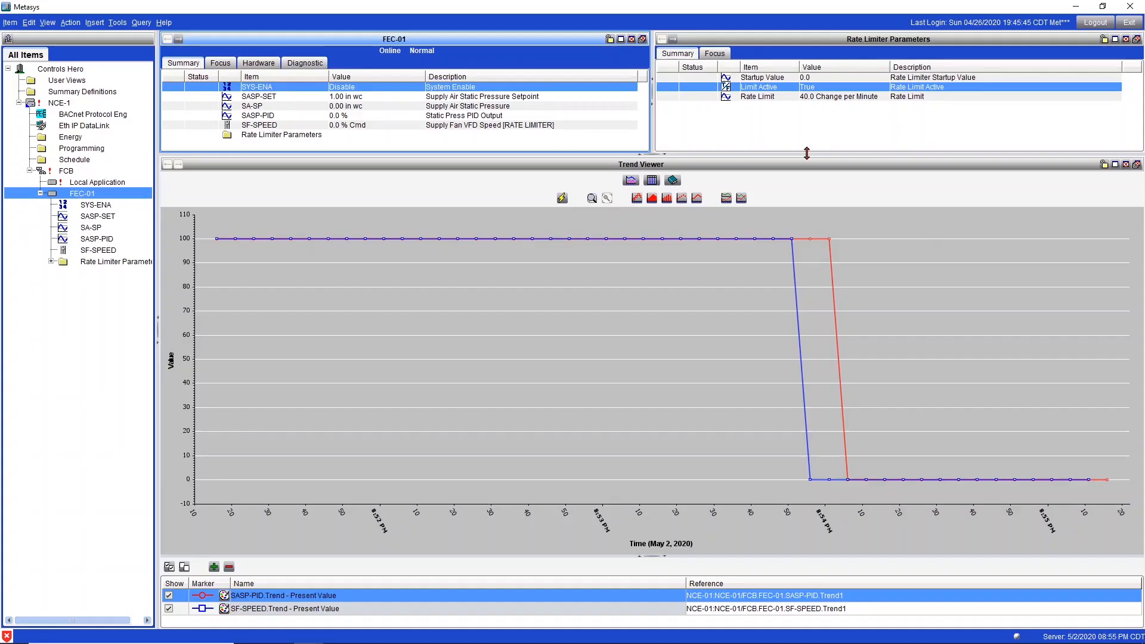
Command the rate limiter Startup Value to 30
double_click(762, 77)
type("30")
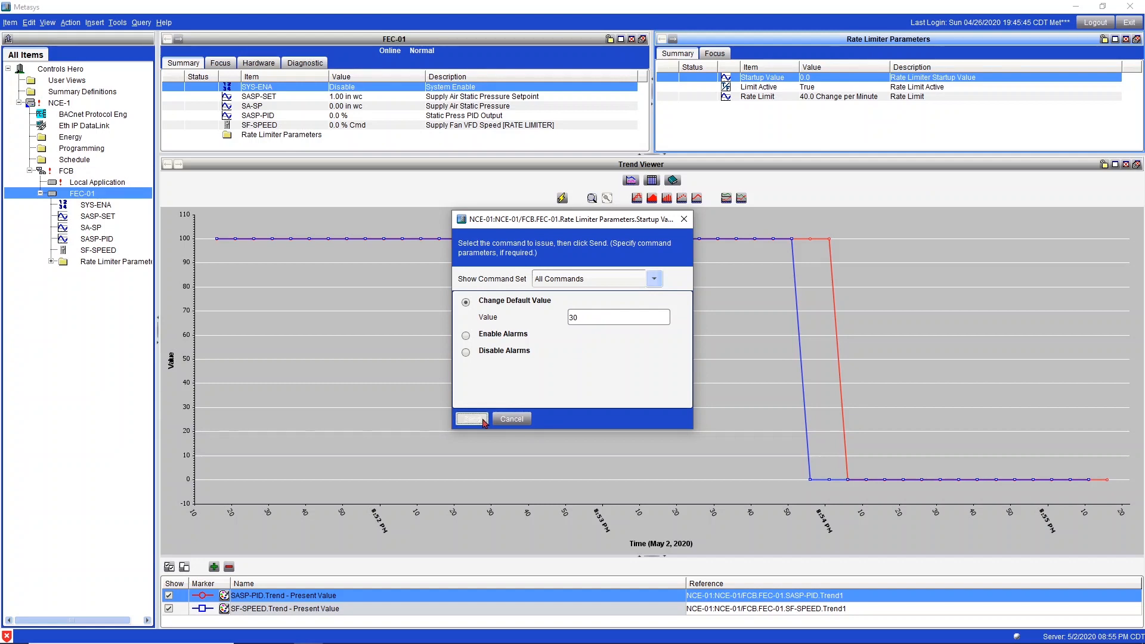
left_click(471, 419)
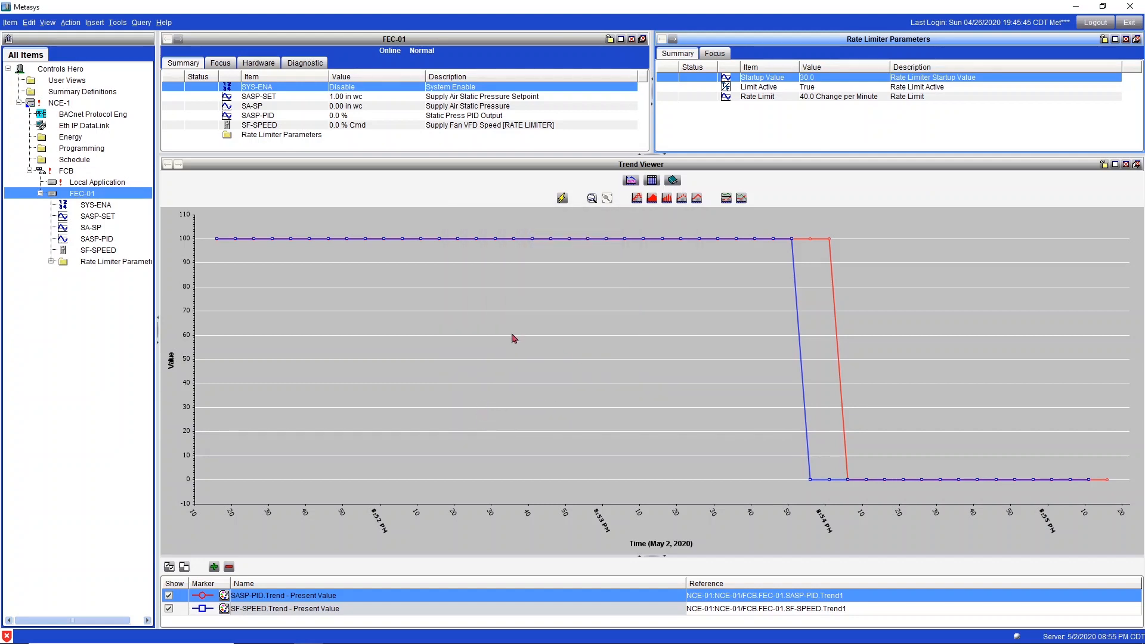
Command SYS-ENA to Enable so SF-SPEED starts its ramp from 30
right_click(256, 86)
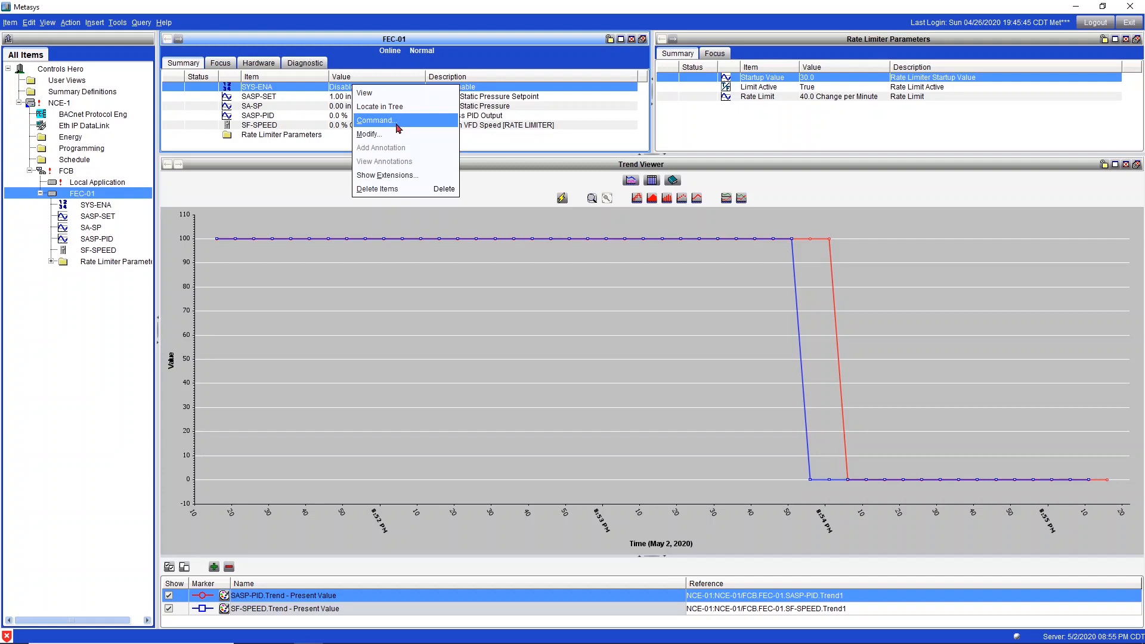
left_click(374, 119)
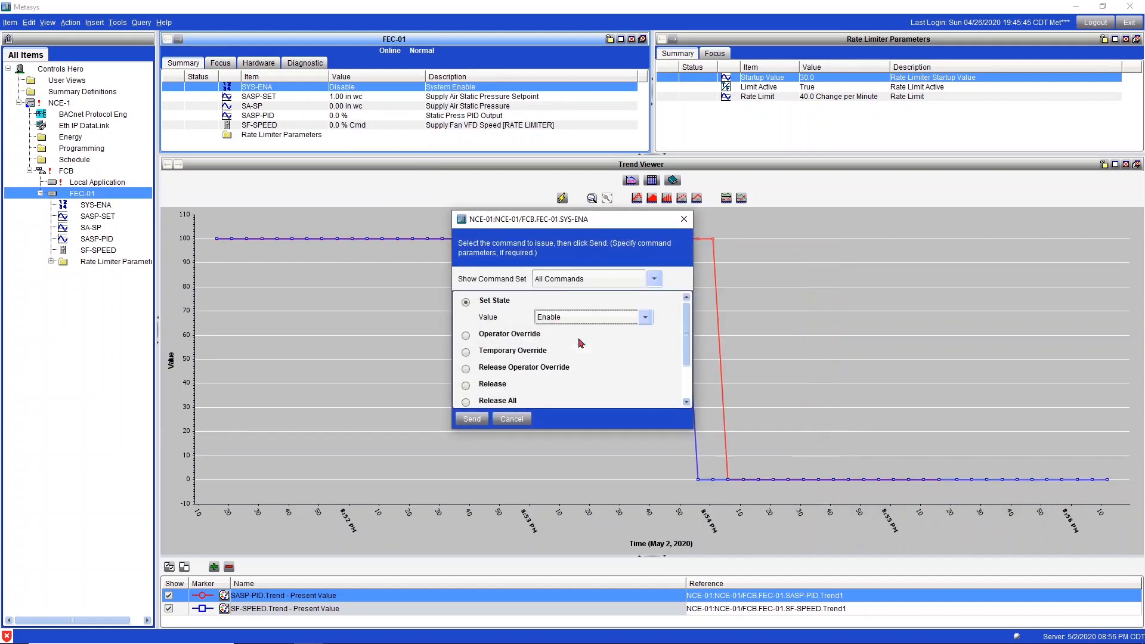
left_click(471, 419)
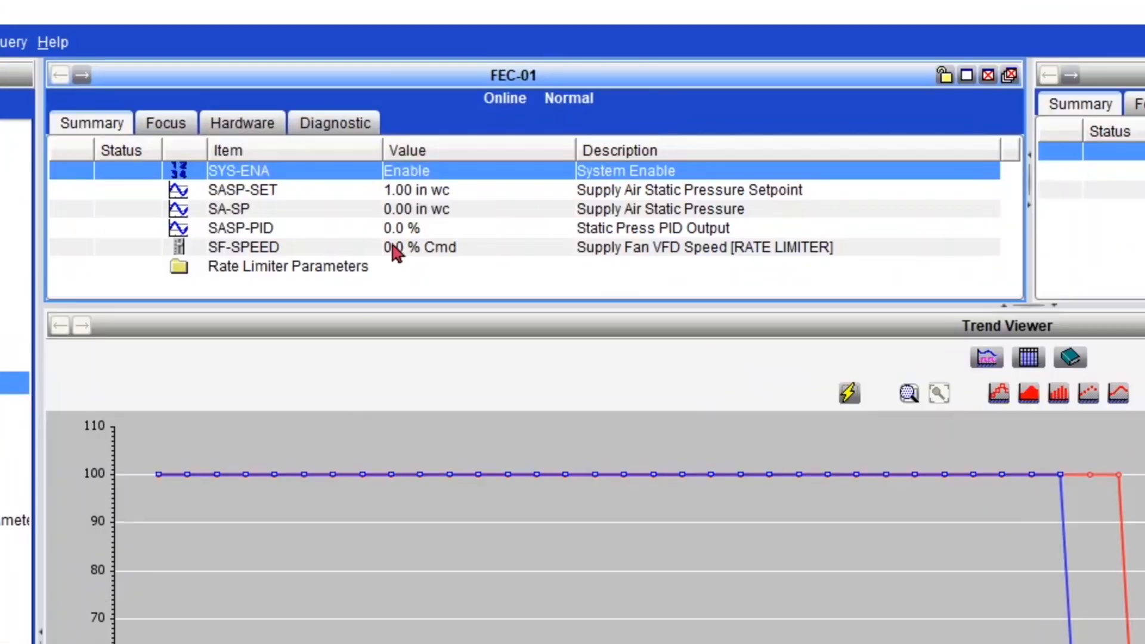
left_click(241, 247)
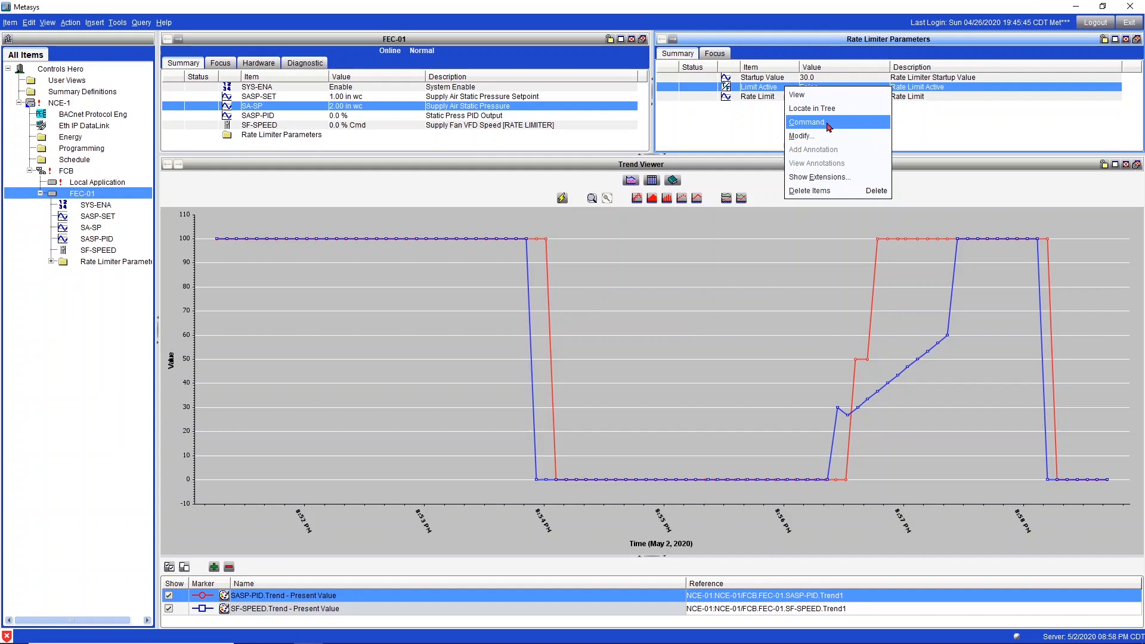
Command Limit Active to False
left_click(806, 121)
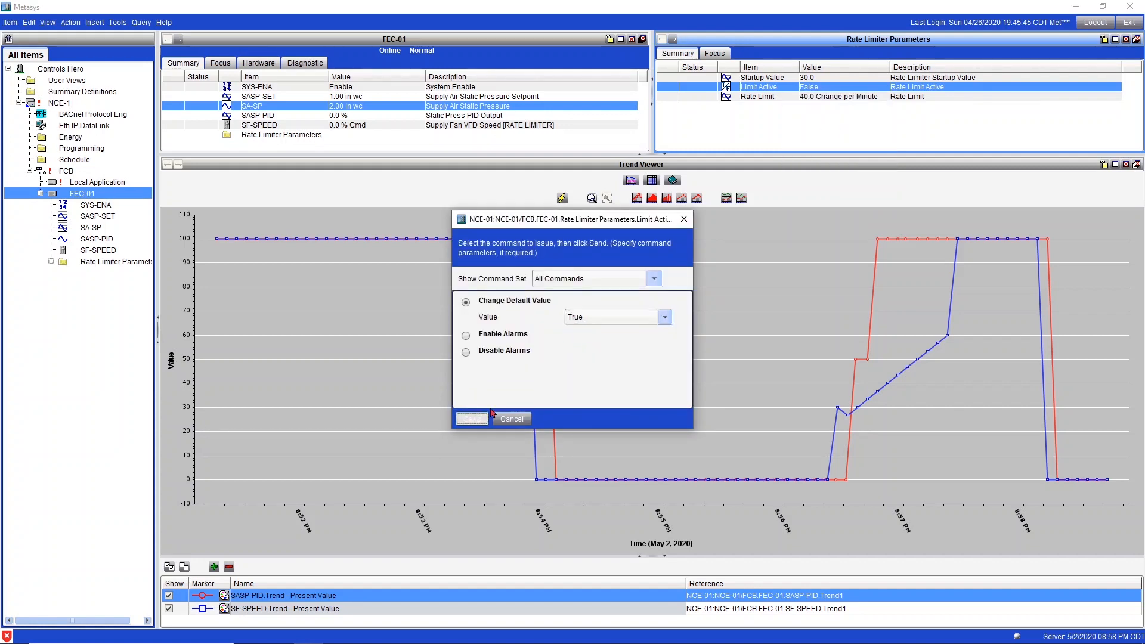
left_click(470, 418)
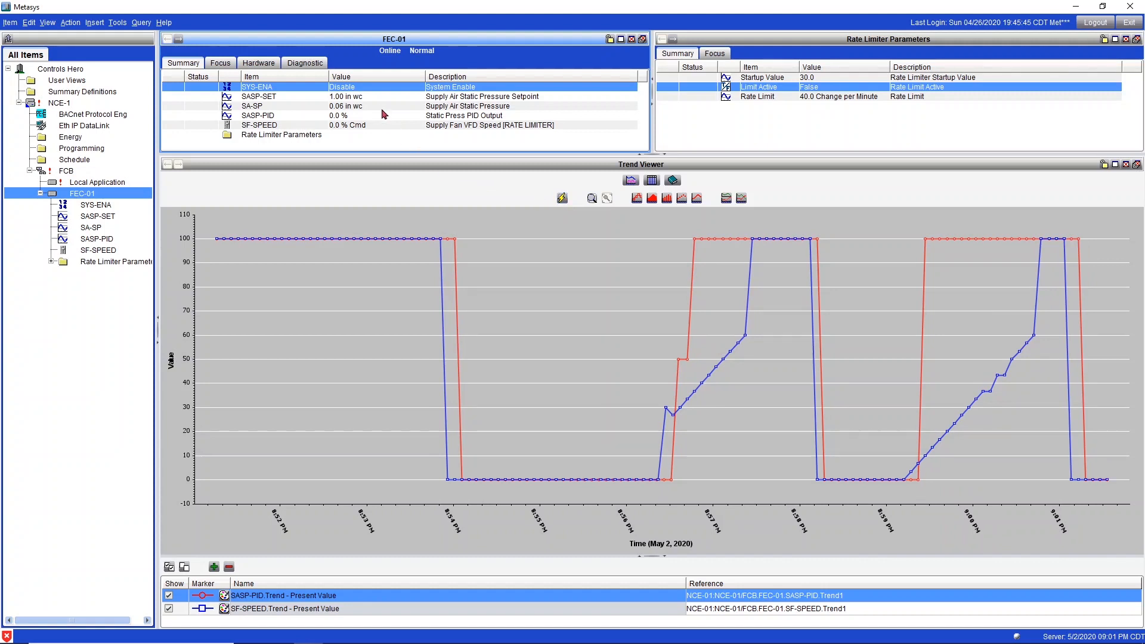
Bring up the Set State command window for SYS-ENA again
right_click(256, 86)
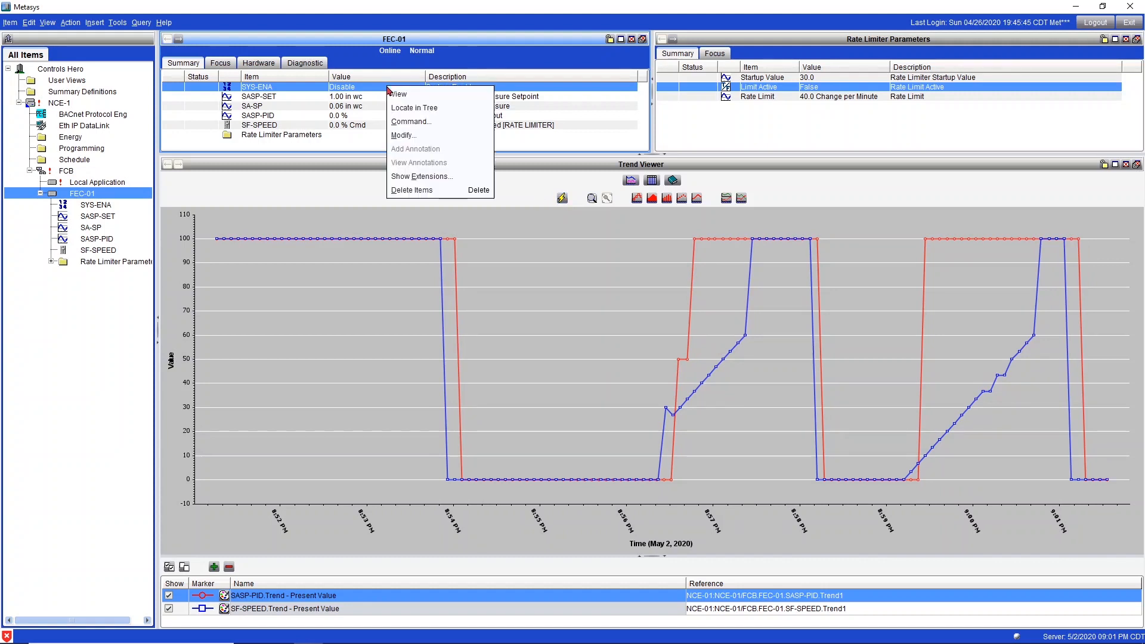
mouse_move(410, 121)
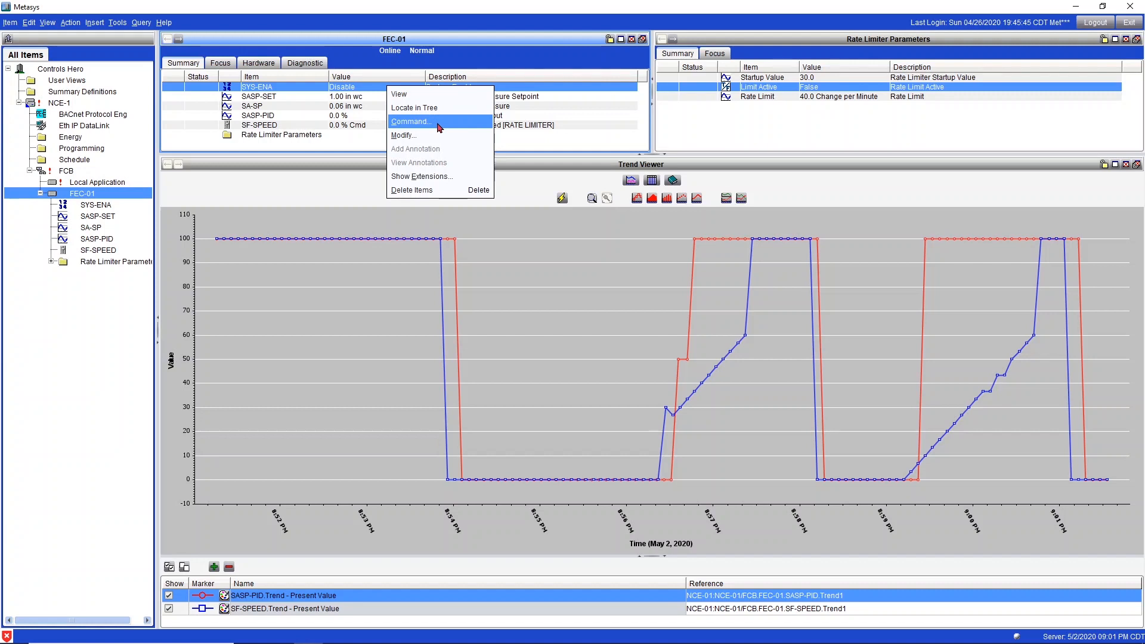
left_click(410, 122)
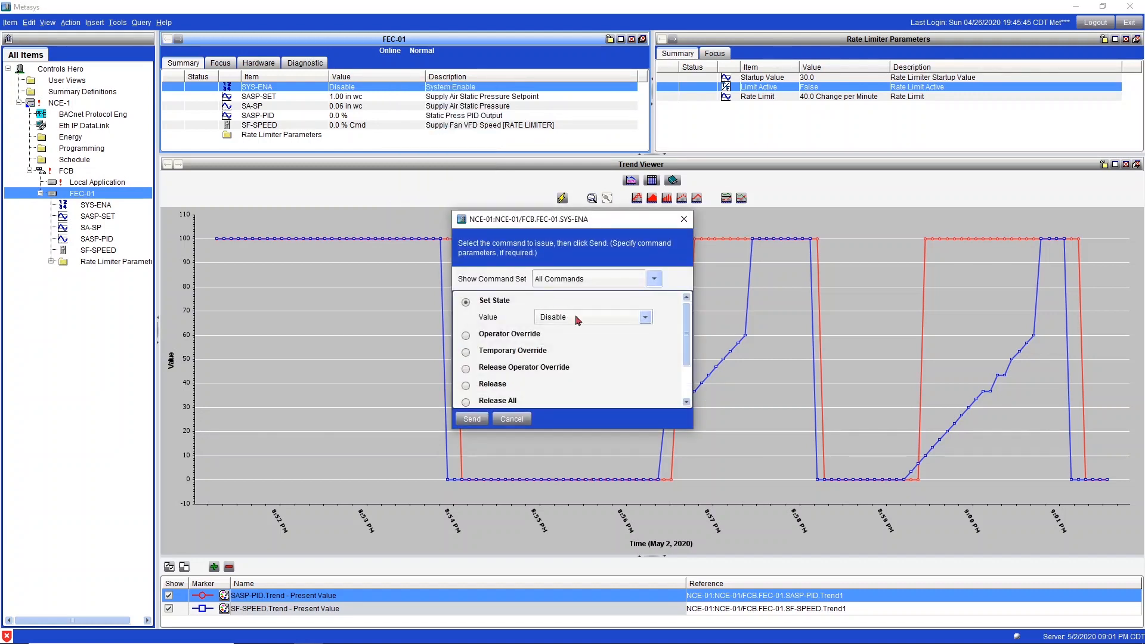